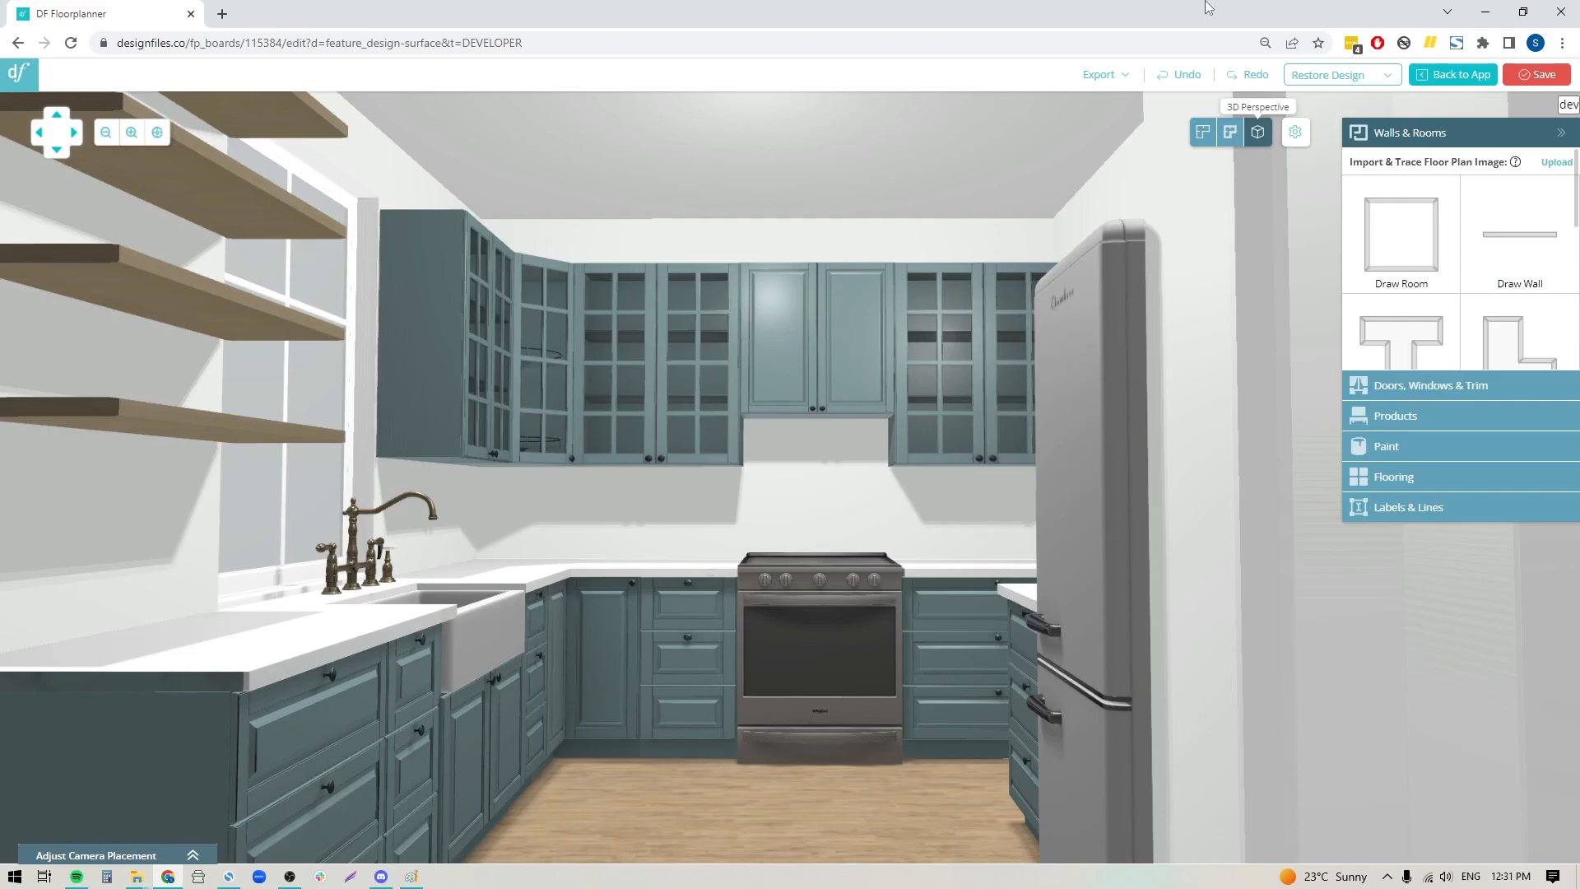
{"action": "mouse_move", "coordinate": [640, 747]}
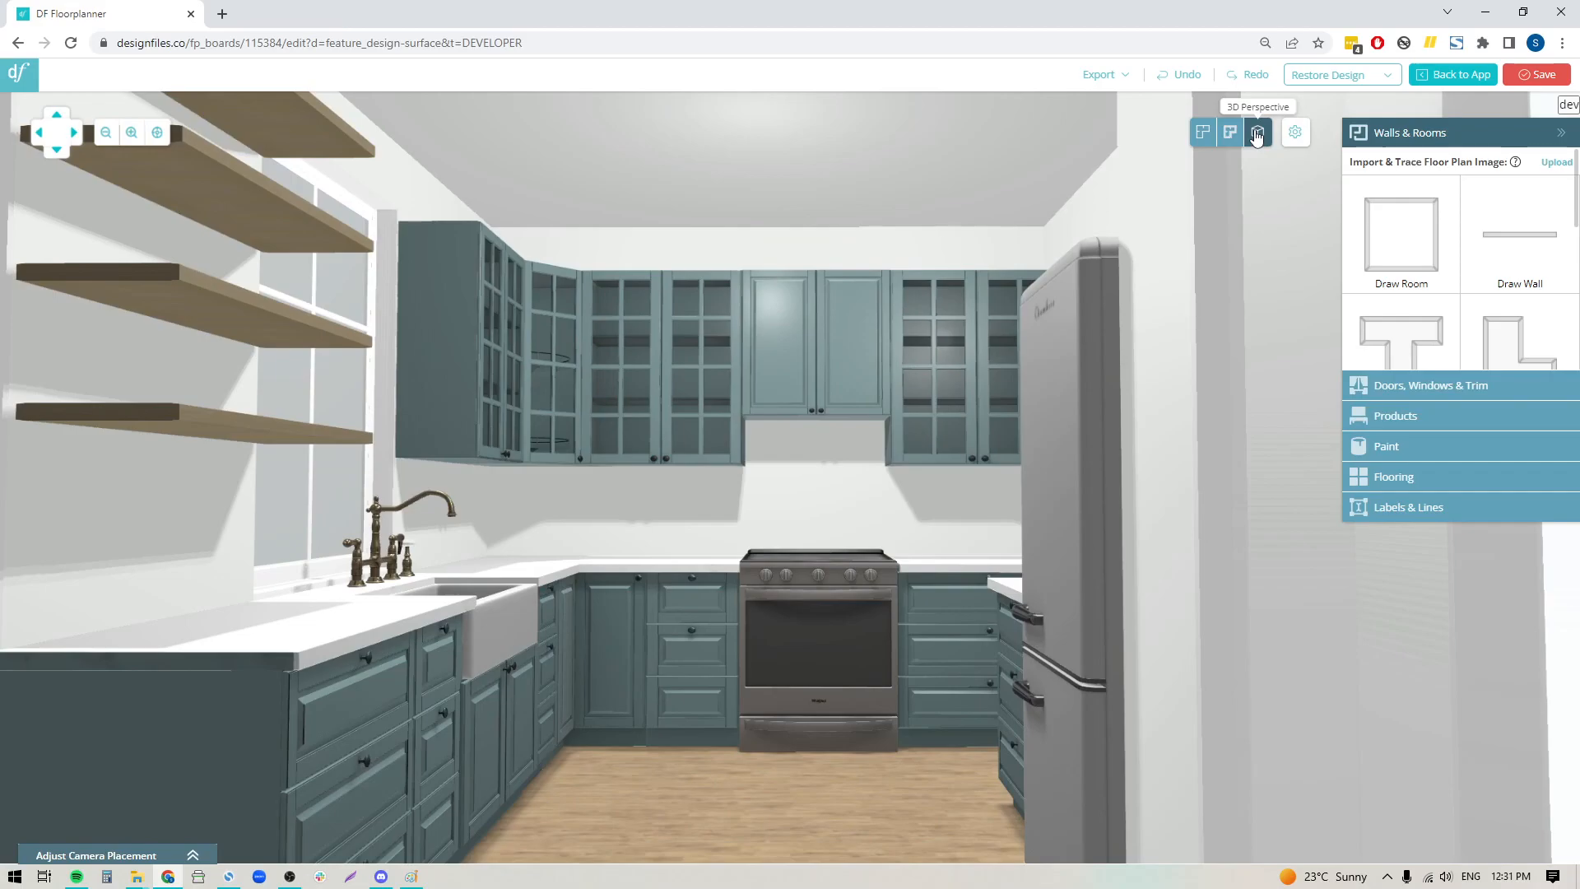
- Check the kitchen in the top-down floor plan, then return to the 3D perspective
{"action": "left_click", "coordinate": [1202, 132]}
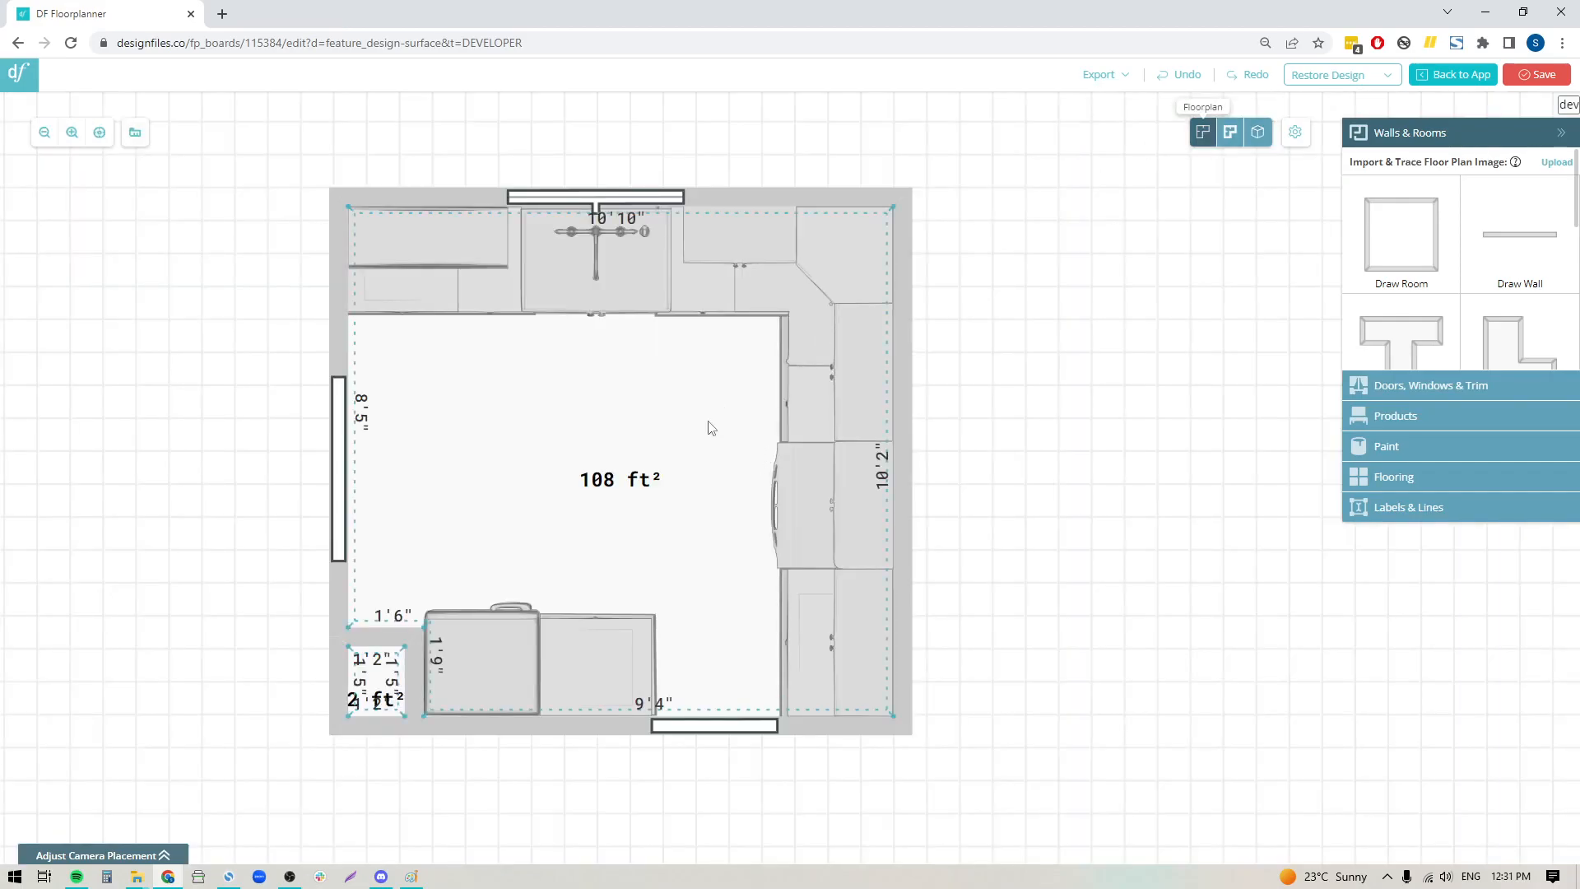
{"action": "mouse_move", "coordinate": [1258, 131]}
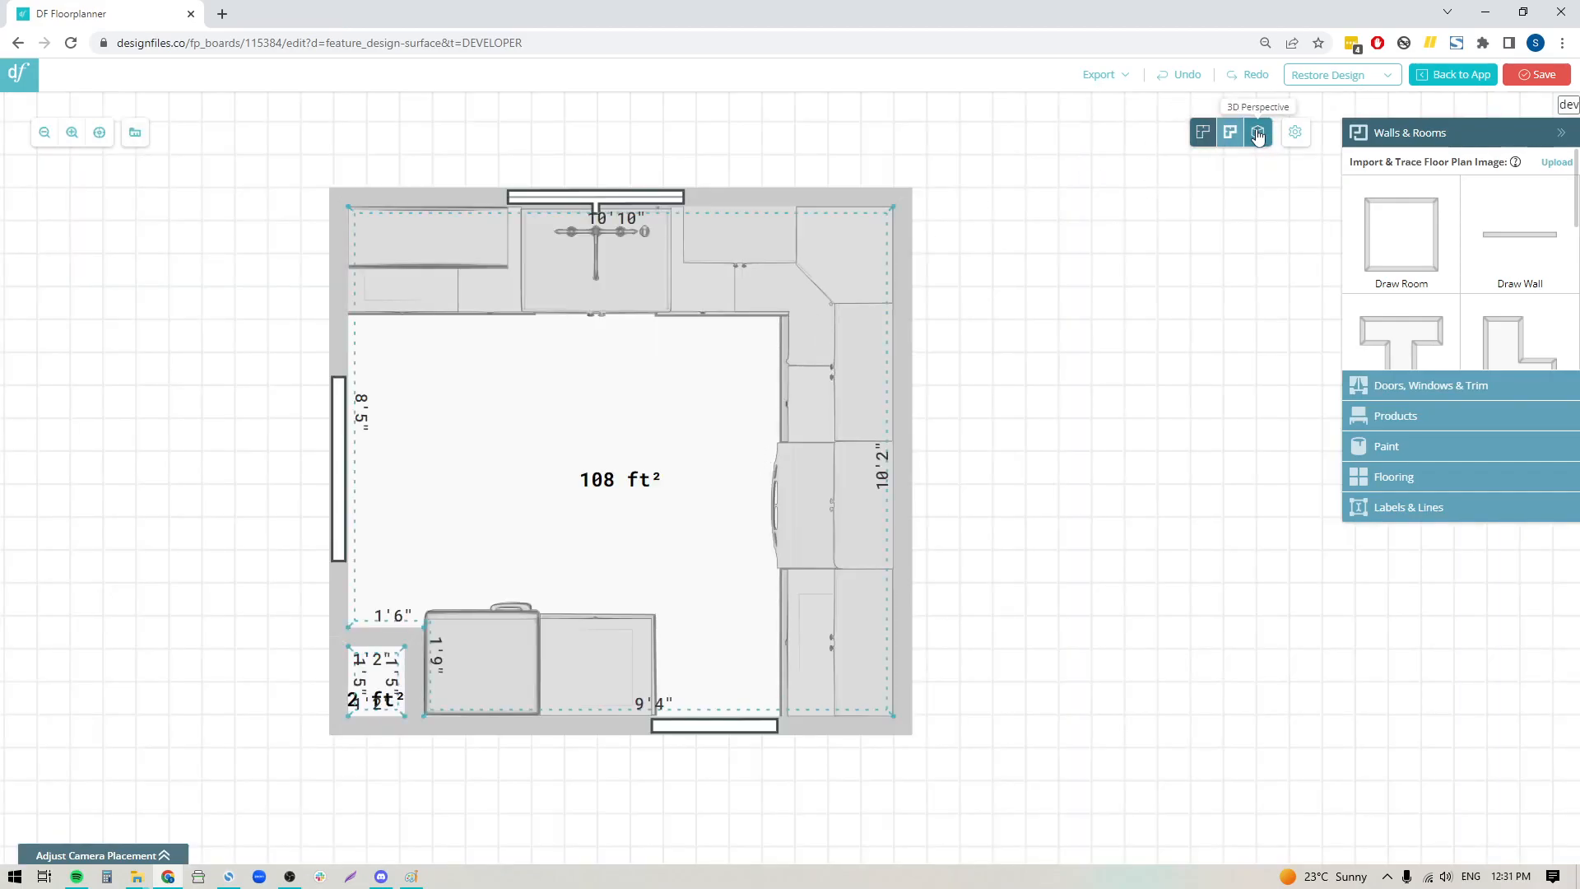
{"action": "left_click", "coordinate": [1260, 131]}
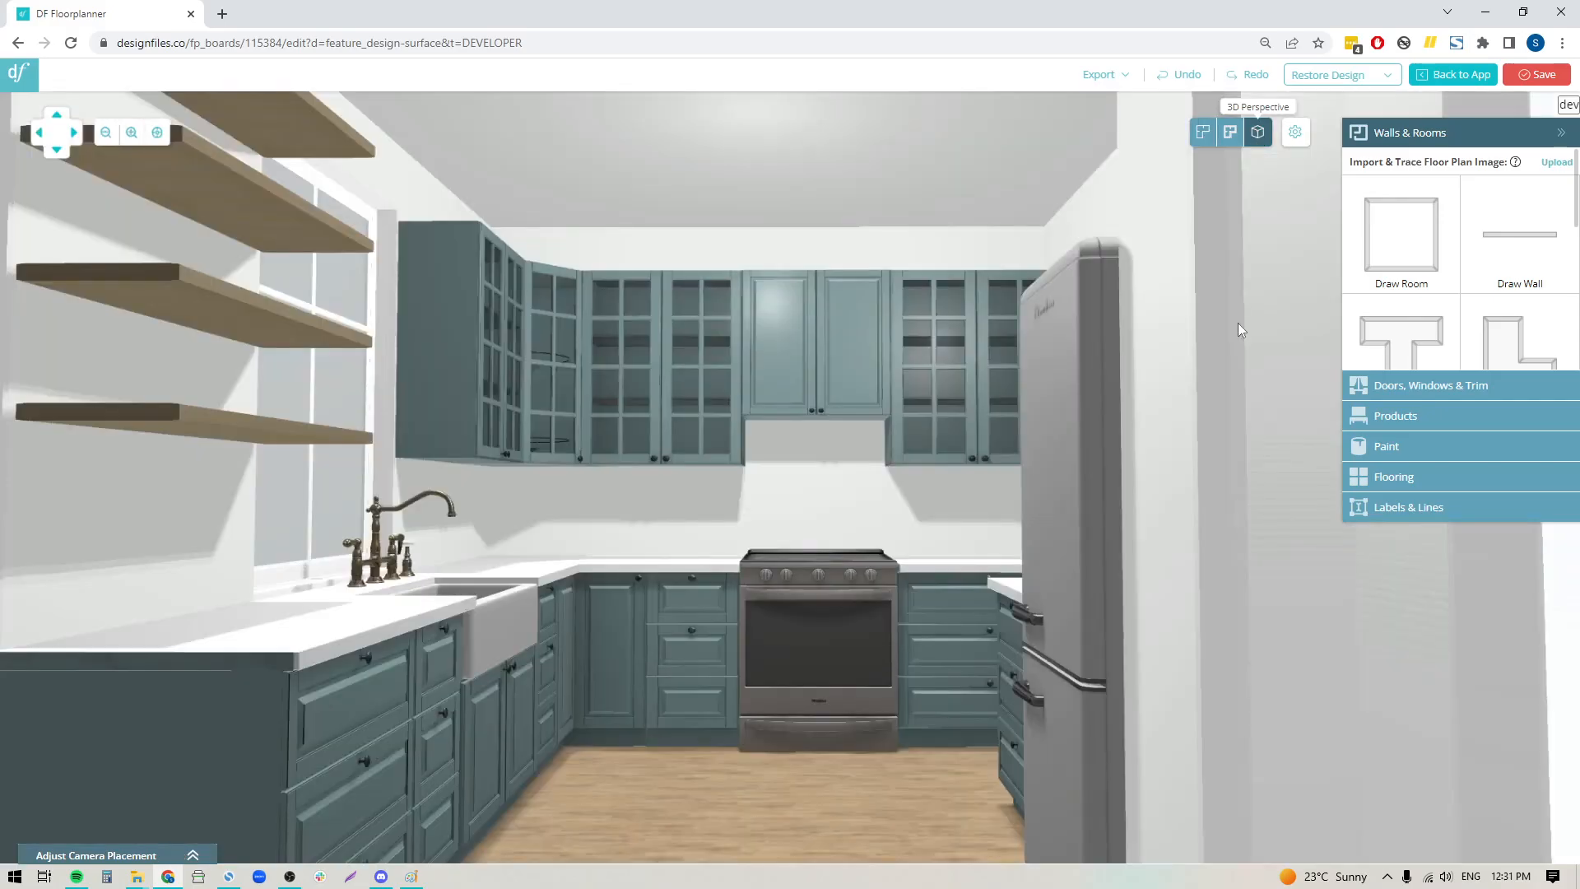
{"action": "mouse_move", "coordinate": [787, 507]}
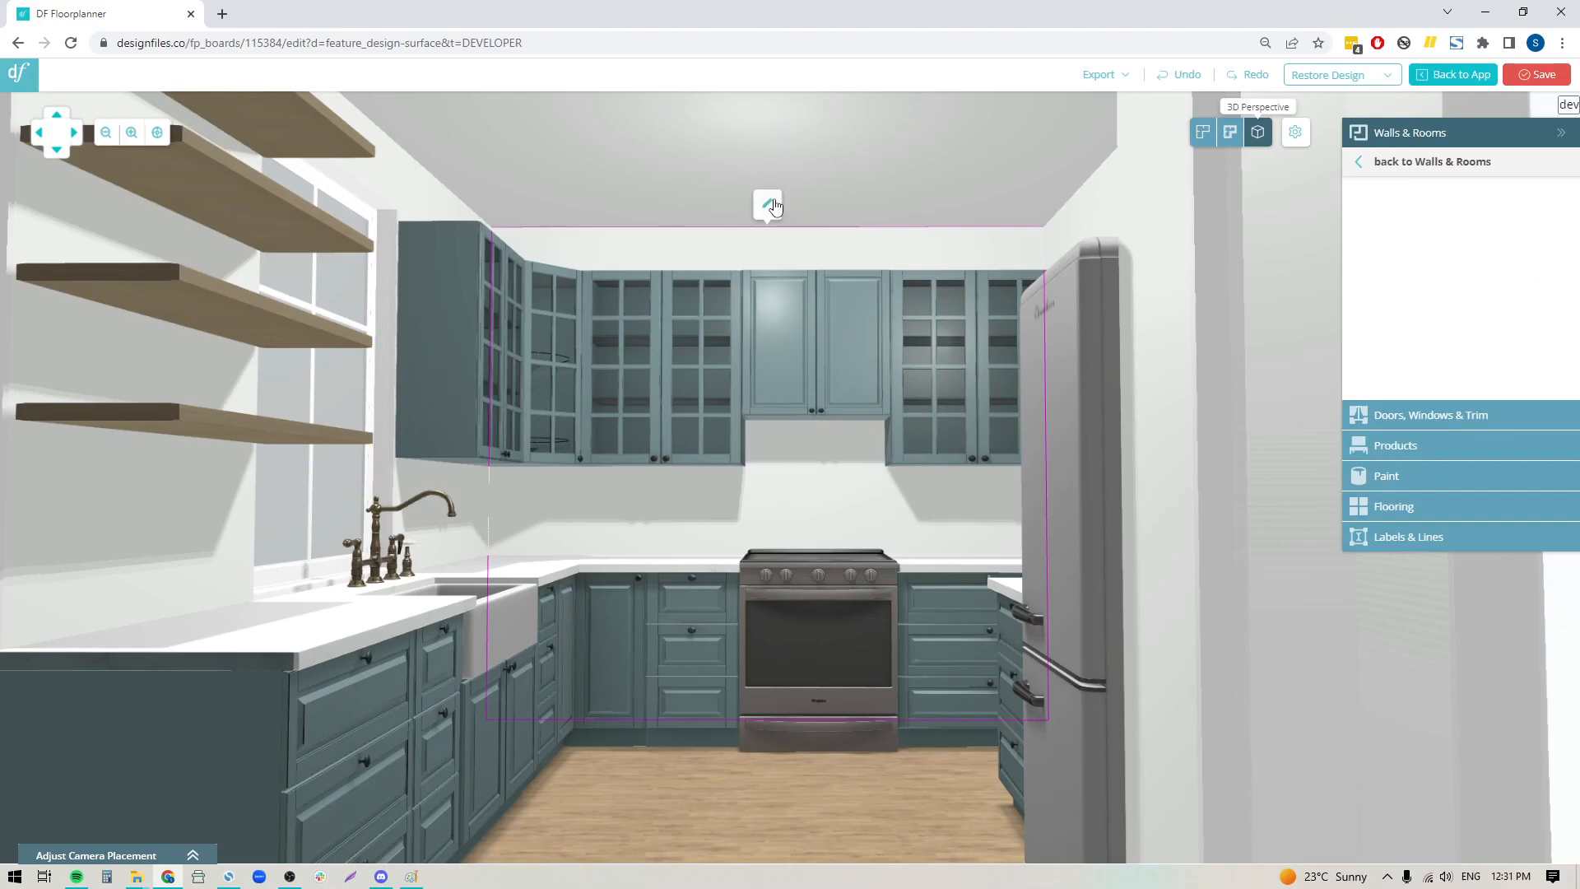
{"action": "mouse_move", "coordinate": [769, 204]}
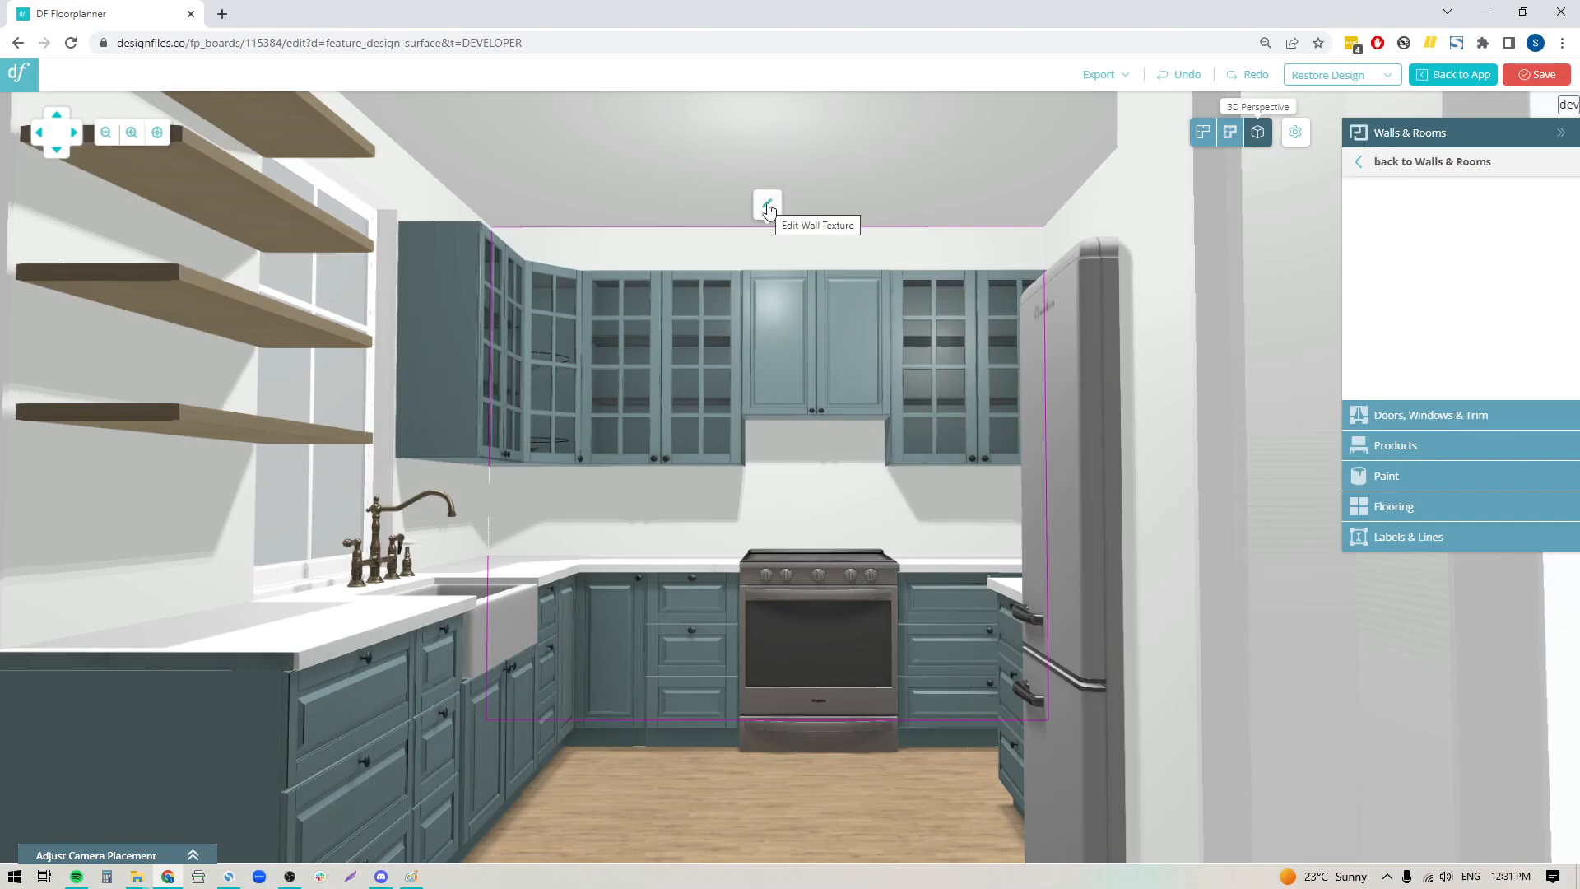
- Edit the back wall's surface and enlarge the 3D kitchen preview thumbnail
{"action": "left_click", "coordinate": [767, 204]}
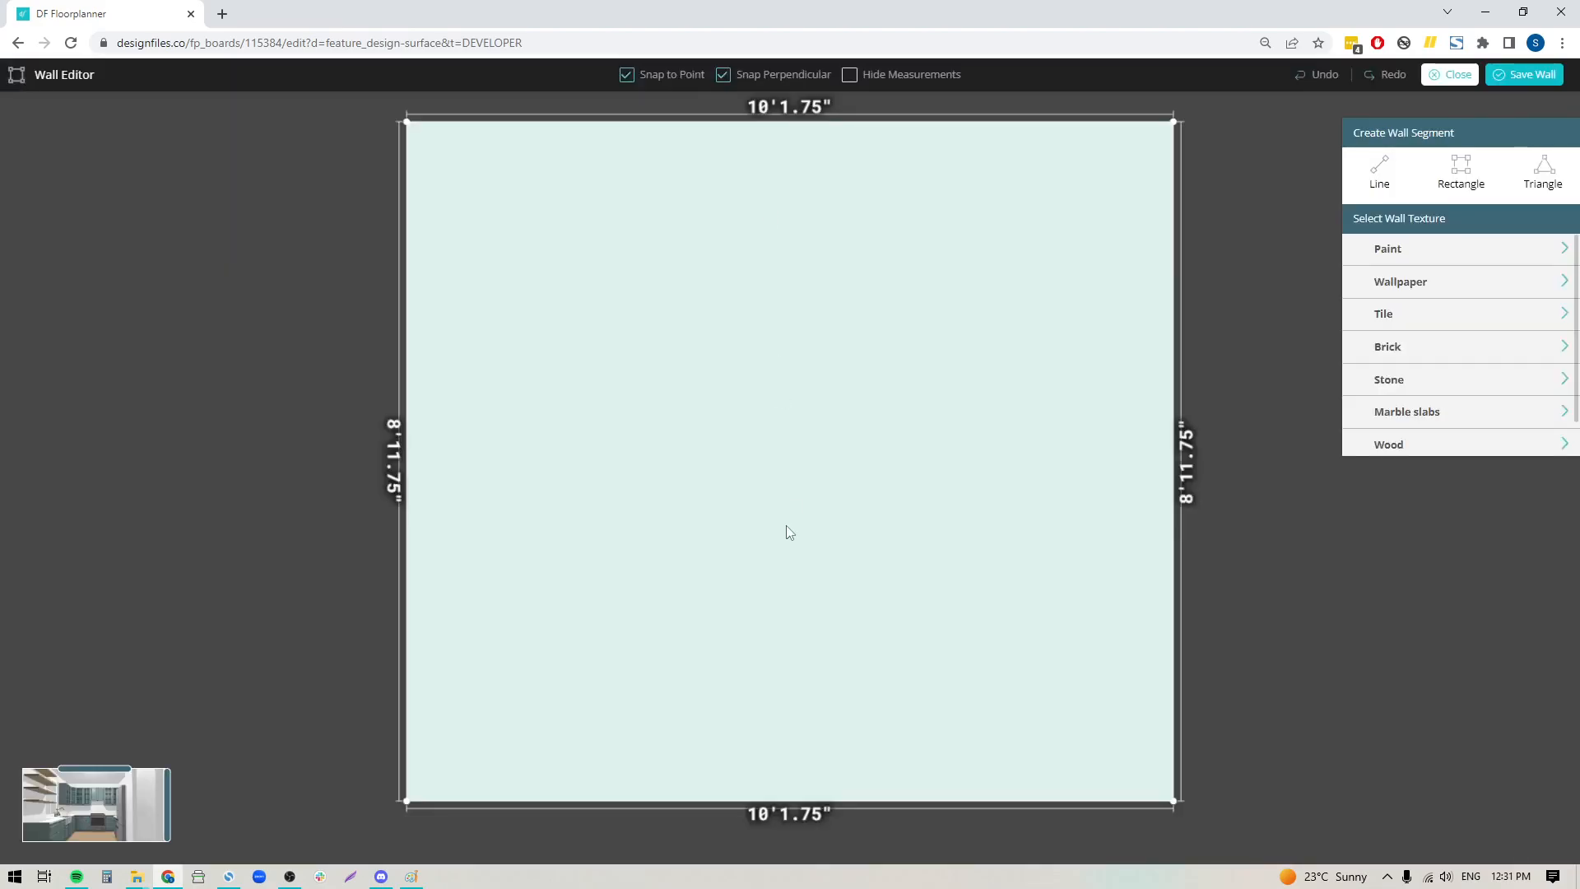
{"action": "mouse_move", "coordinate": [706, 142]}
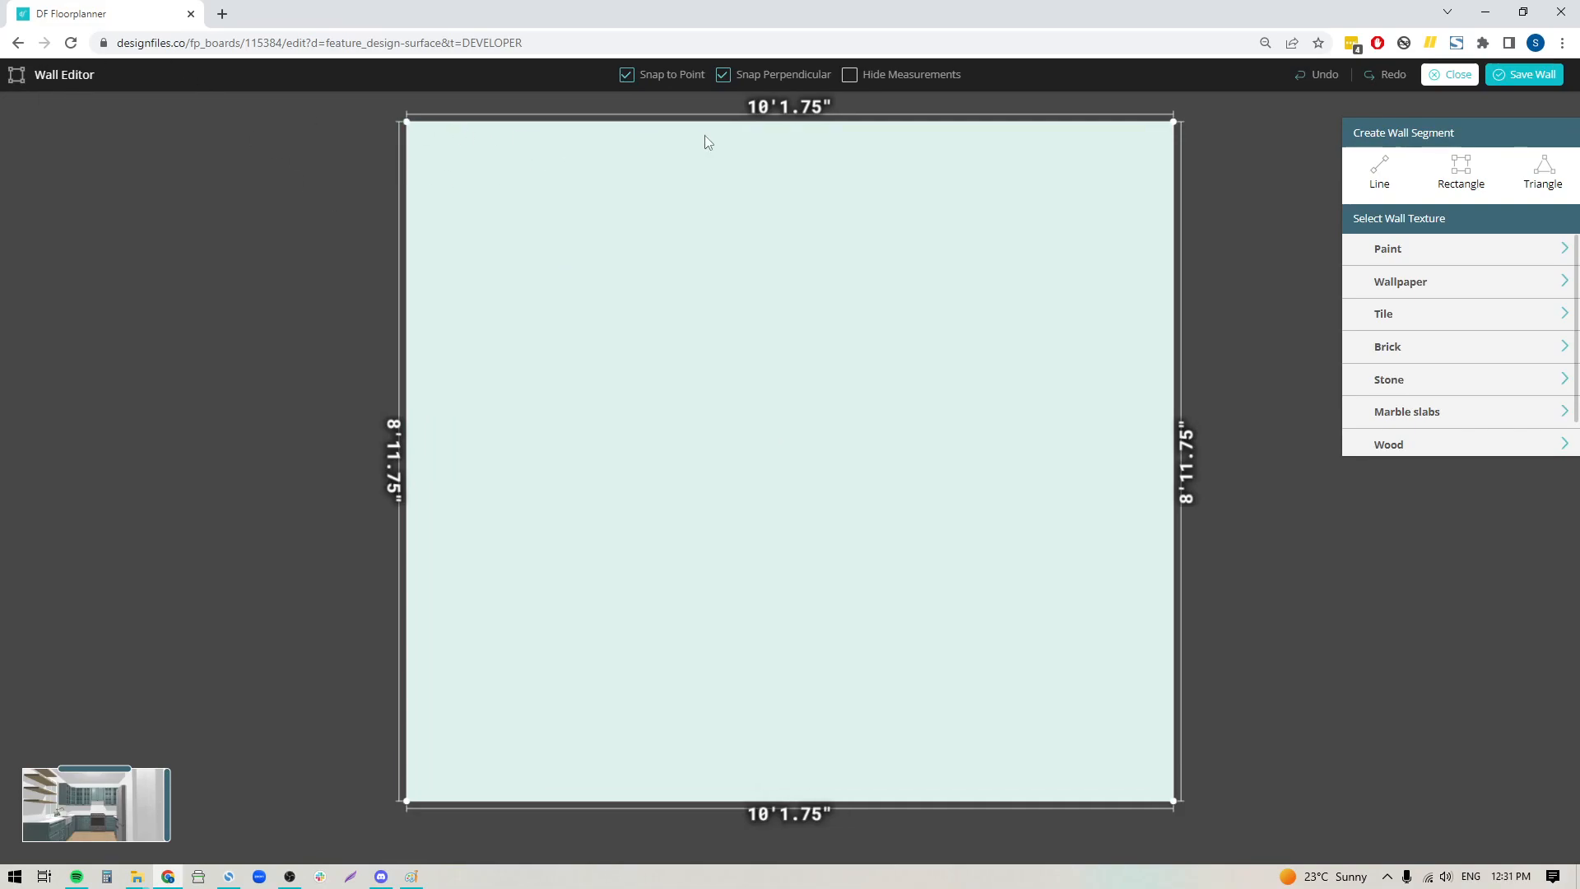
{"action": "mouse_move", "coordinate": [392, 480]}
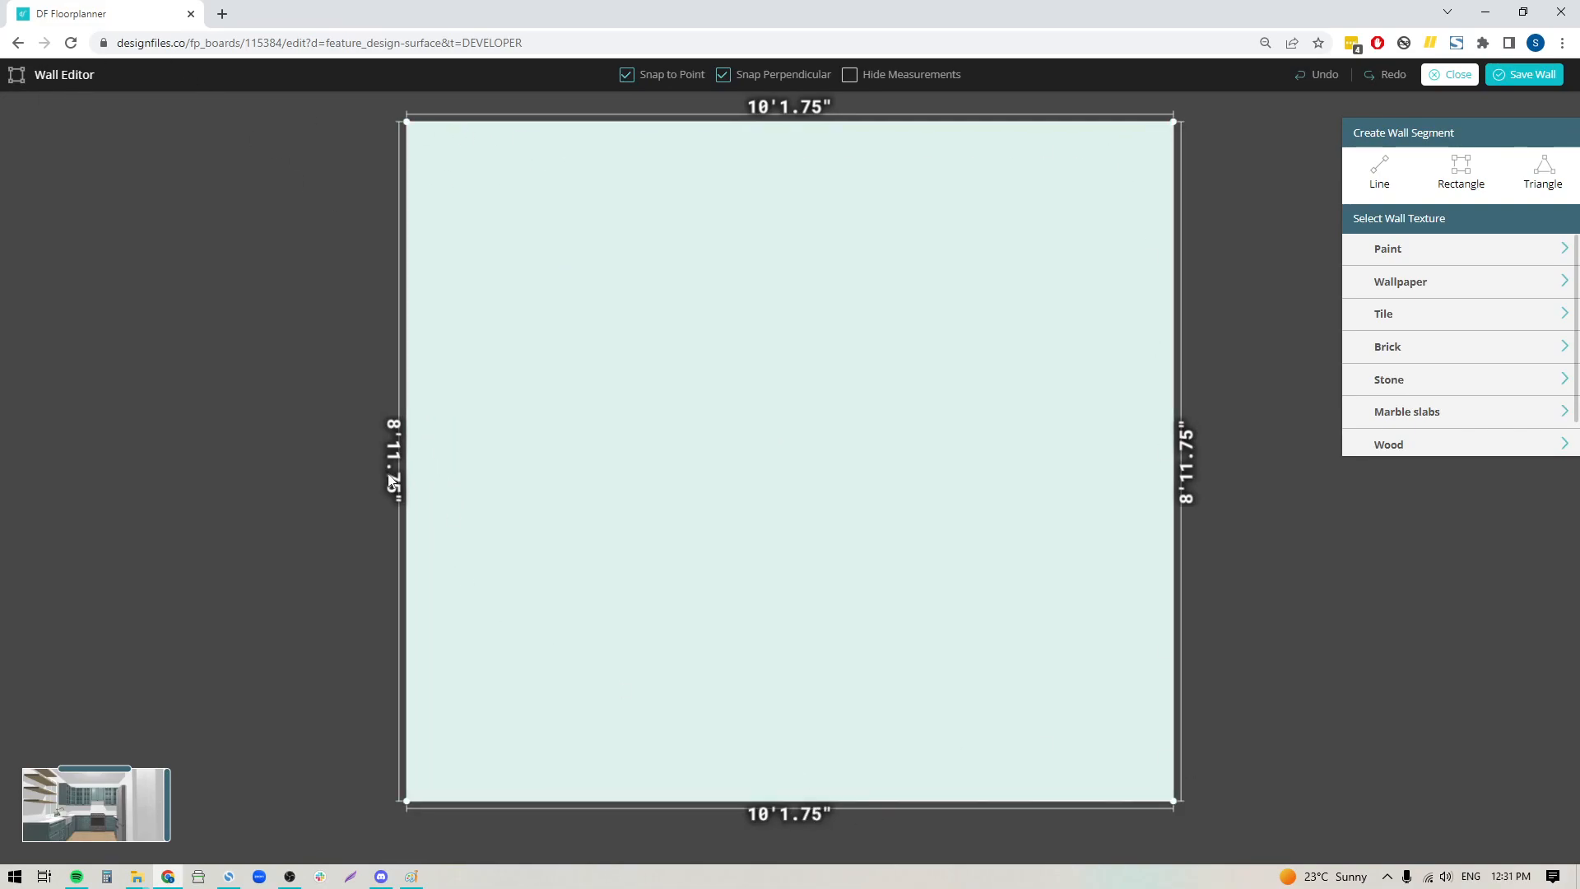
{"action": "mouse_move", "coordinate": [856, 473]}
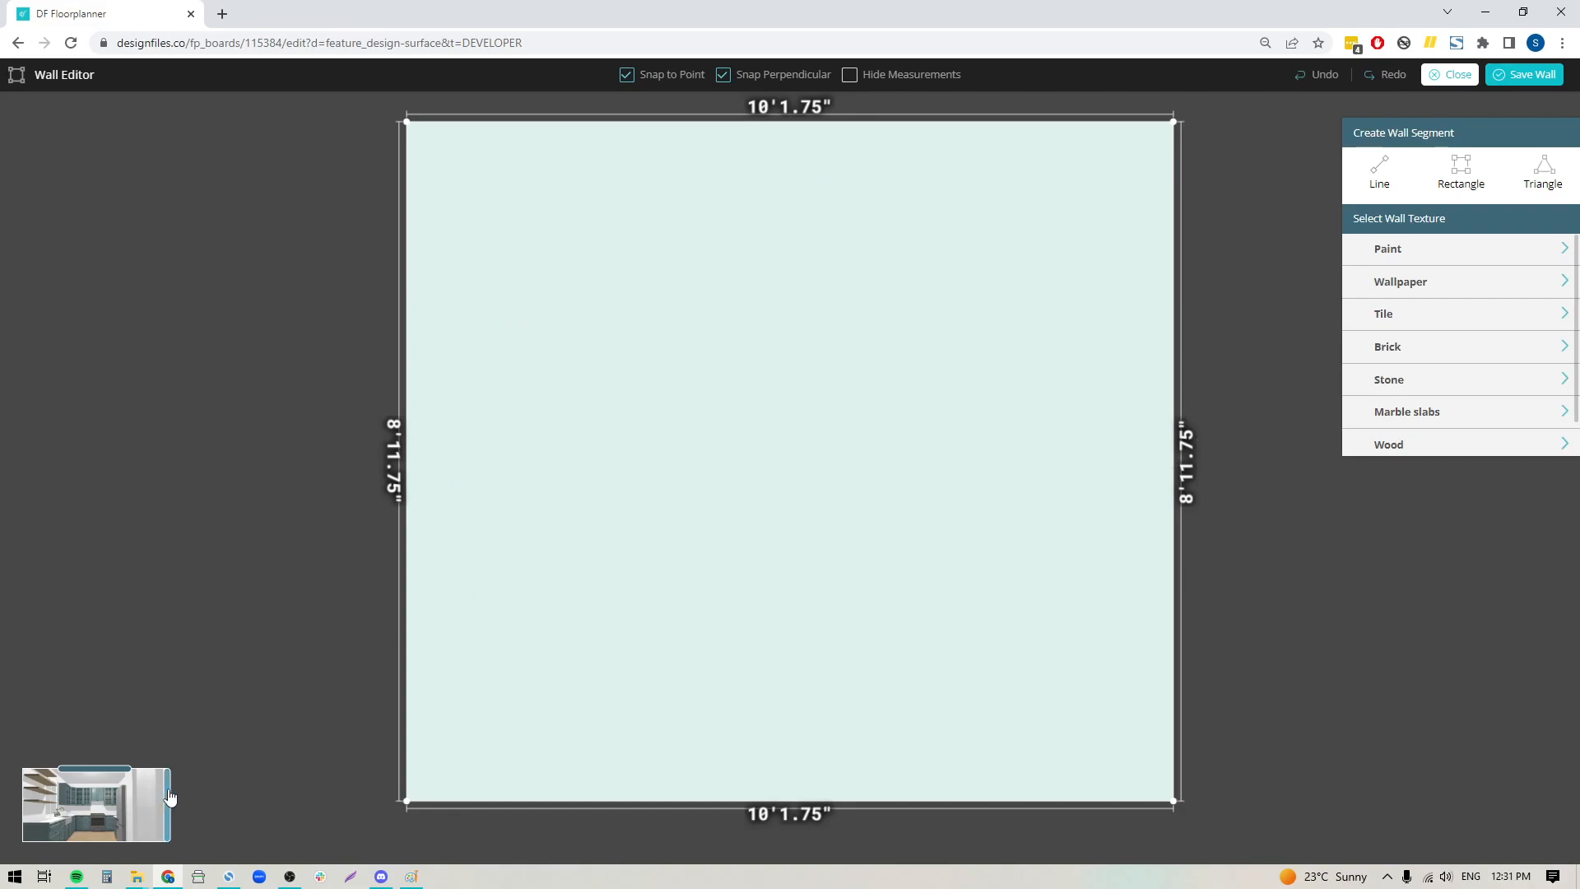
{"action": "left_click", "coordinate": [95, 805]}
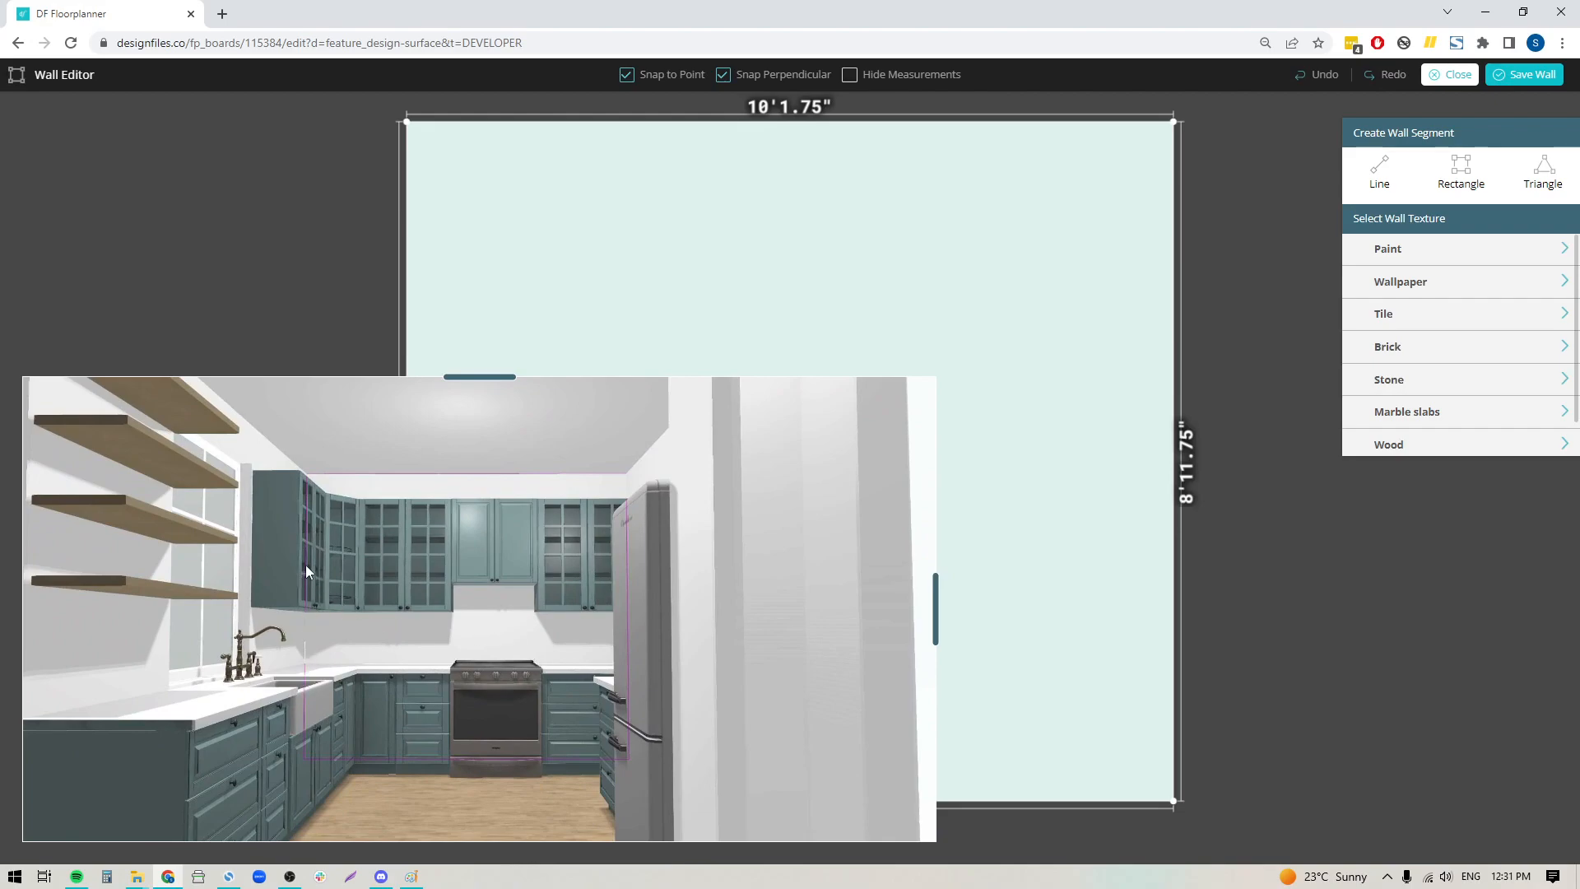
{"action": "mouse_move", "coordinate": [293, 679]}
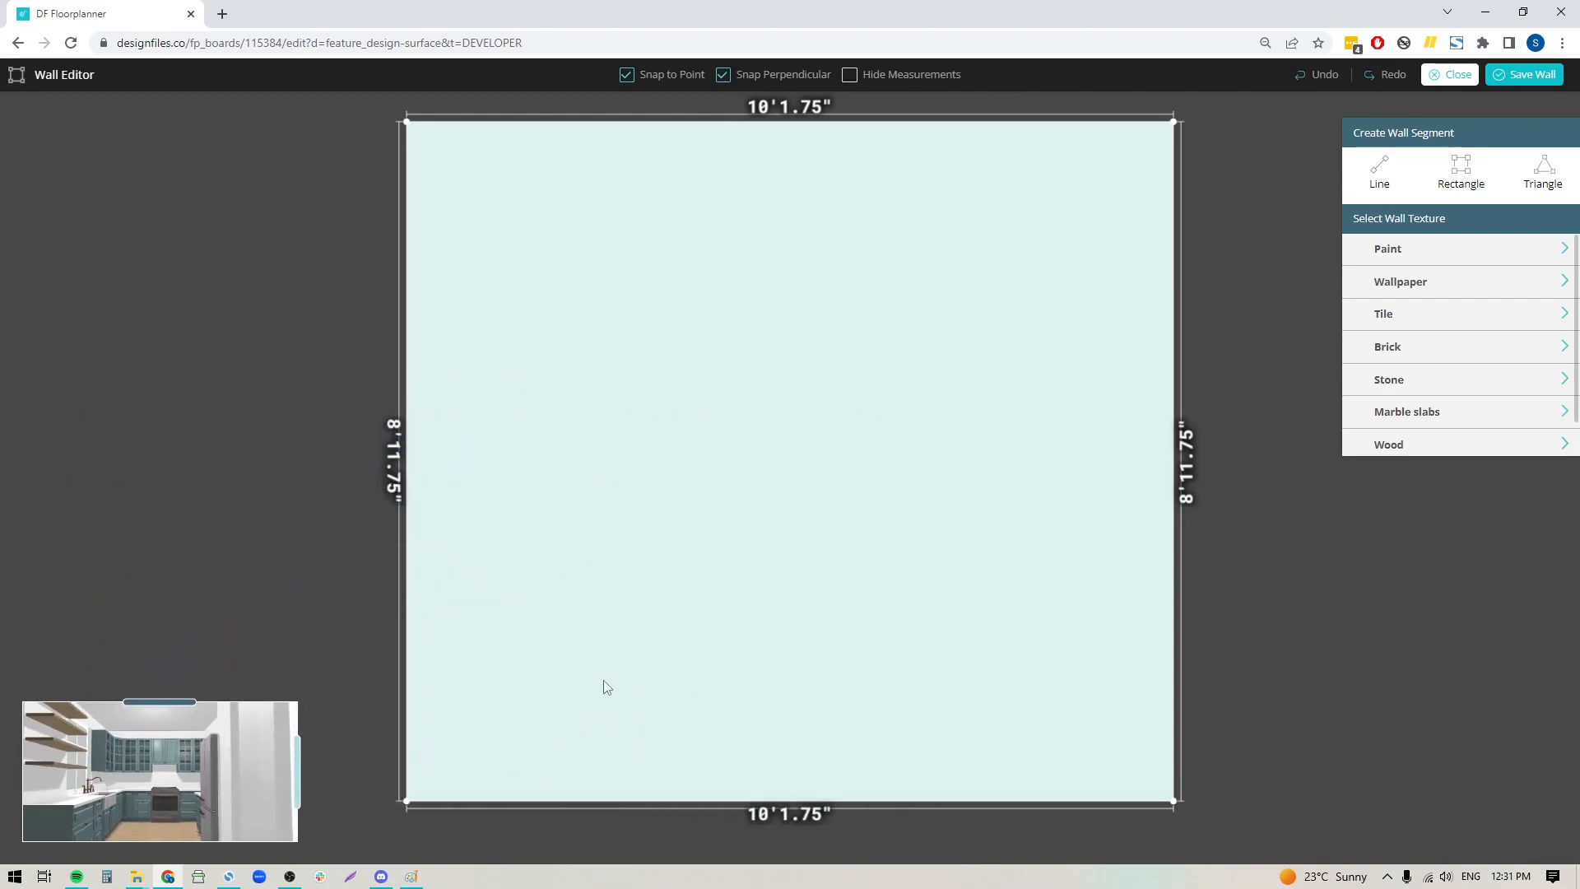
{"action": "mouse_move", "coordinate": [1460, 176]}
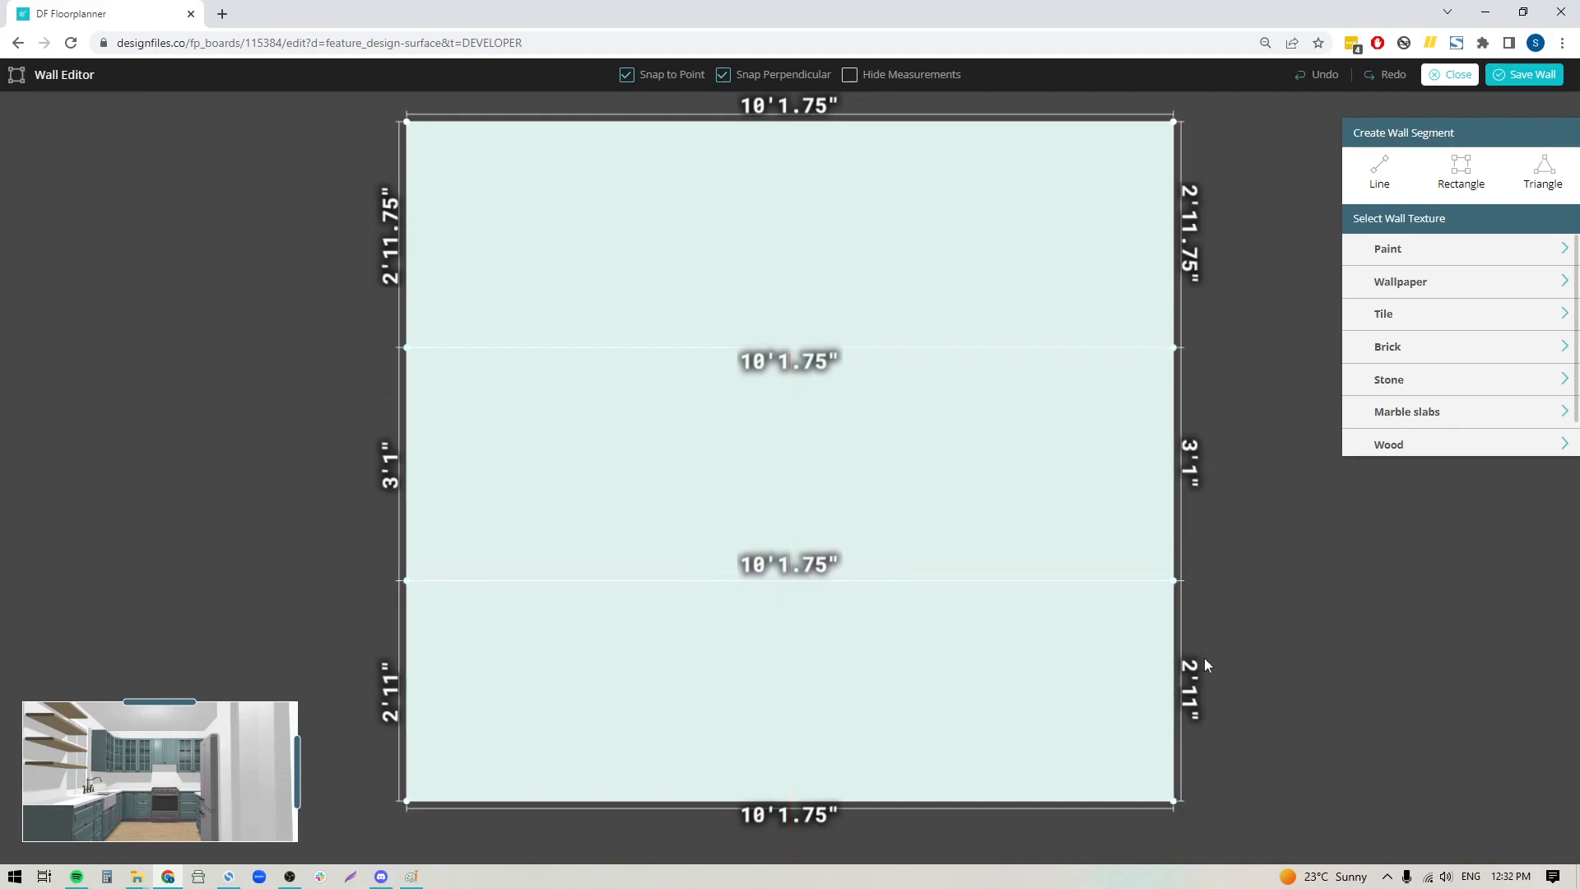
{"action": "mouse_move", "coordinate": [884, 428]}
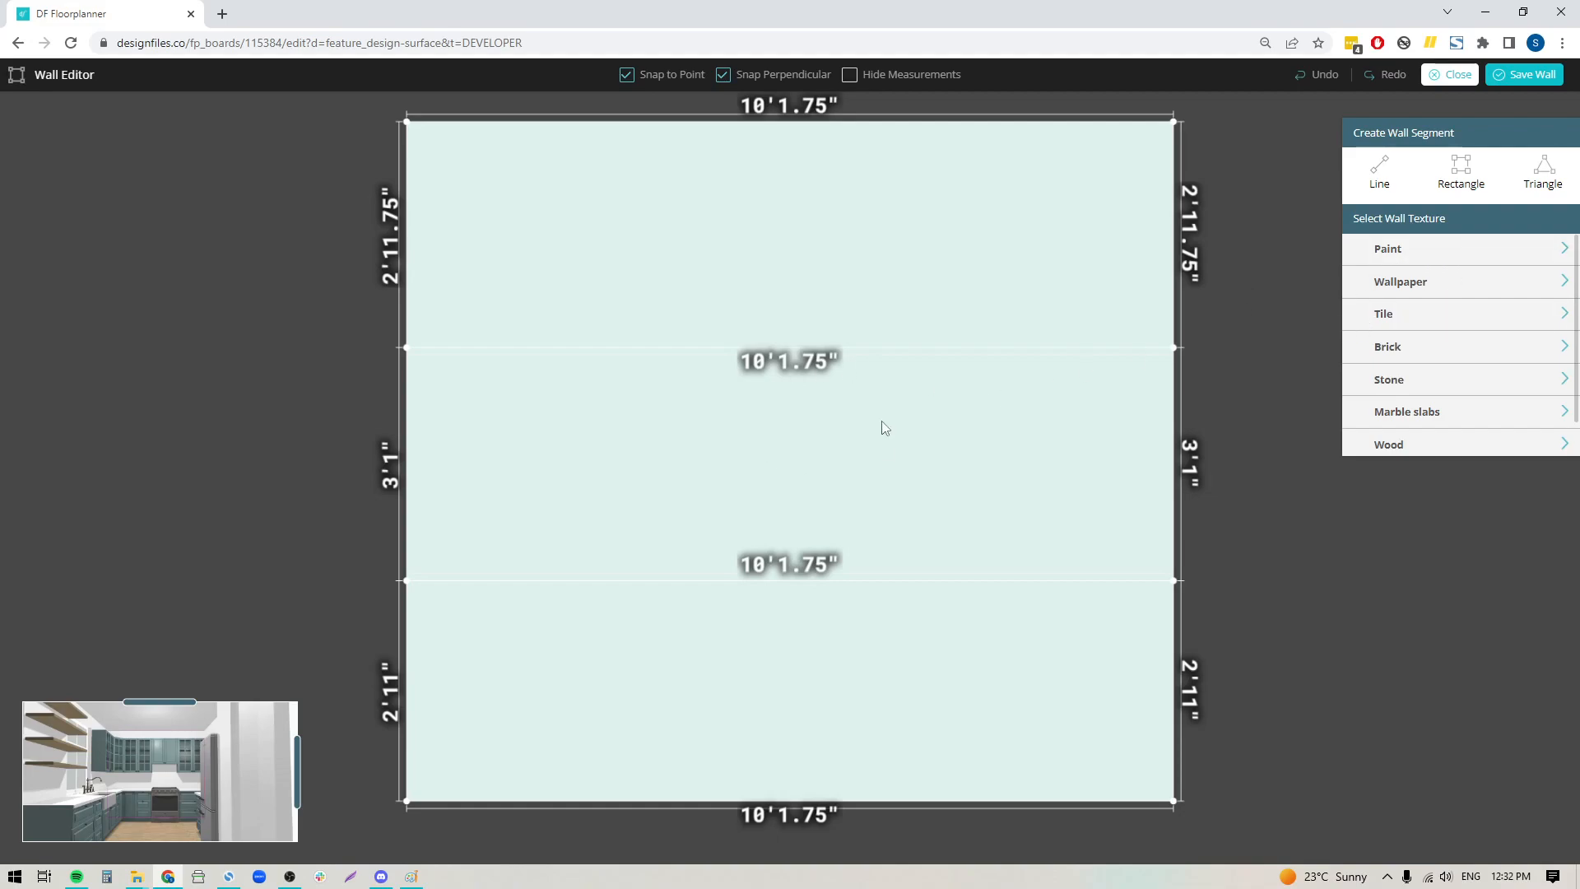
{"action": "mouse_move", "coordinate": [1386, 329]}
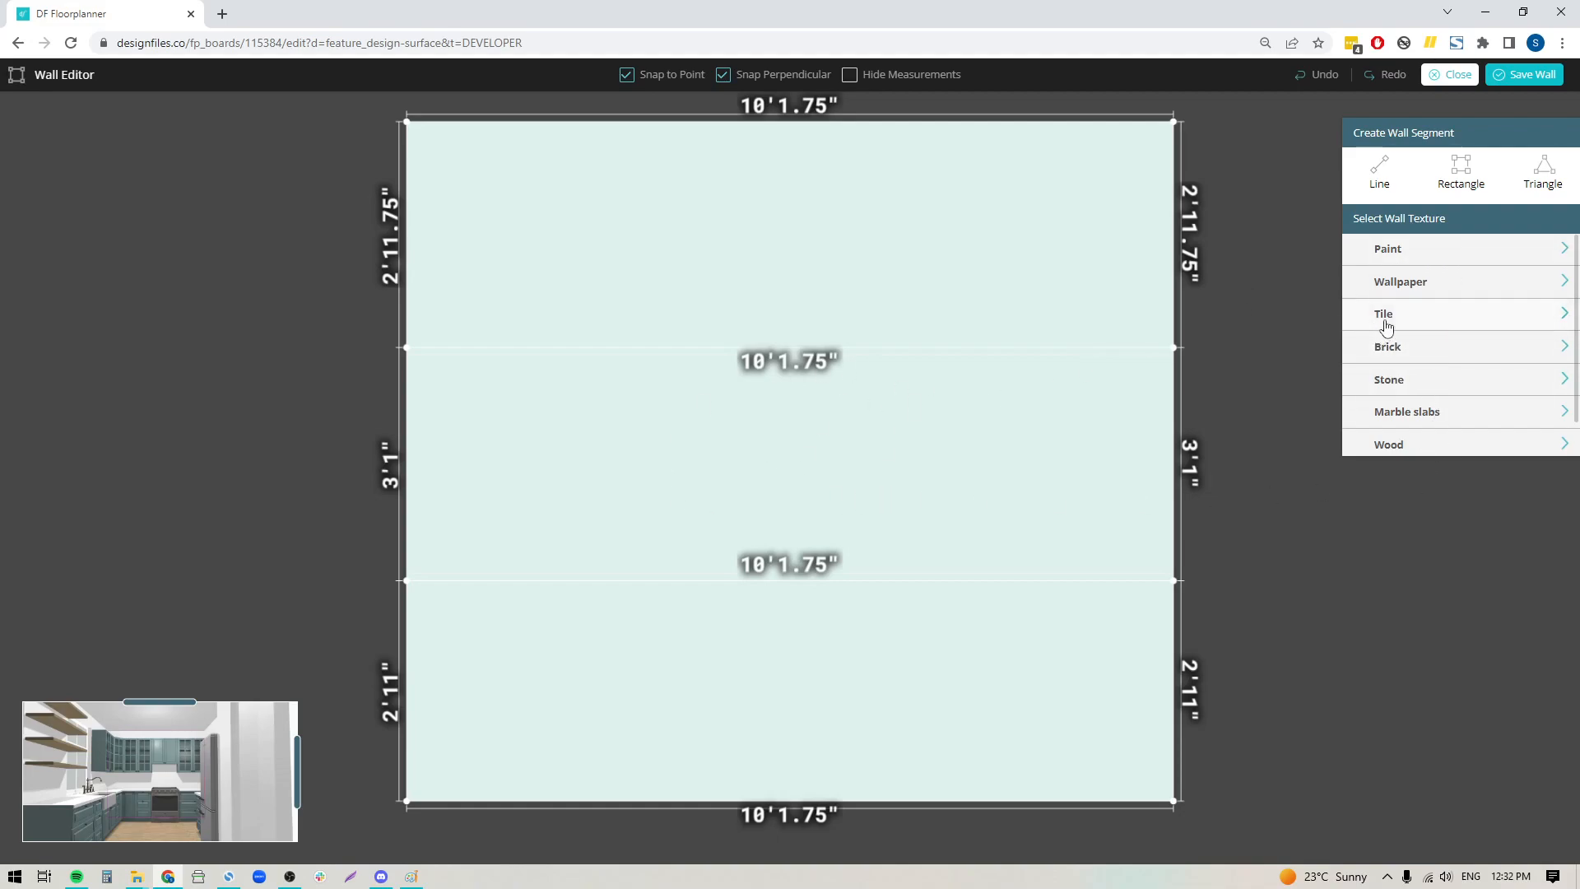
{"action": "mouse_move", "coordinate": [1428, 275]}
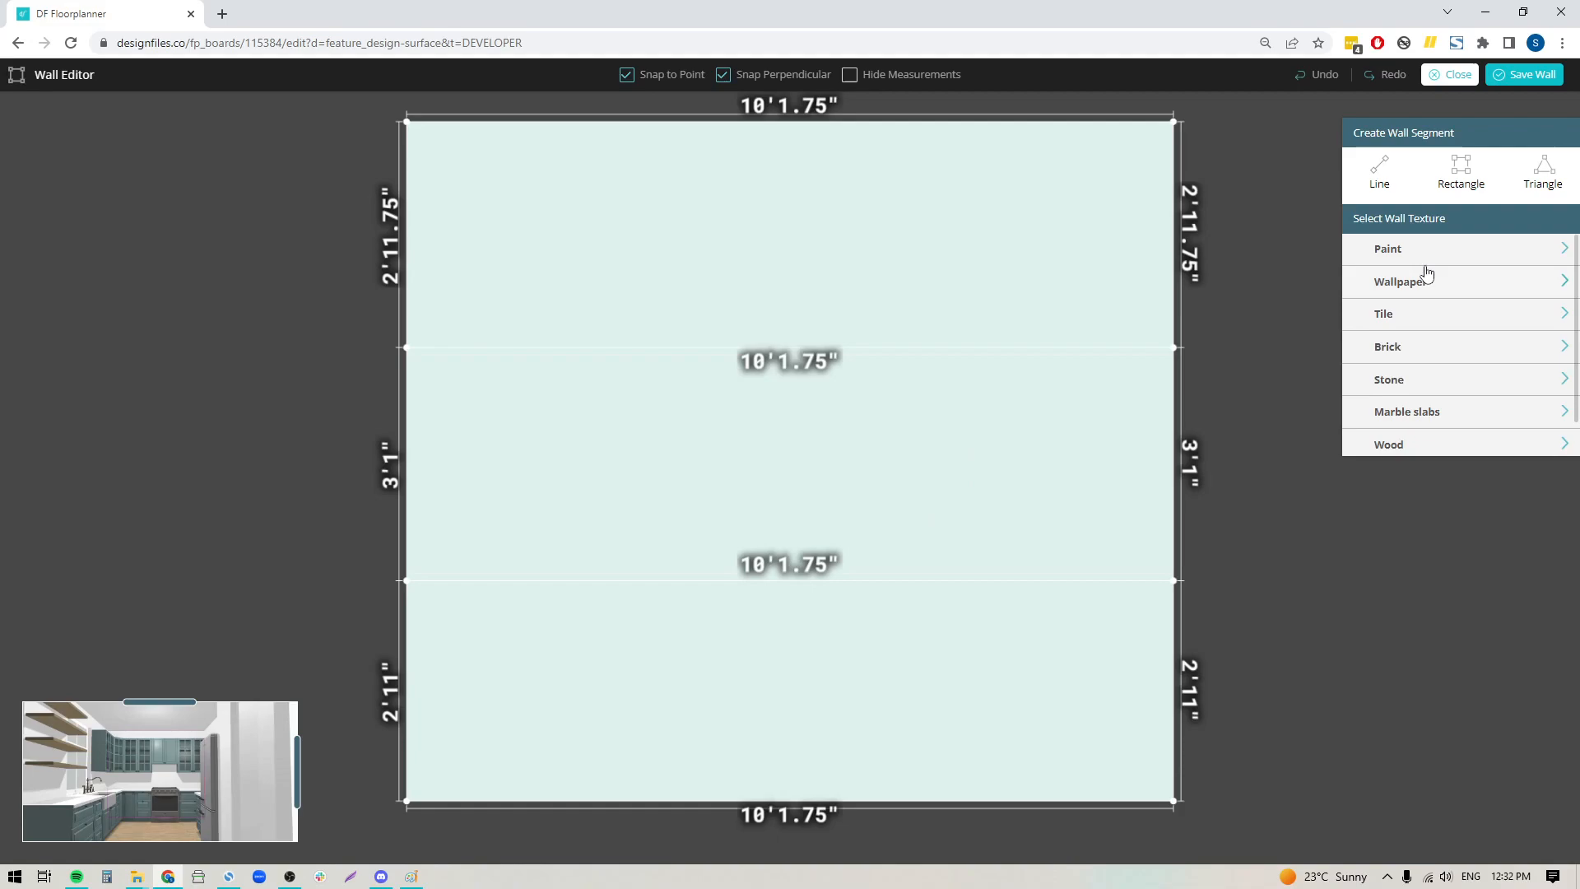
{"action": "mouse_move", "coordinate": [1381, 318]}
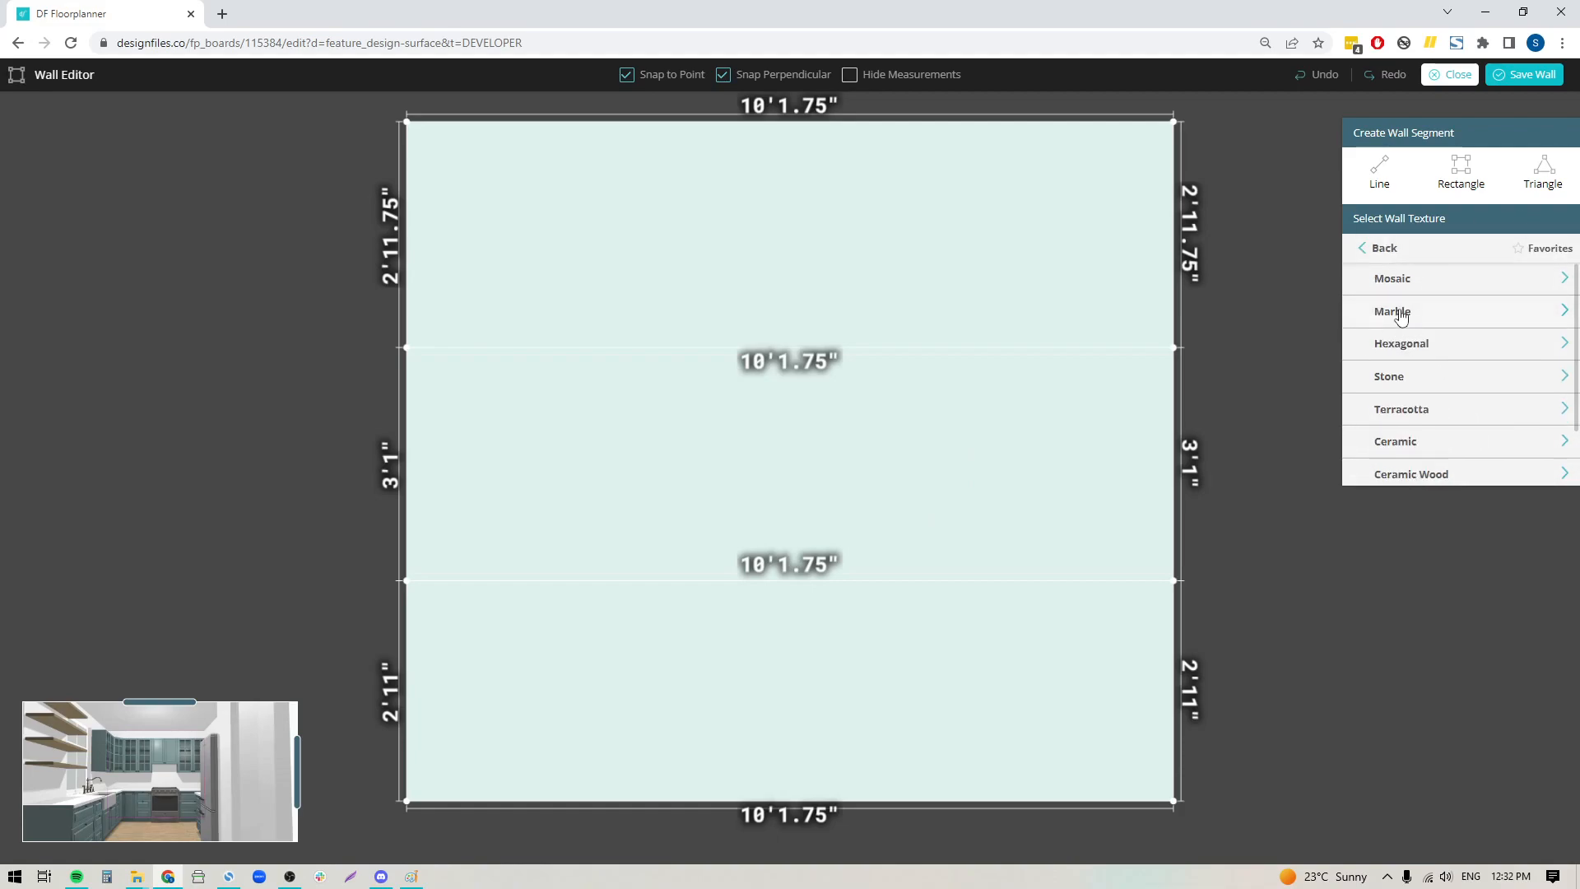
- Browse the Tile > Ornate collection for the black-and-white geometric patterns tile
{"action": "scroll", "scroll_direction": "down", "scroll_amount": 3}
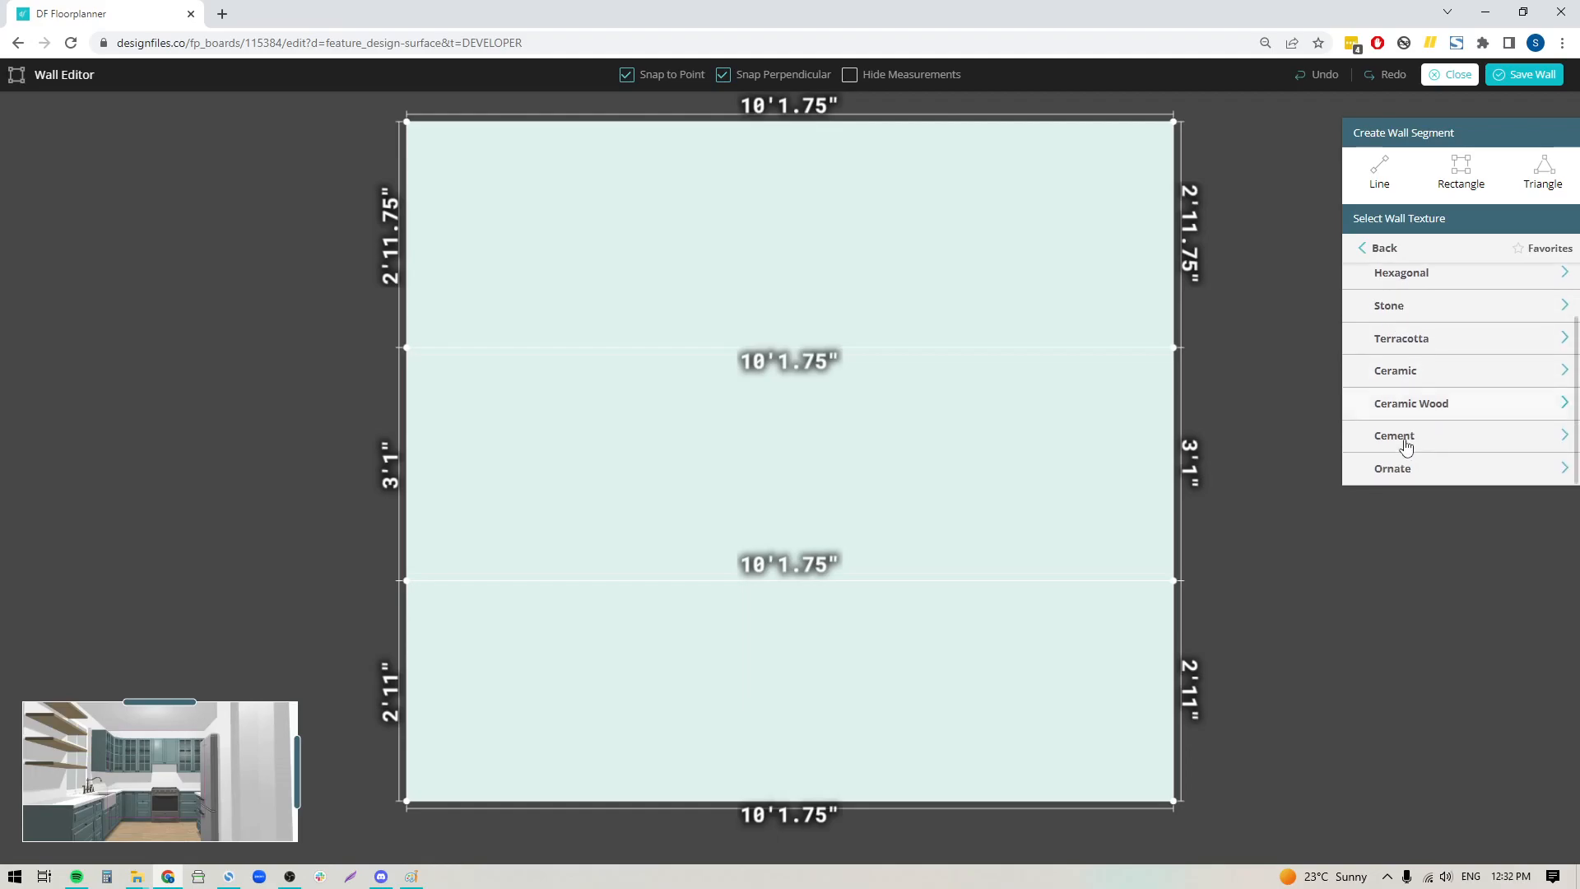
{"action": "left_click", "coordinate": [1392, 468]}
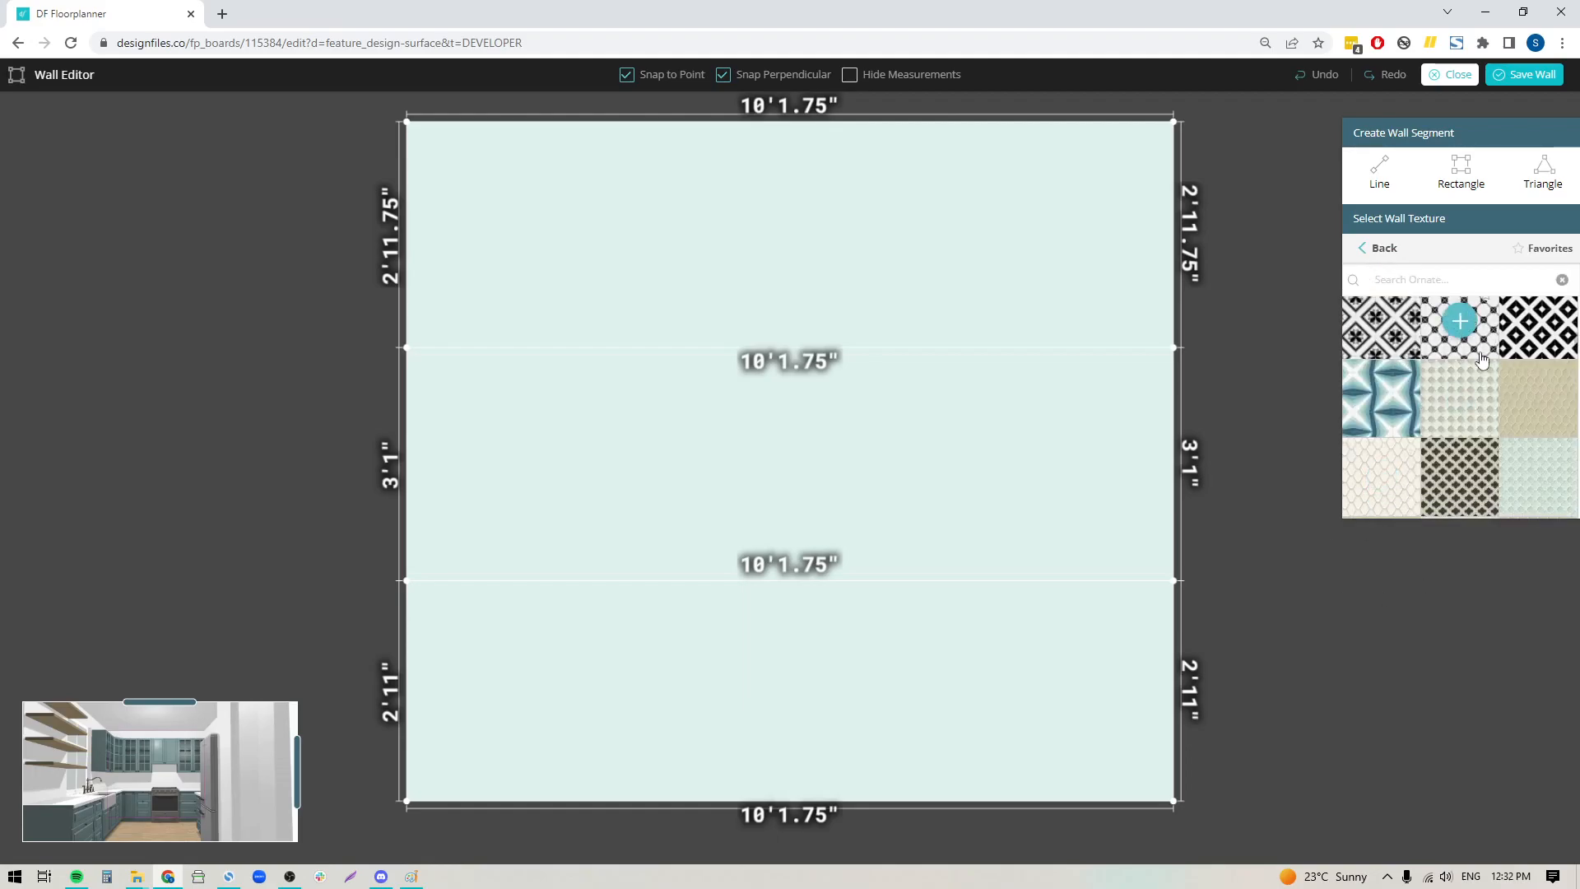
{"action": "scroll", "scroll_direction": "down", "scroll_amount": 3}
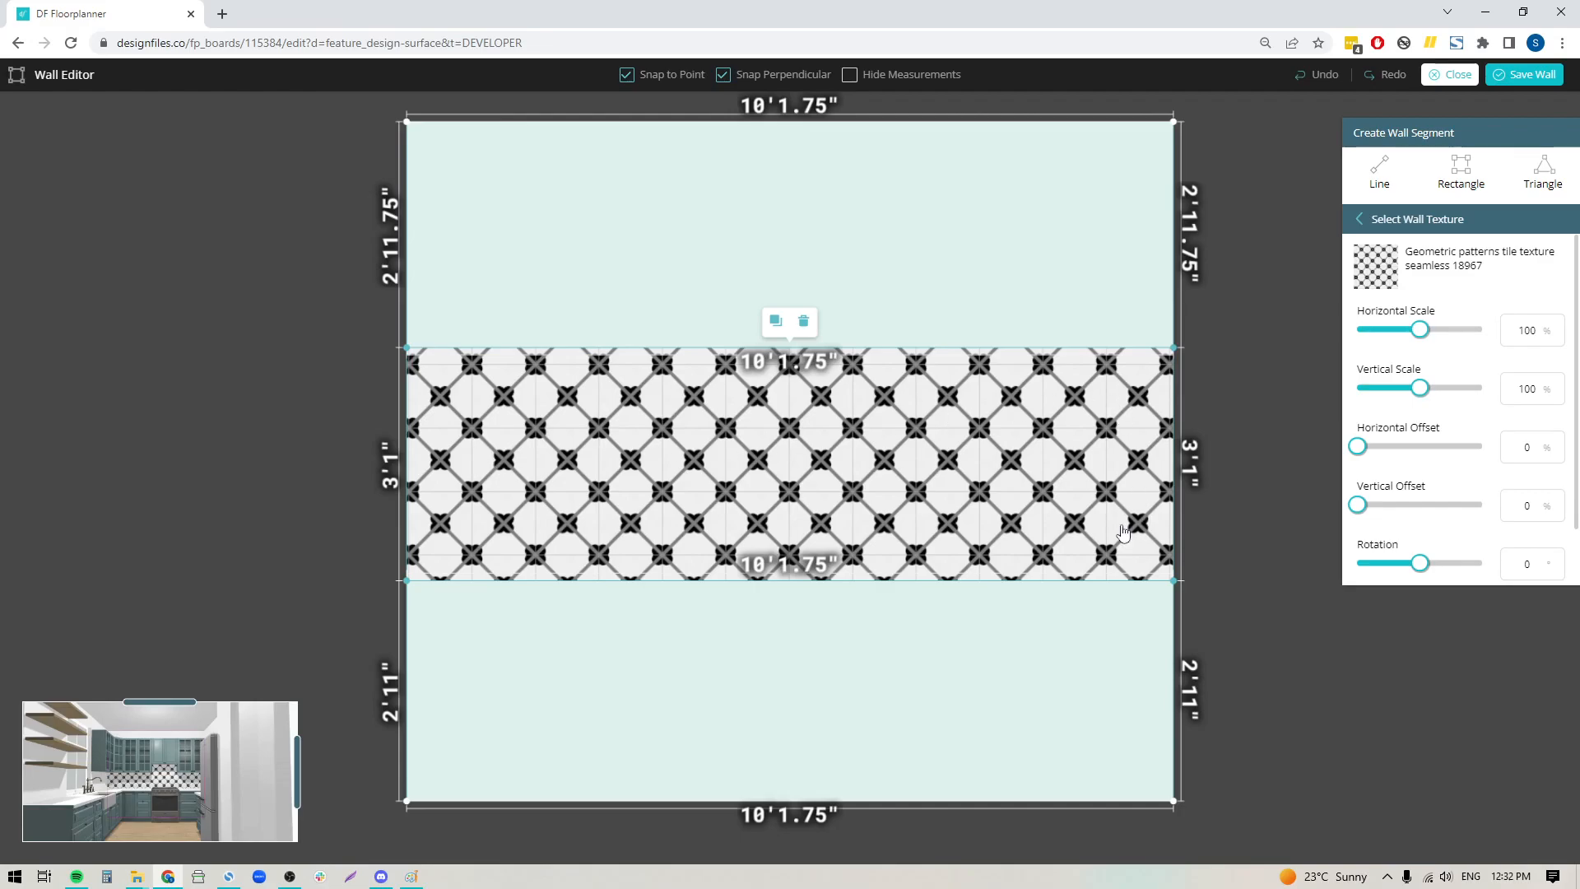
{"action": "mouse_move", "coordinate": [318, 755]}
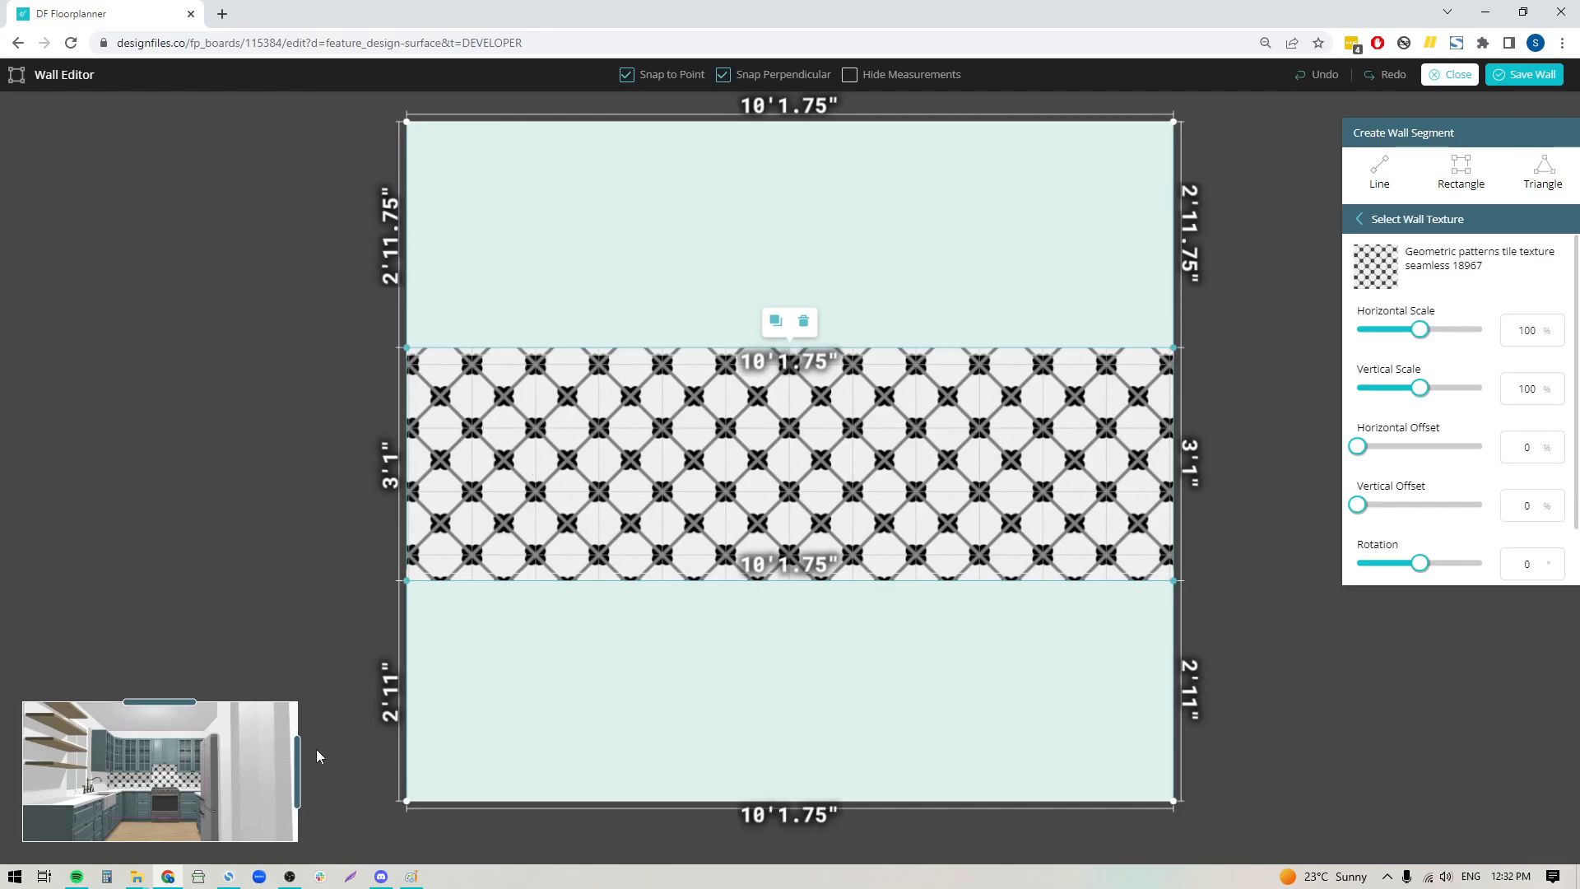
{"action": "mouse_move", "coordinate": [296, 776]}
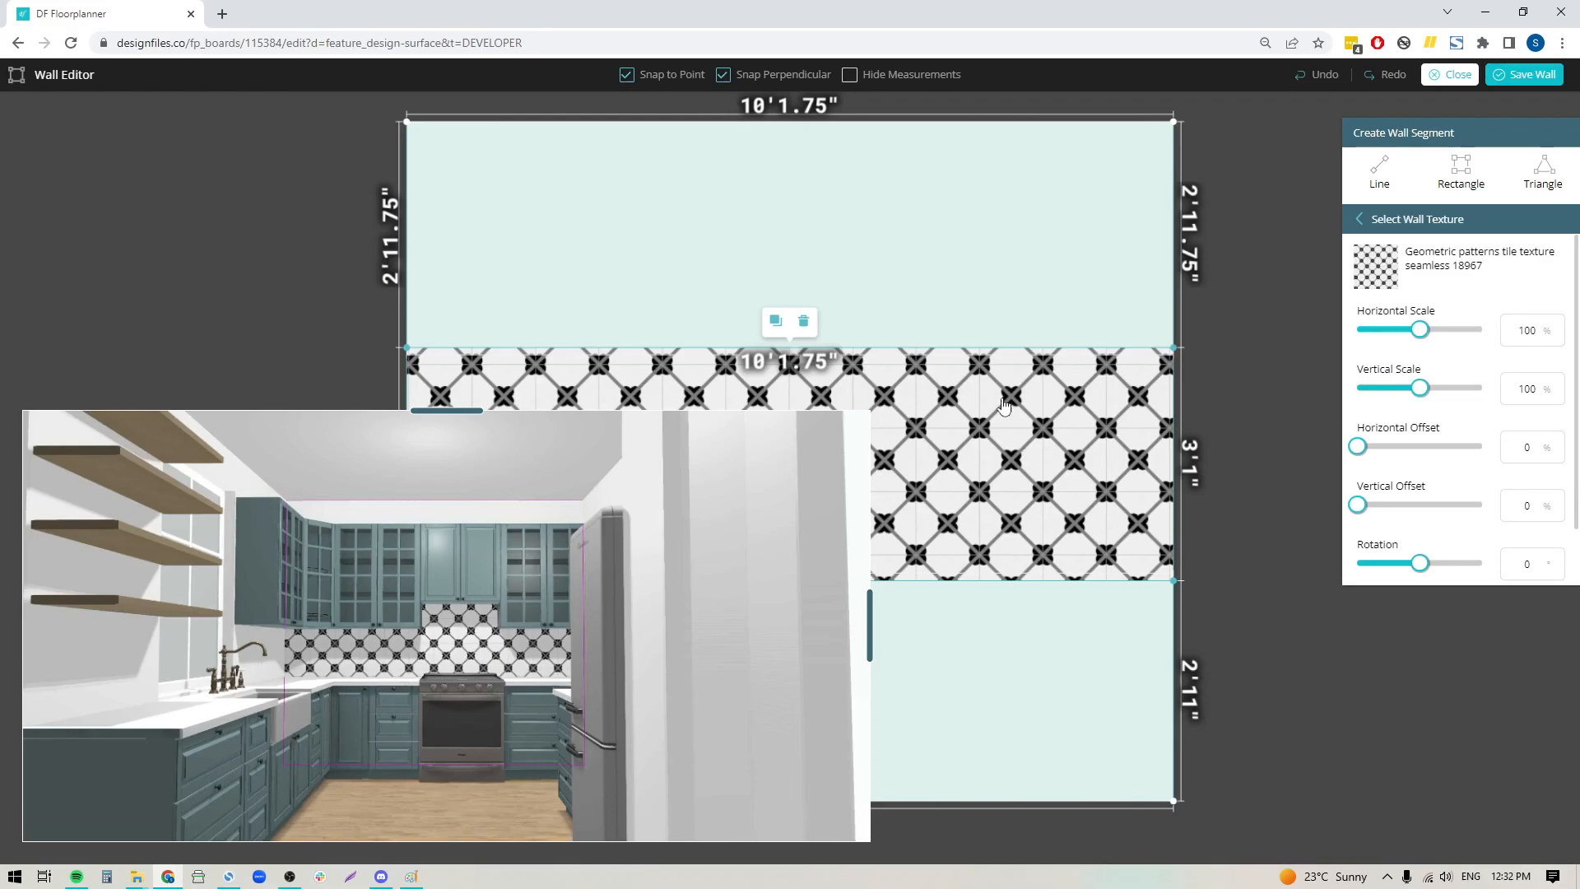
{"action": "mouse_move", "coordinate": [925, 478]}
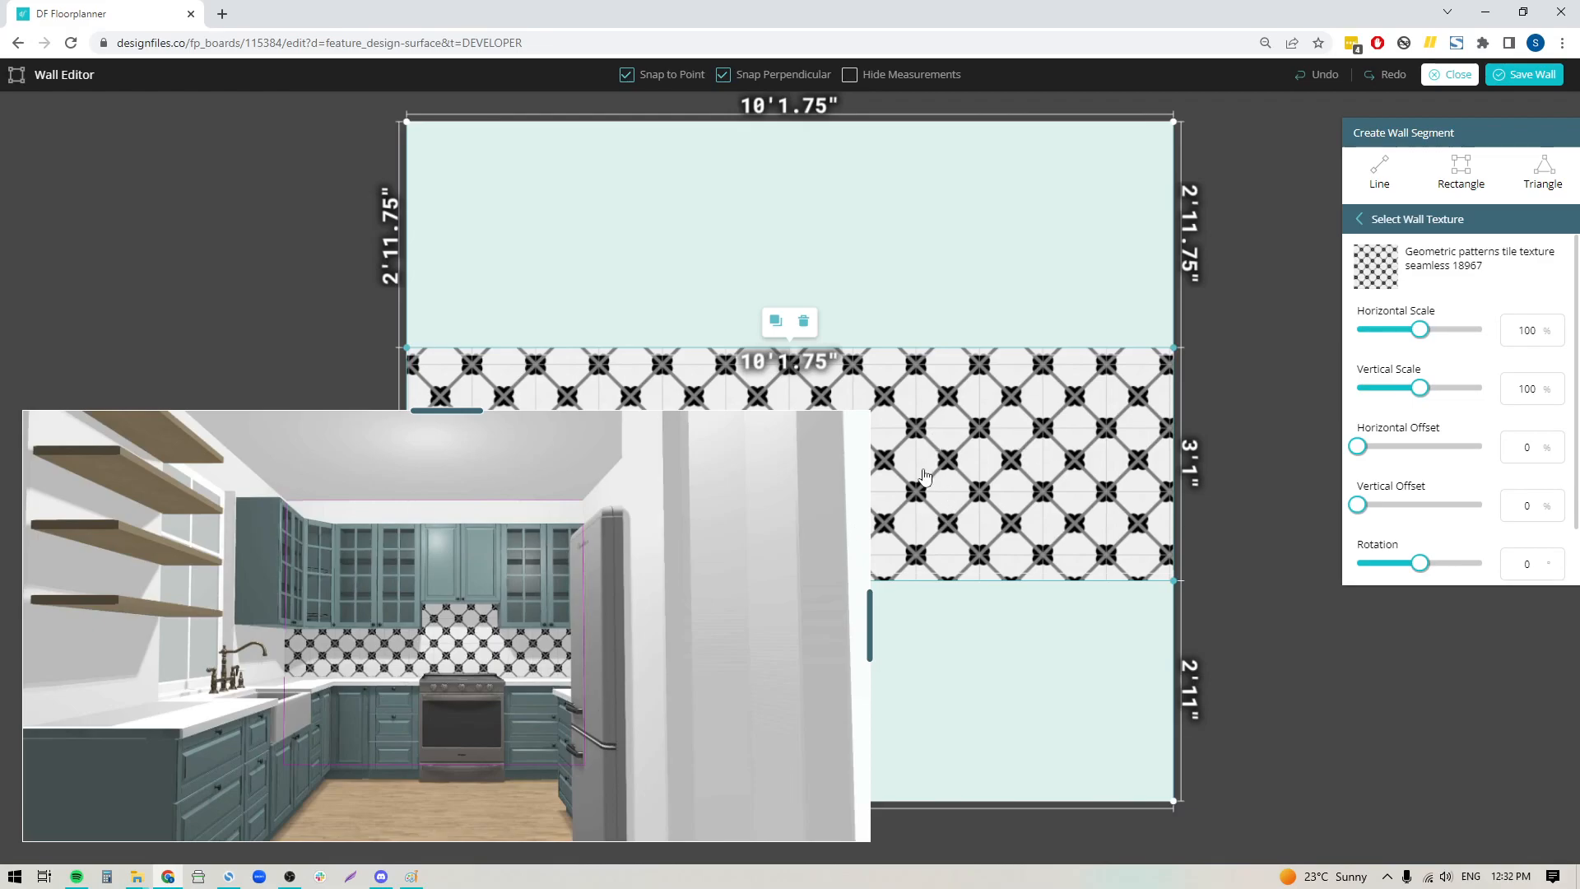
{"action": "mouse_move", "coordinate": [1240, 522]}
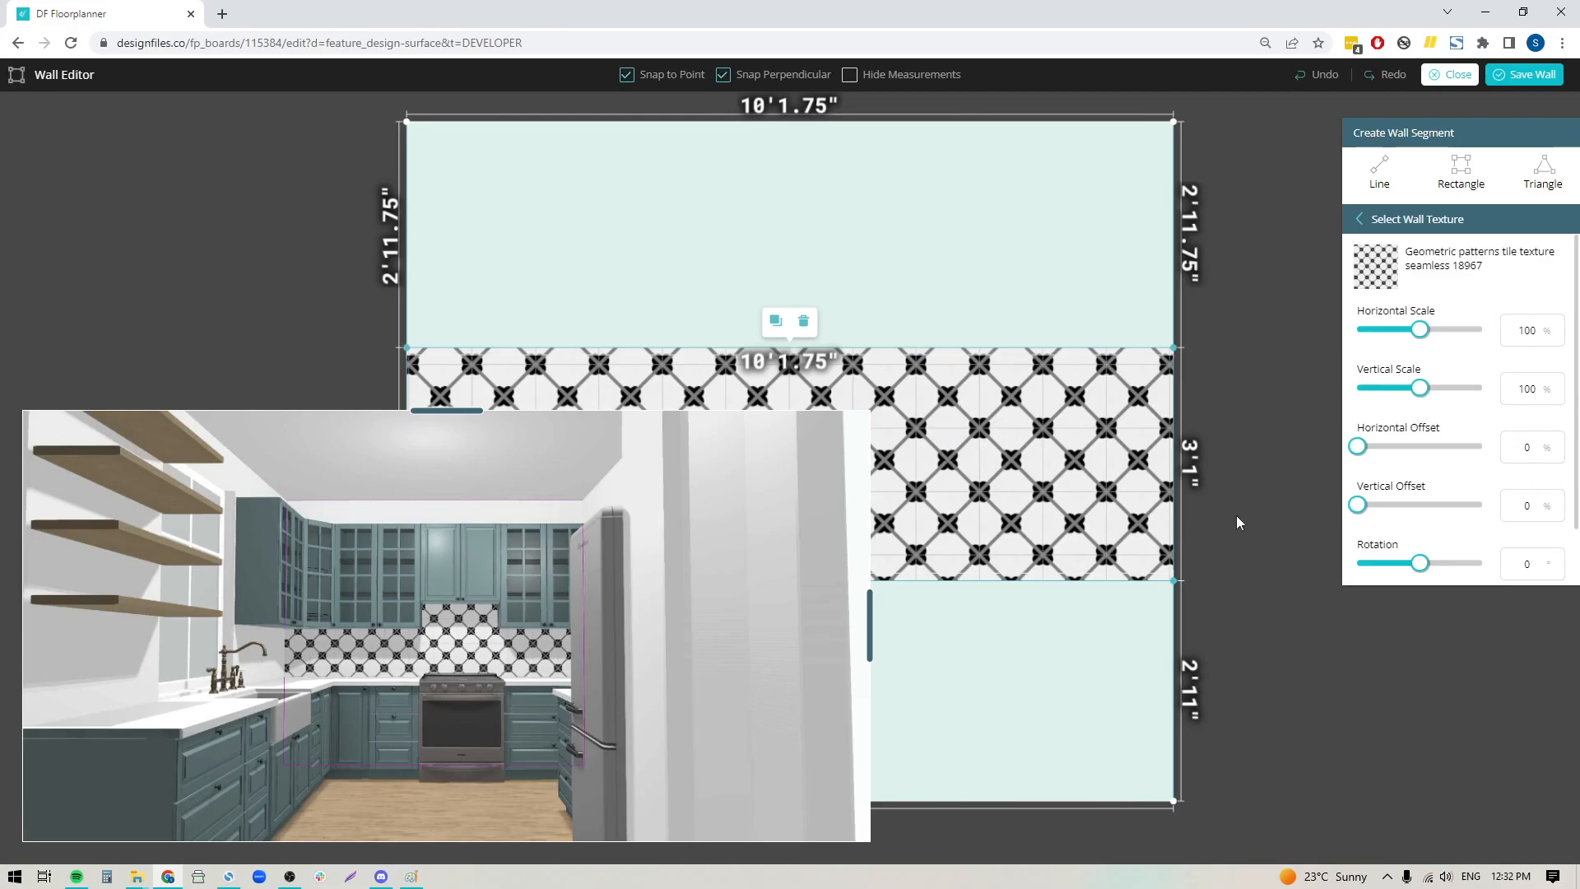
{"action": "mouse_move", "coordinate": [937, 428]}
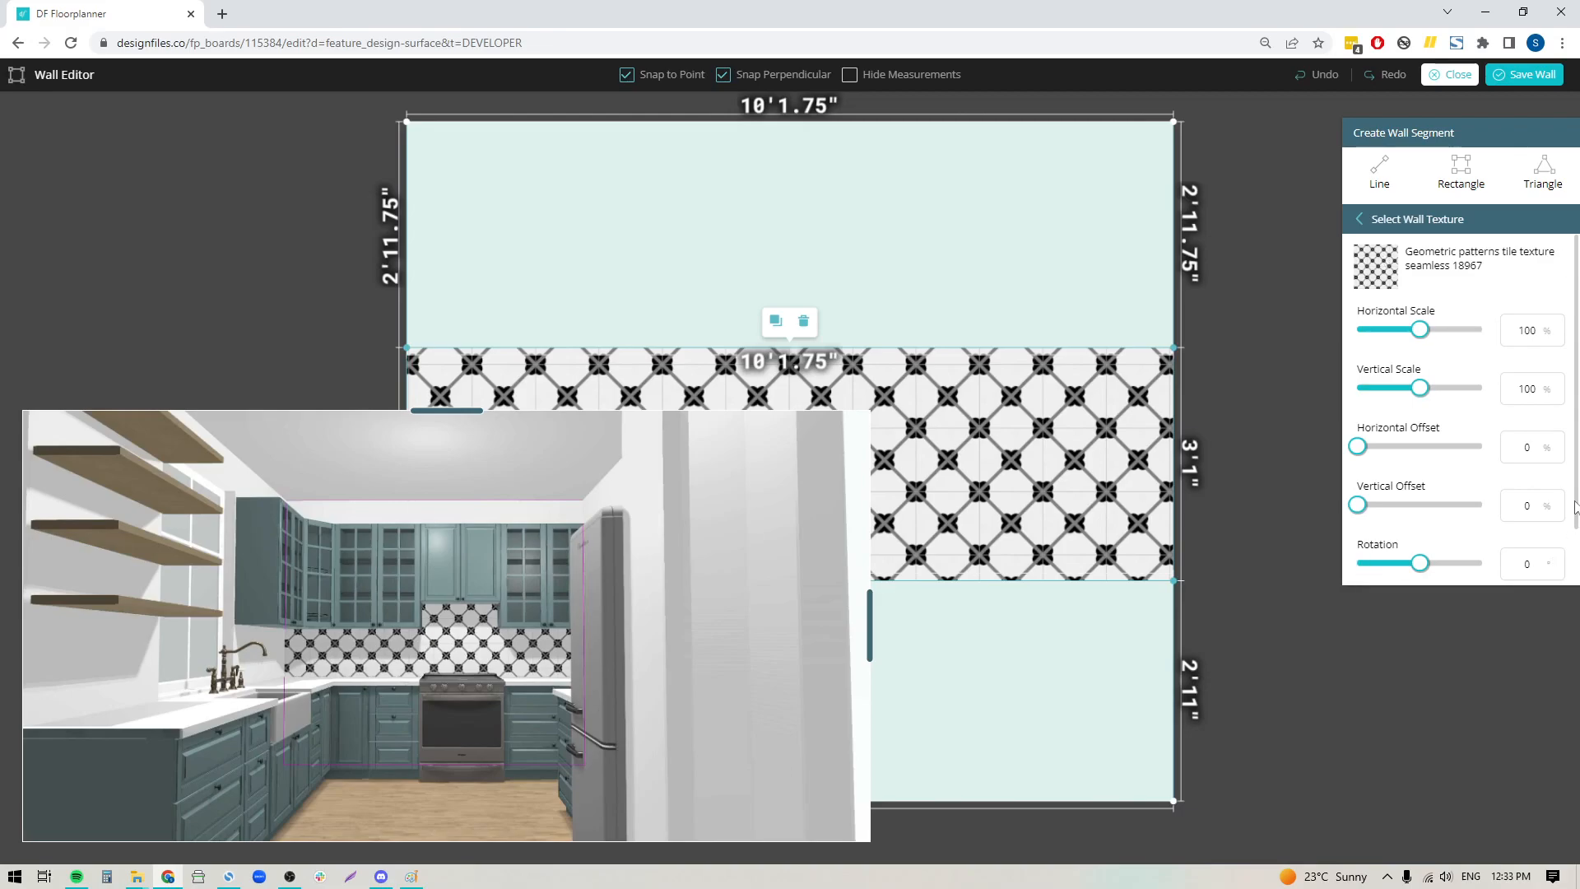
{"action": "mouse_move", "coordinate": [1449, 563]}
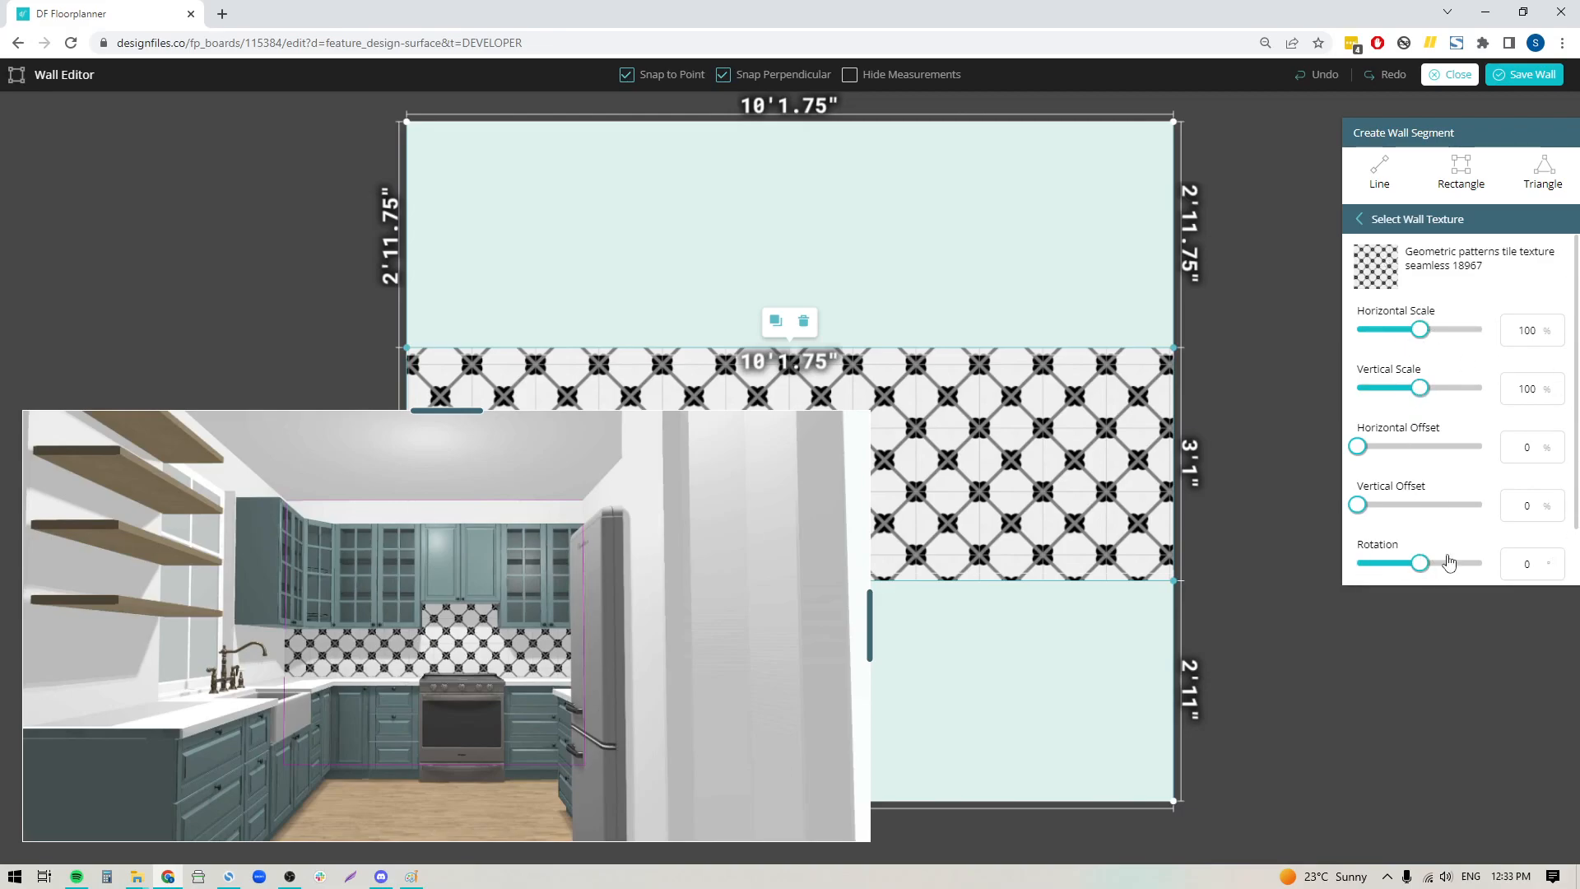
{"action": "mouse_move", "coordinate": [1228, 380]}
{"action": "type", "text": "0"}
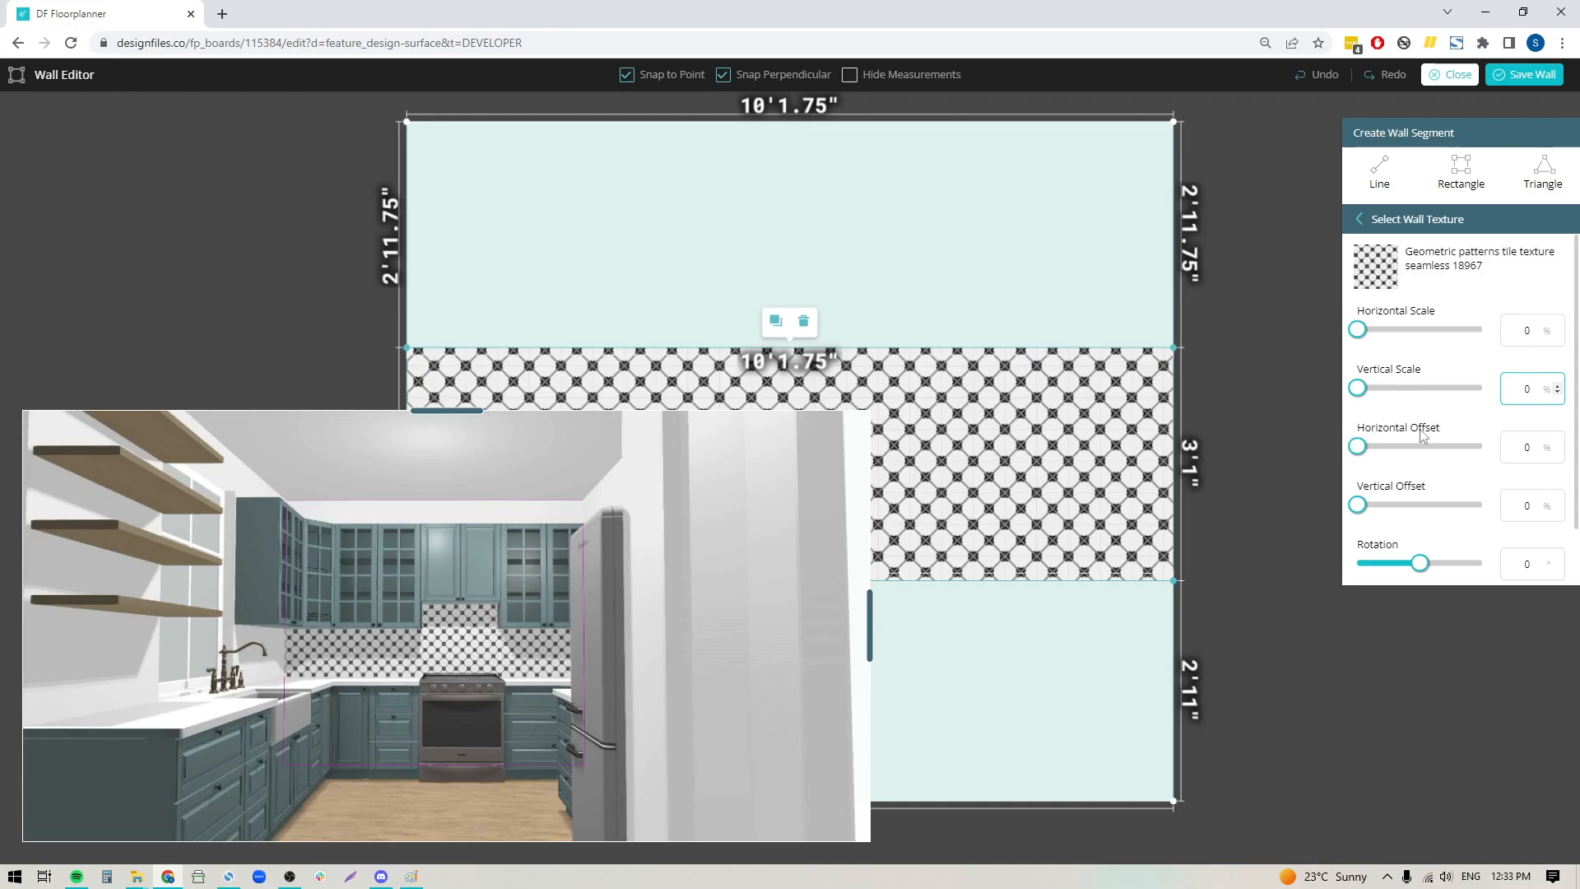
{"action": "mouse_move", "coordinate": [1413, 492]}
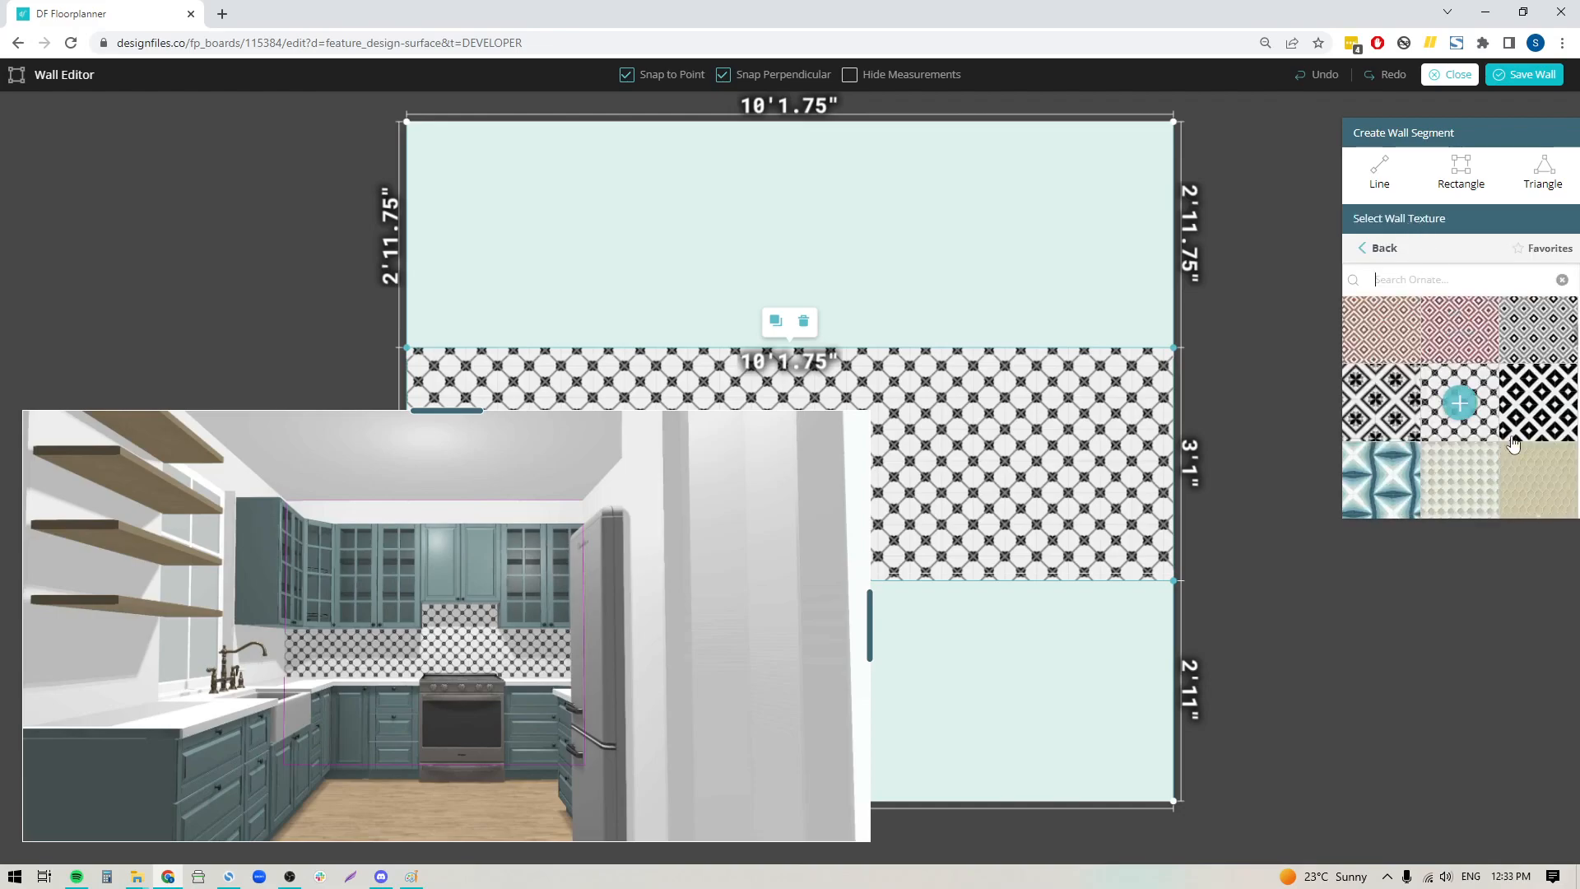
- Apply blue octagon tile 18938 at 200% scale, offset 6 vertically and 12 horizontally
{"action": "scroll", "scroll_direction": "down", "scroll_amount": 3}
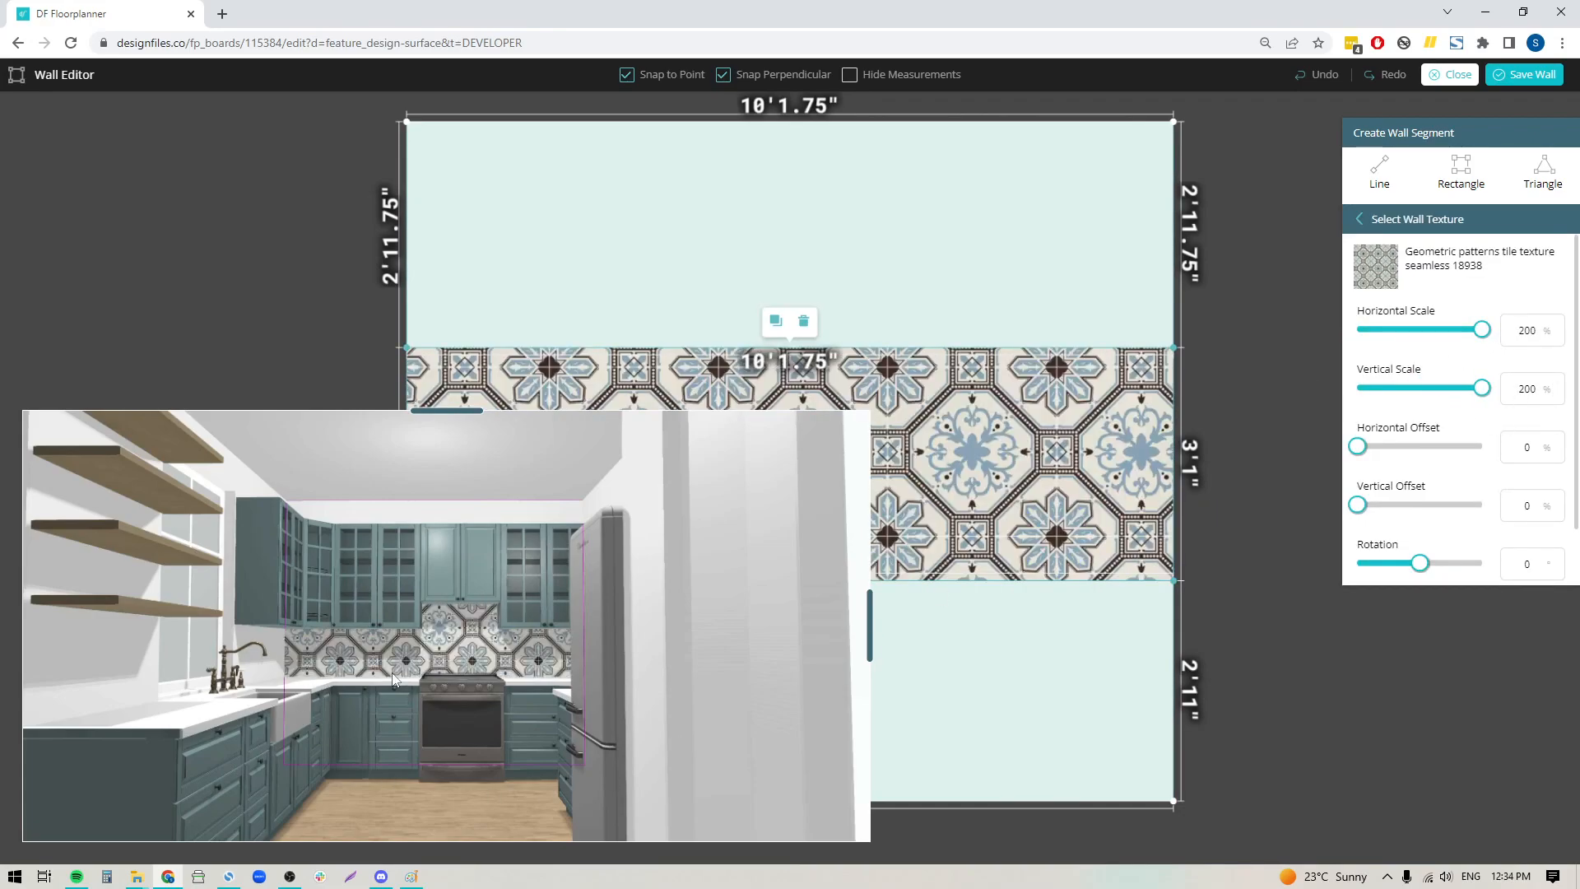
{"action": "mouse_move", "coordinate": [1411, 446]}
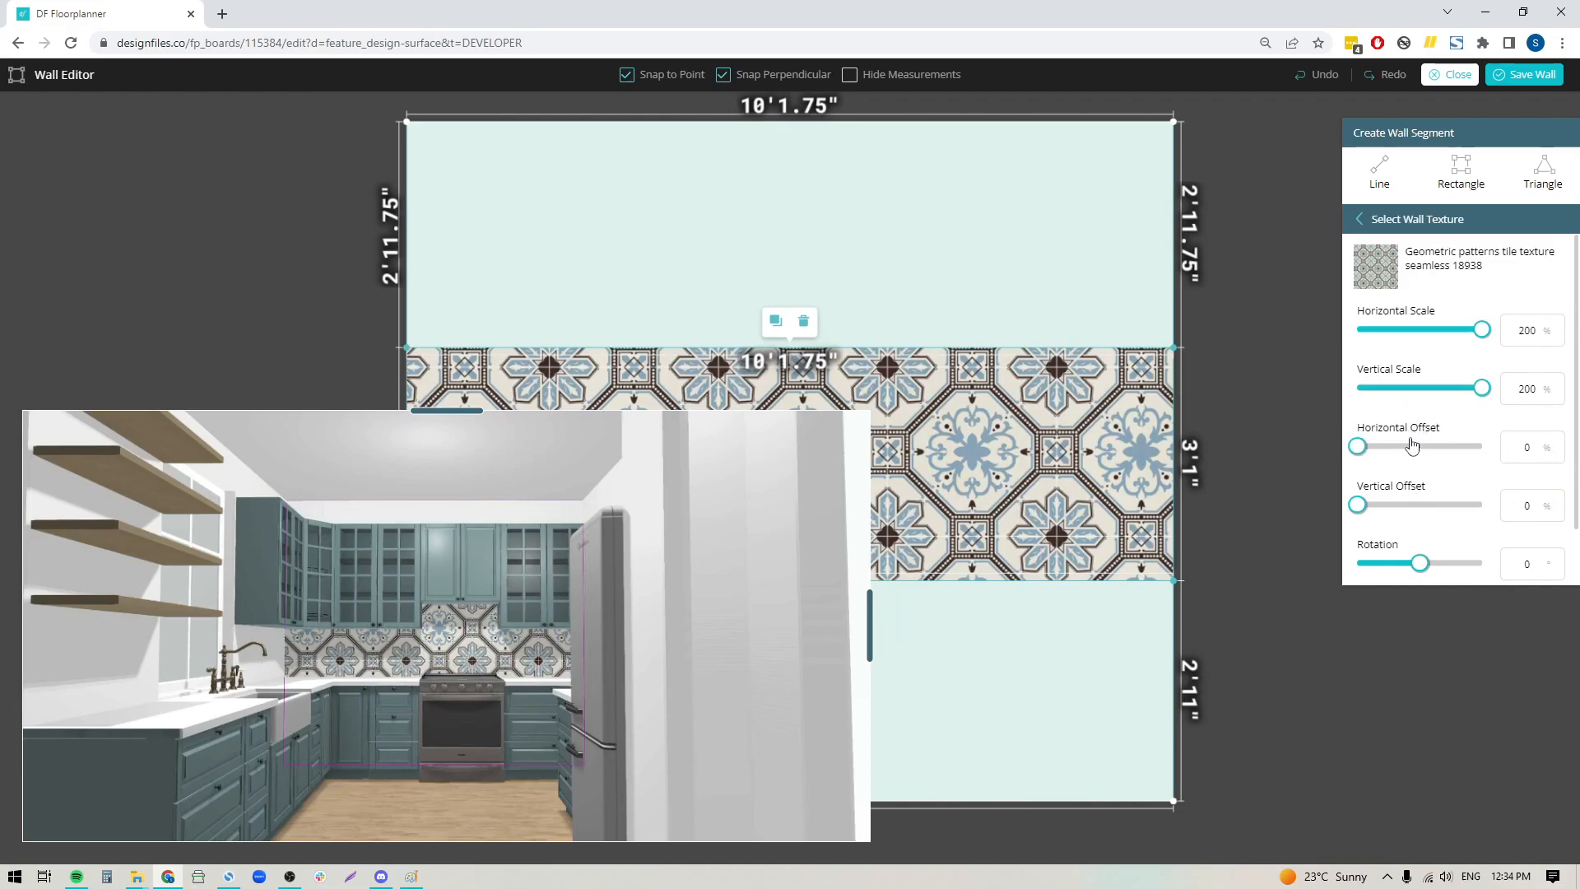
{"action": "mouse_move", "coordinate": [1389, 512]}
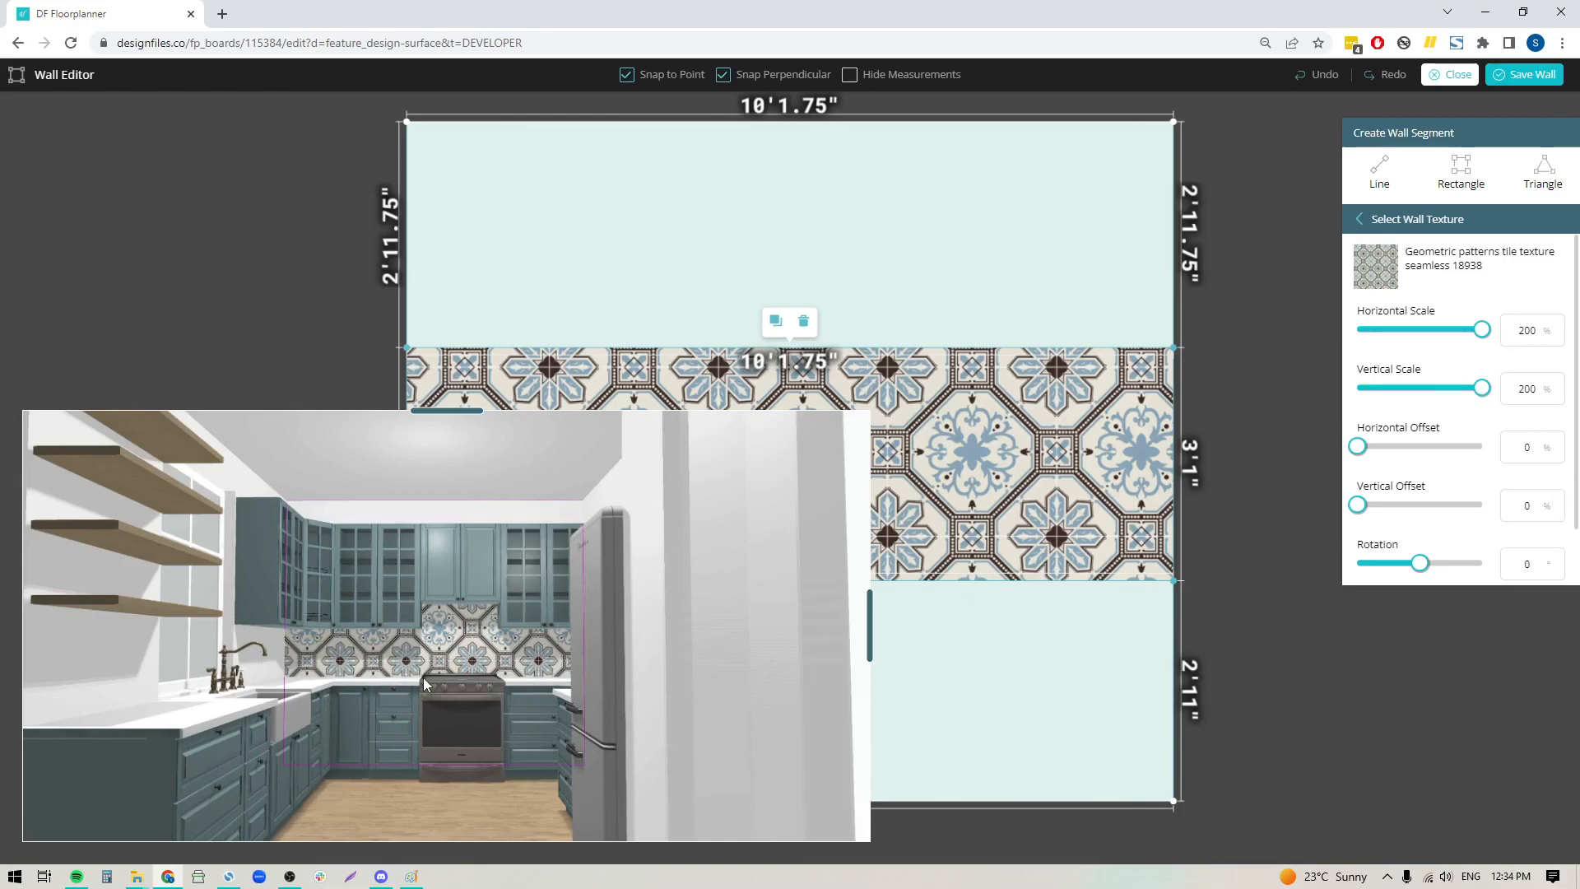
{"action": "mouse_move", "coordinate": [673, 670]}
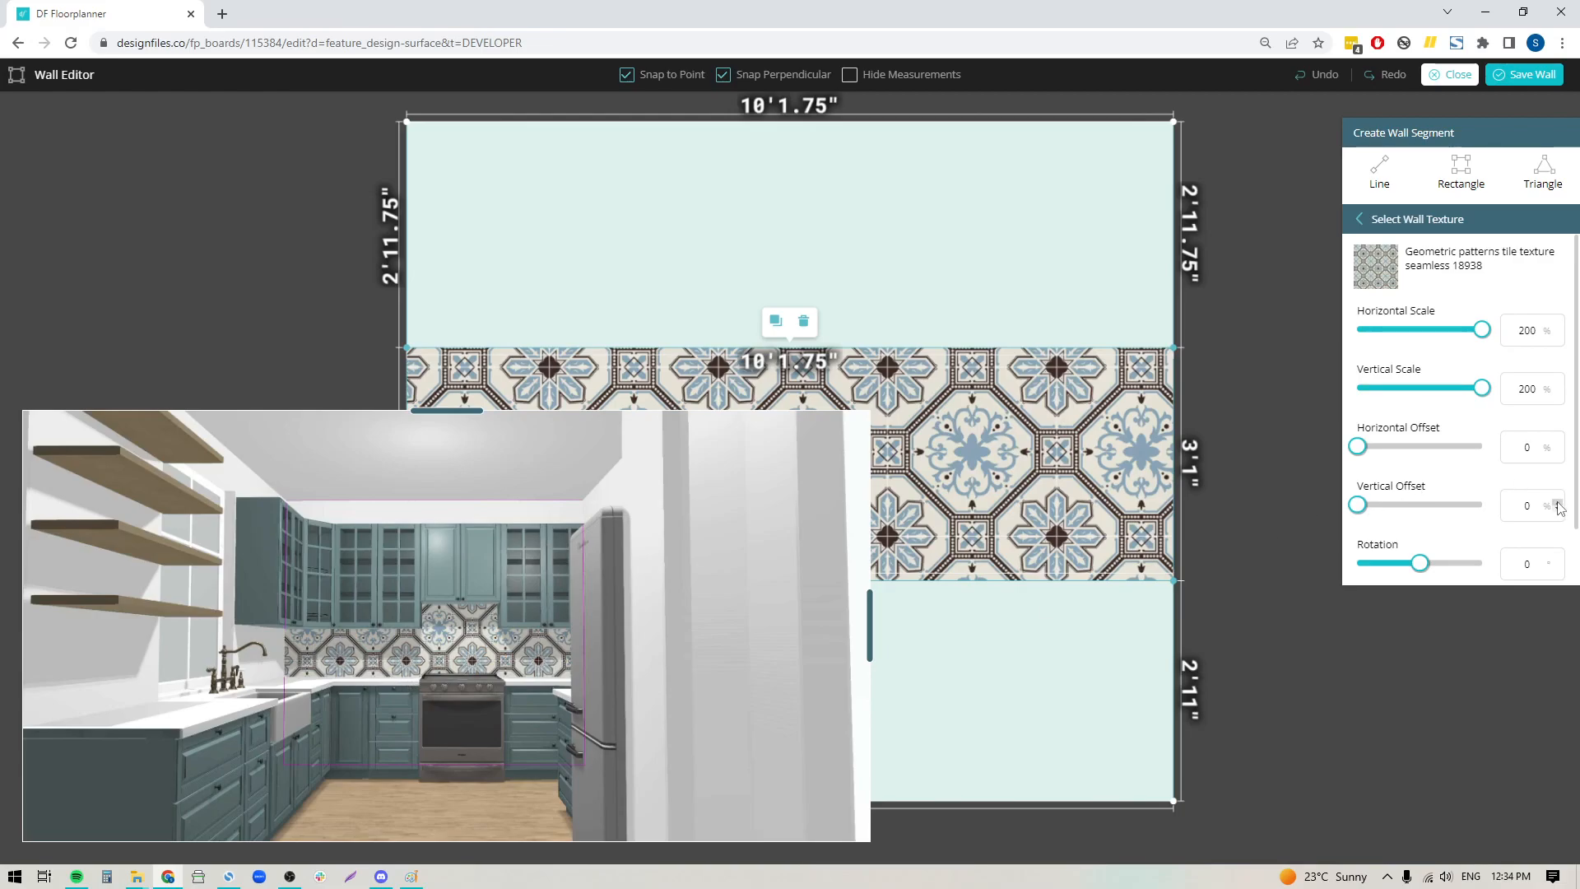
{"action": "left_click", "coordinate": [1557, 500]}
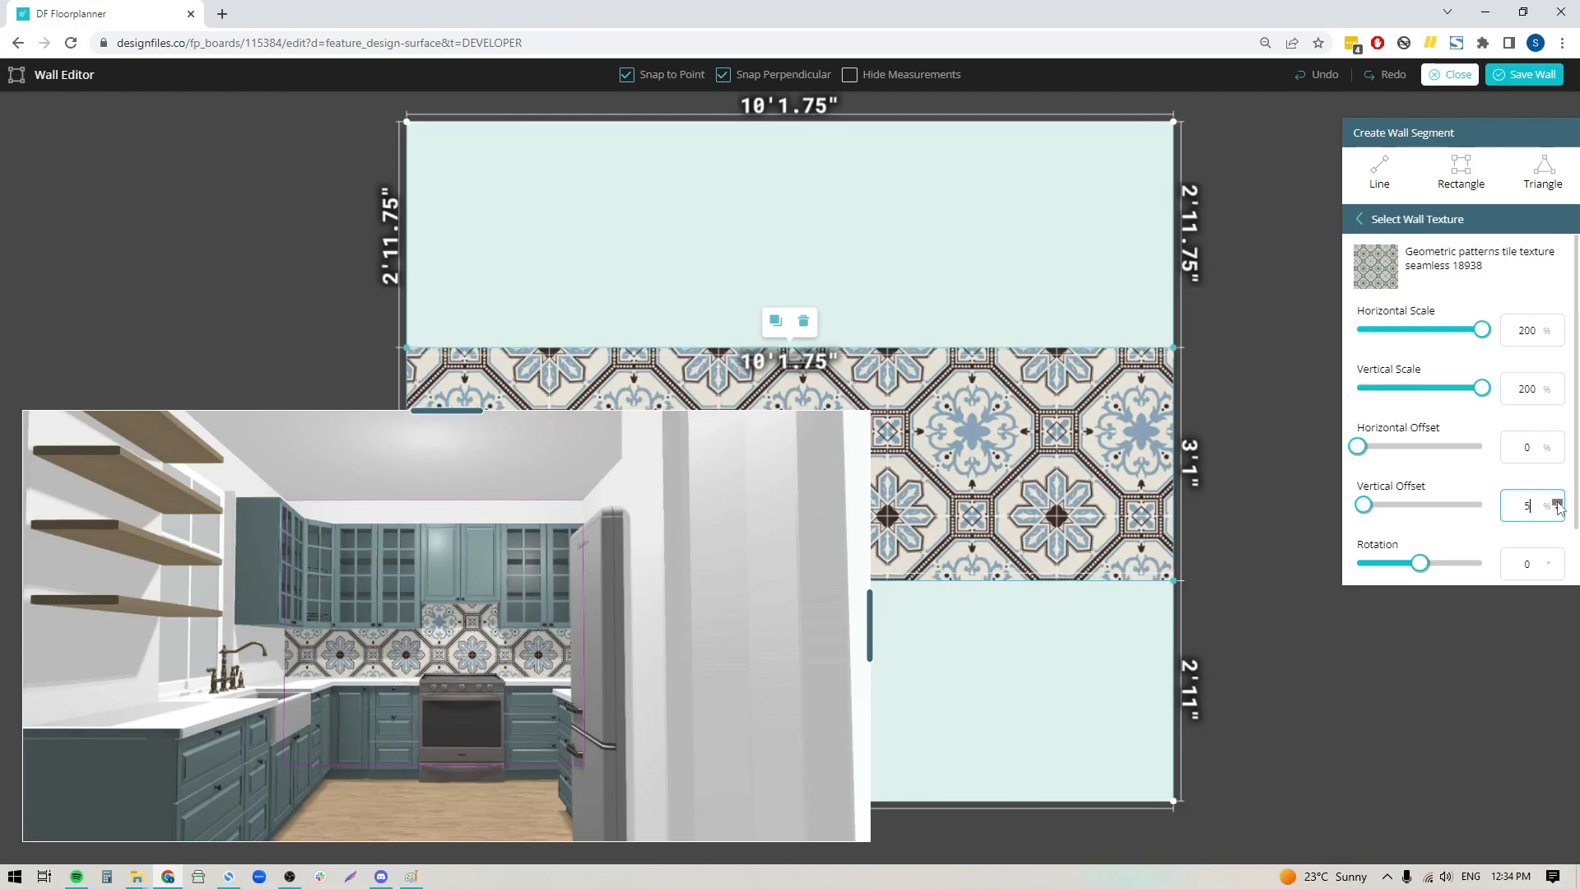
{"action": "left_click", "coordinate": [1555, 500]}
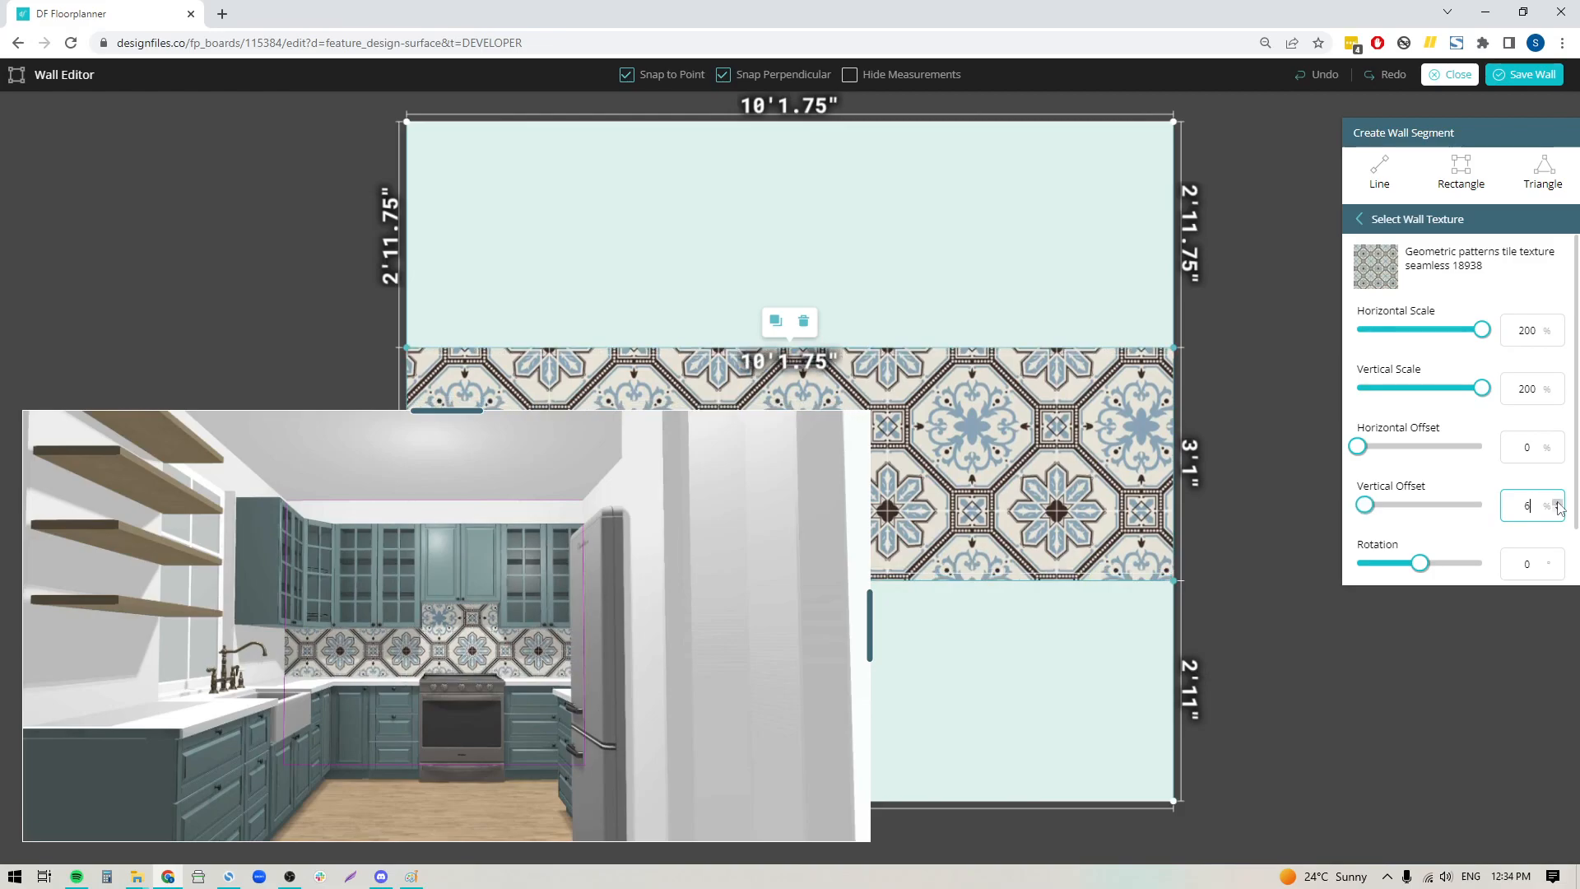
{"action": "mouse_move", "coordinate": [1416, 433]}
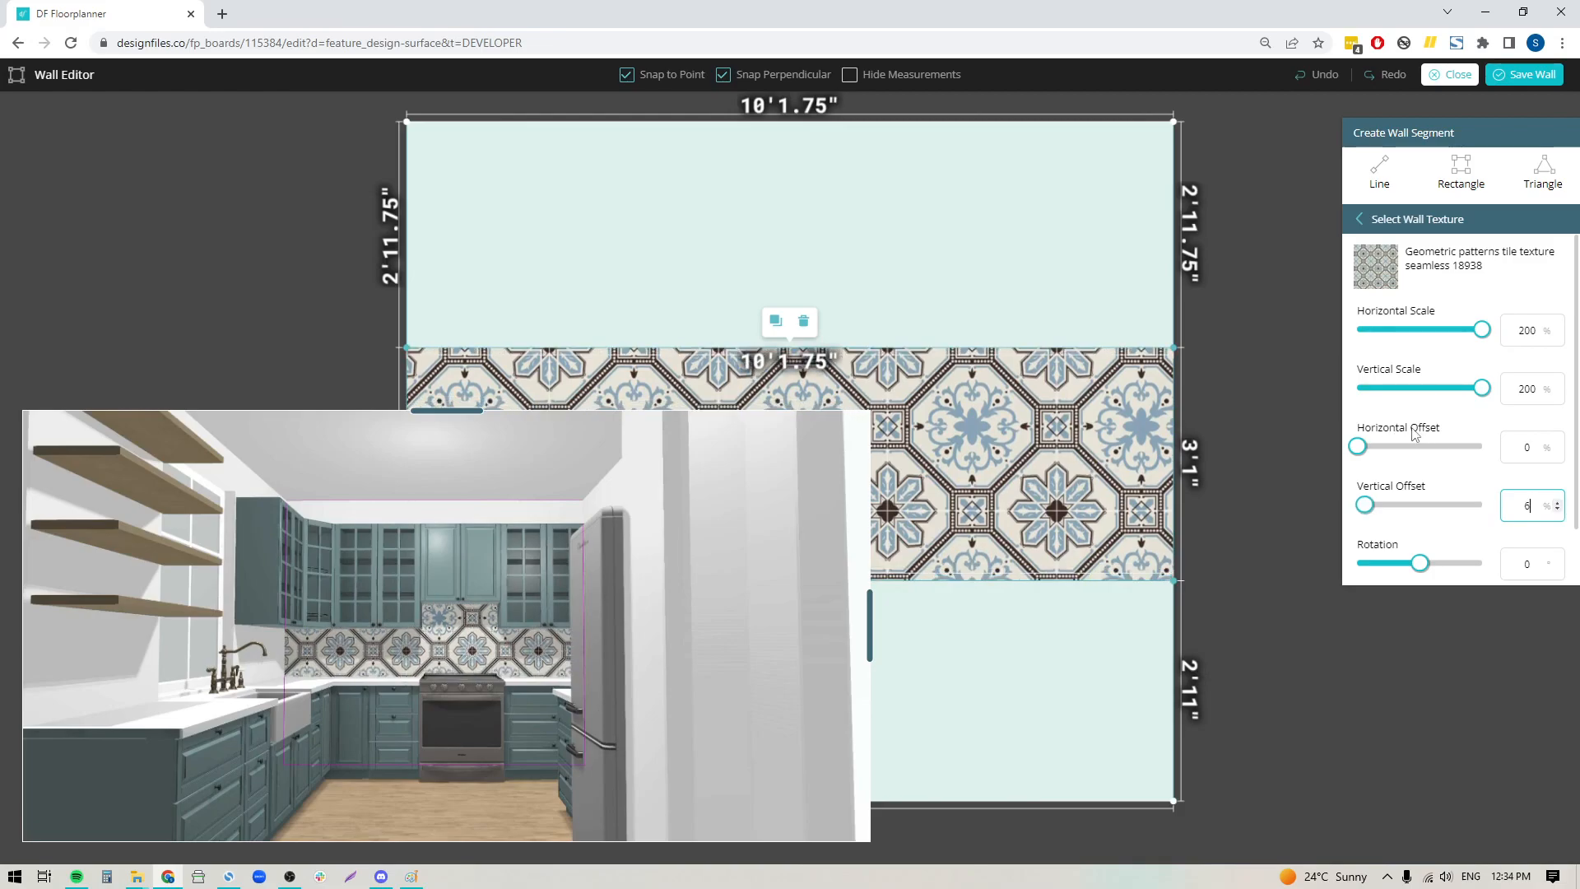
{"action": "left_click", "coordinate": [1559, 441]}
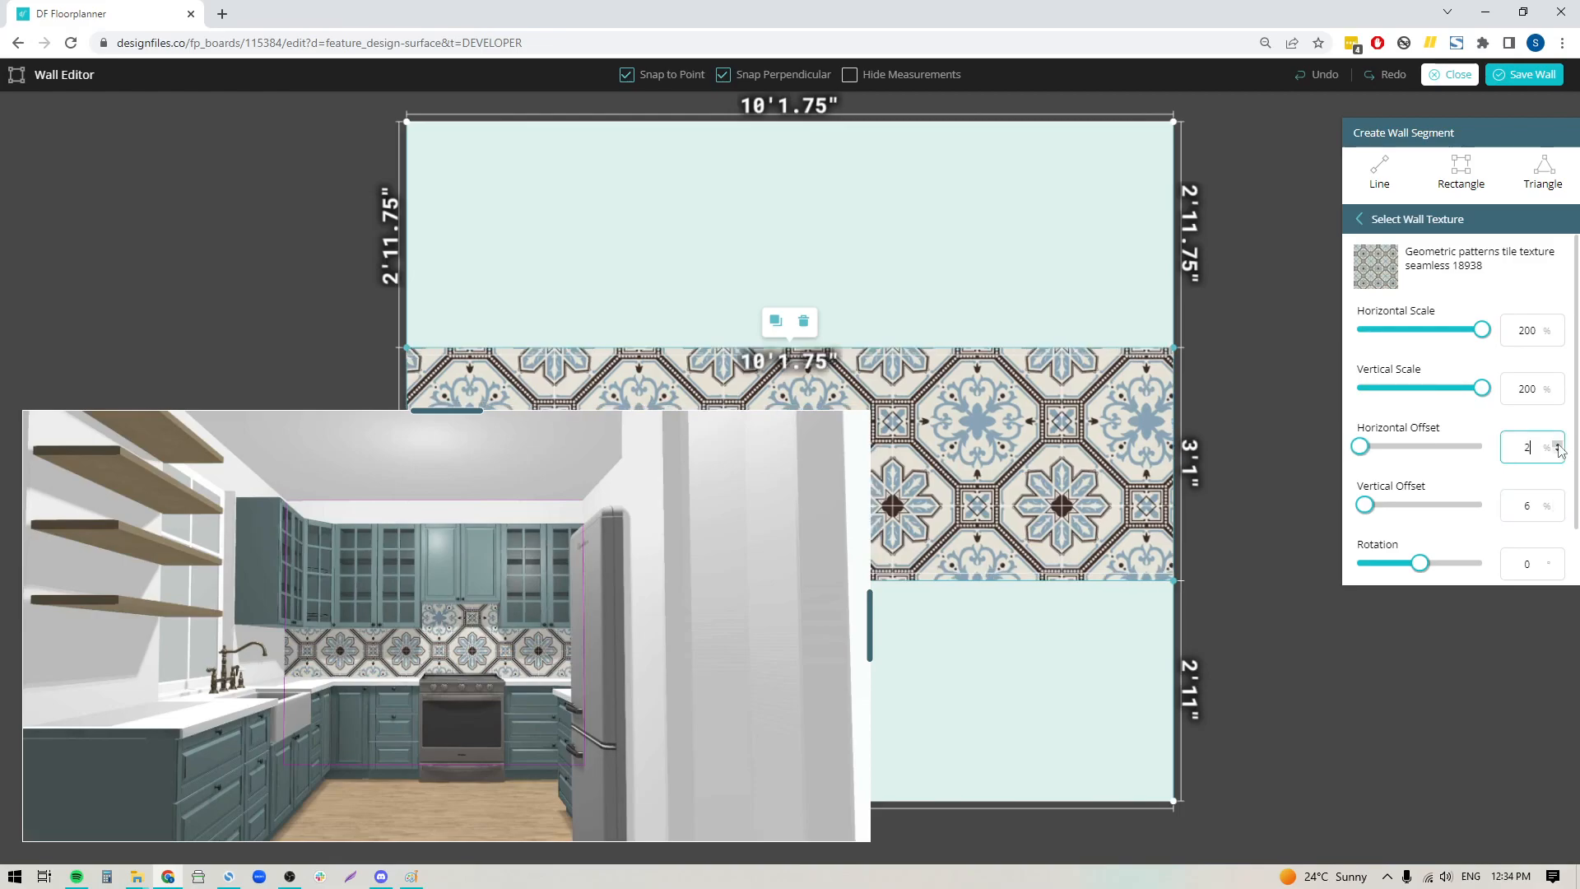
{"action": "left_click", "coordinate": [1558, 441]}
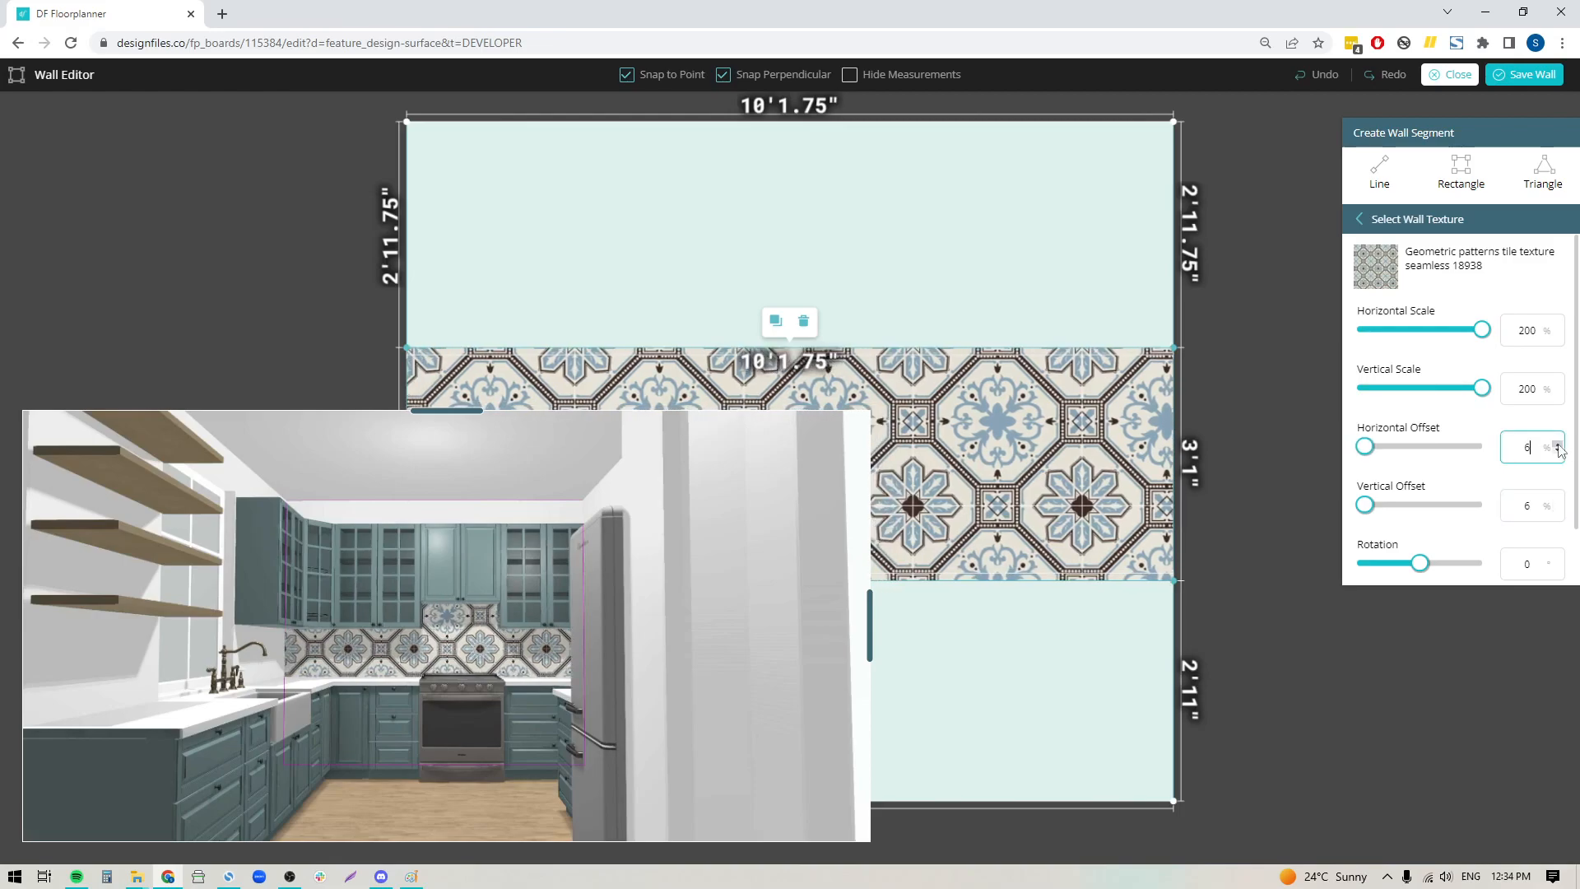
{"action": "left_click", "coordinate": [1558, 442]}
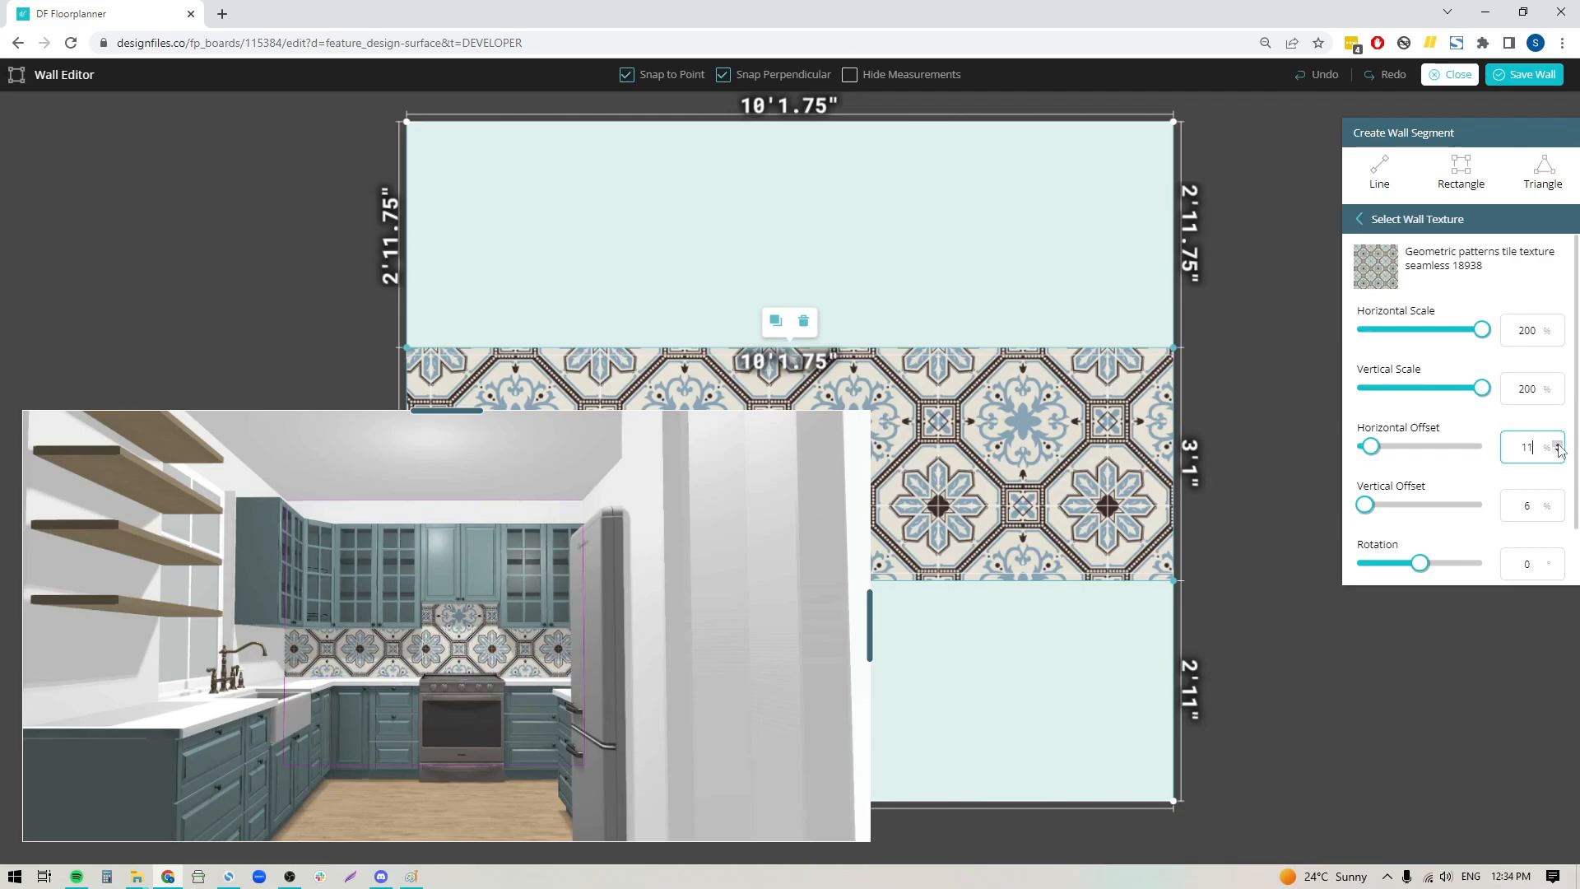
{"action": "left_click", "coordinate": [1558, 443]}
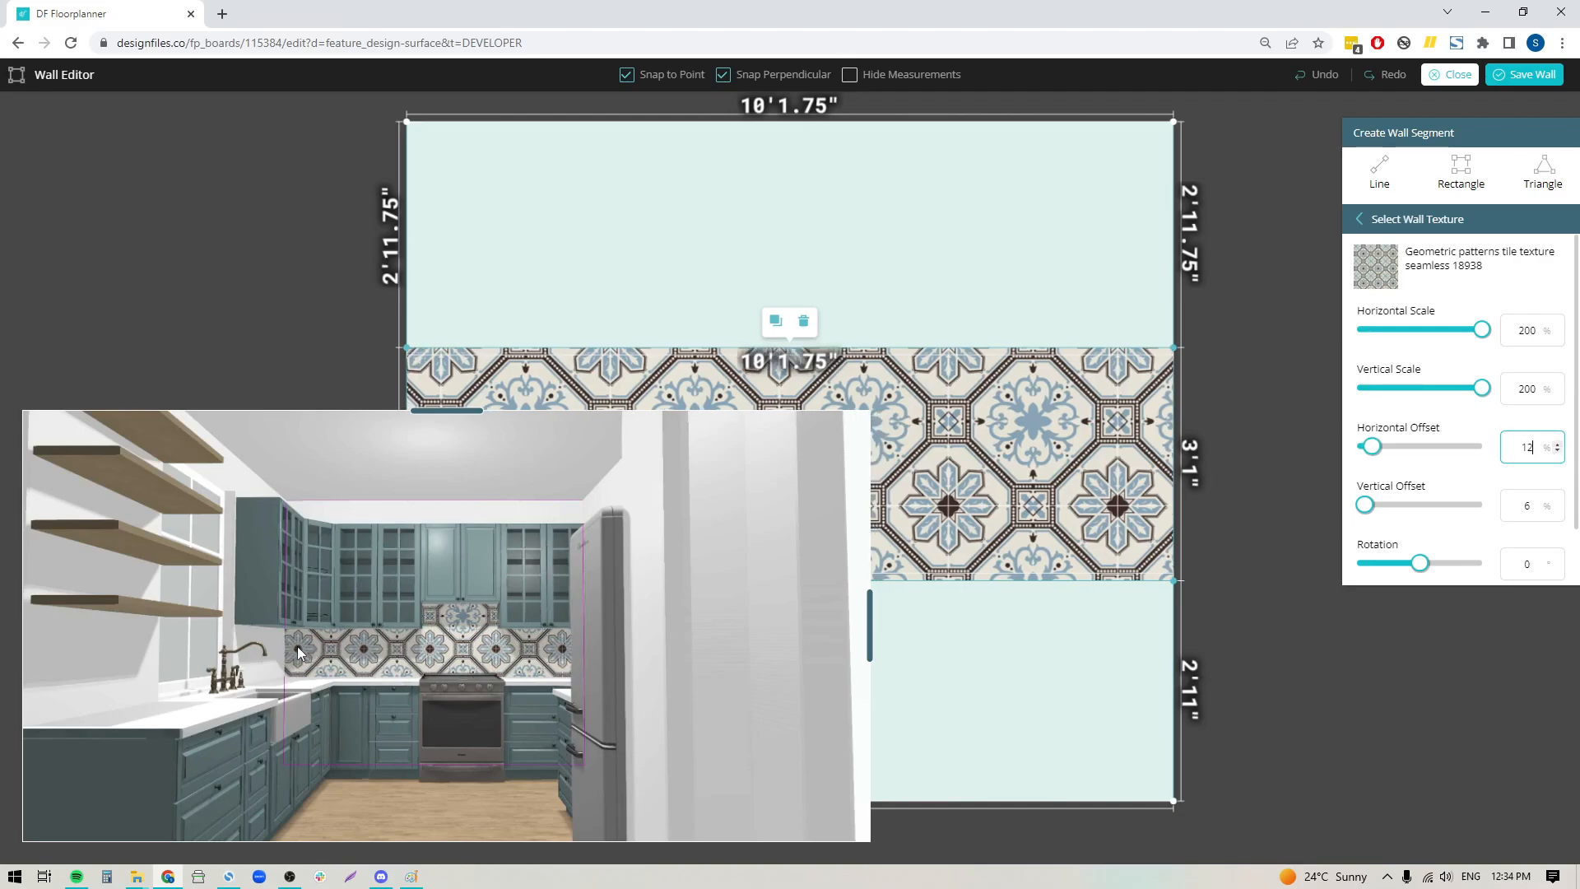
{"action": "mouse_move", "coordinate": [290, 673]}
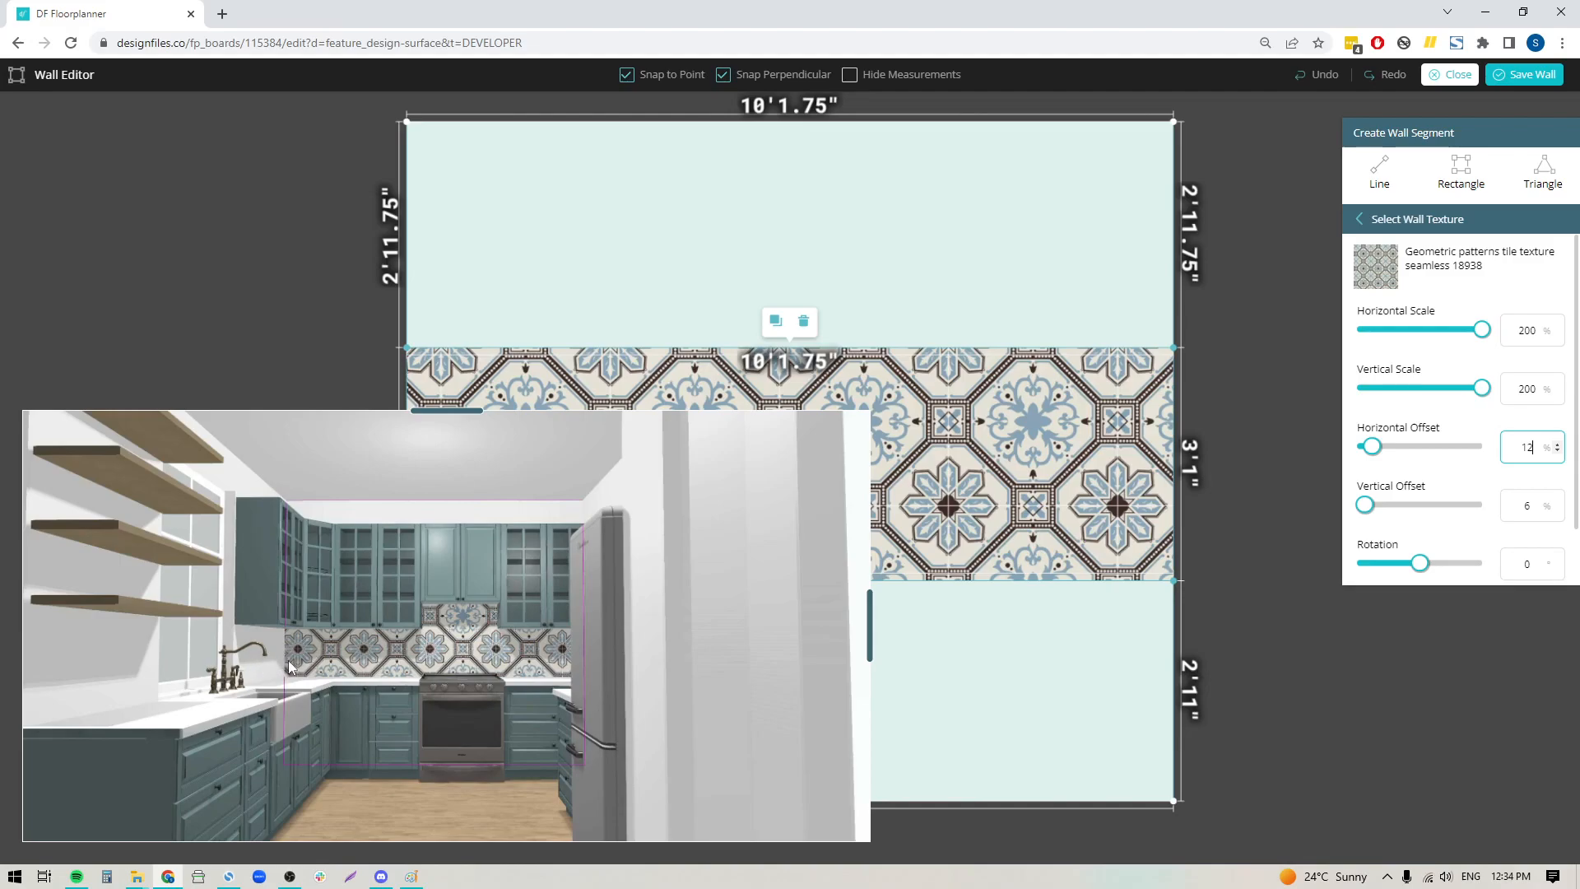
{"action": "mouse_move", "coordinate": [1444, 482]}
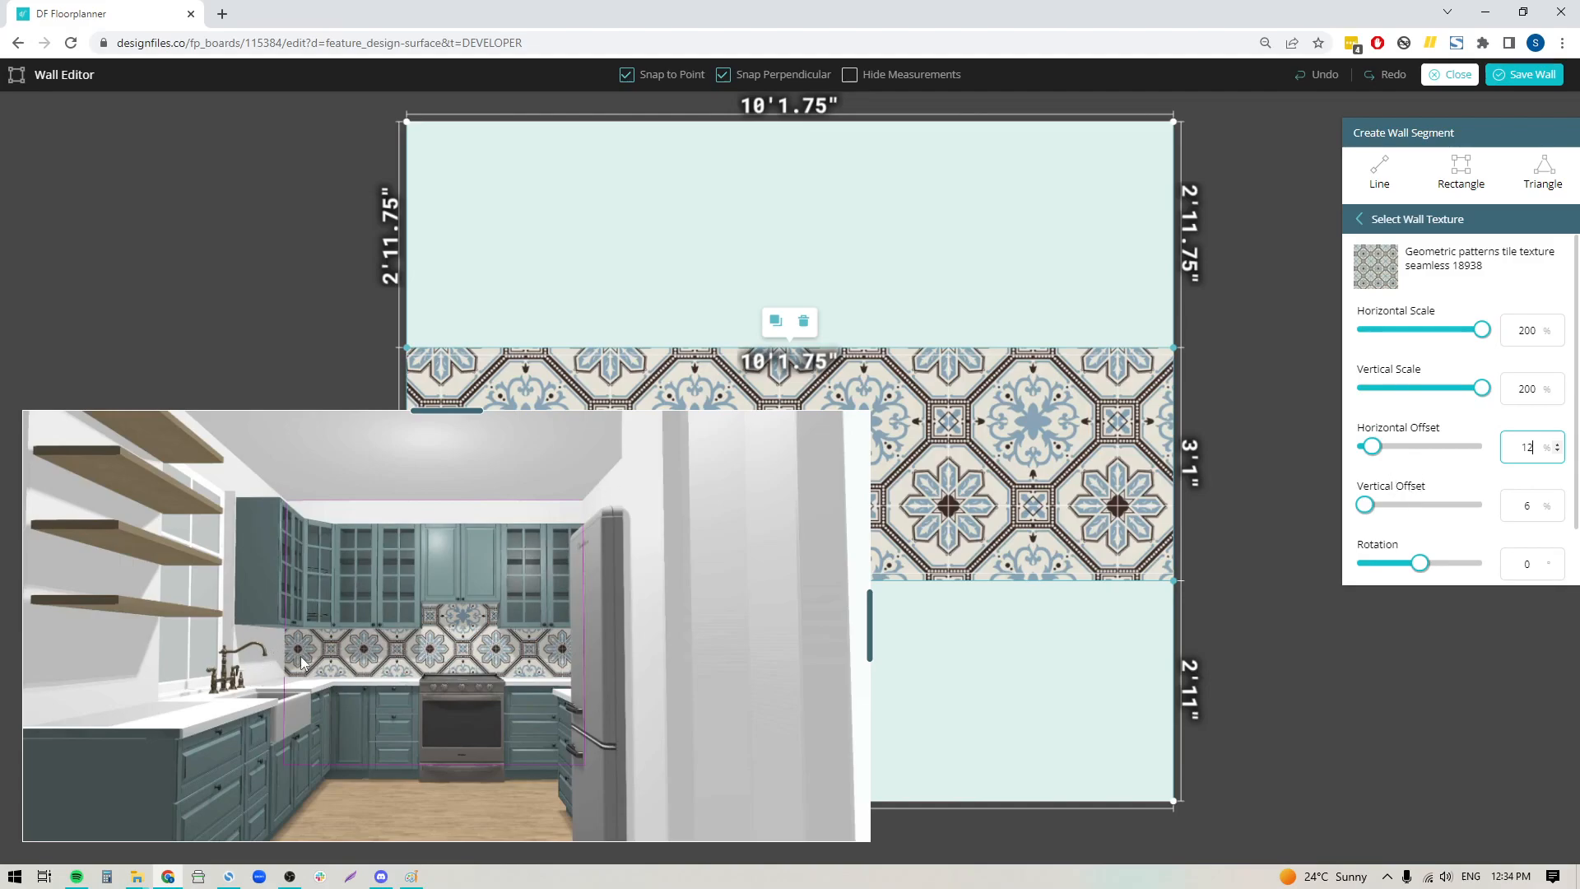
{"action": "mouse_move", "coordinate": [380, 622]}
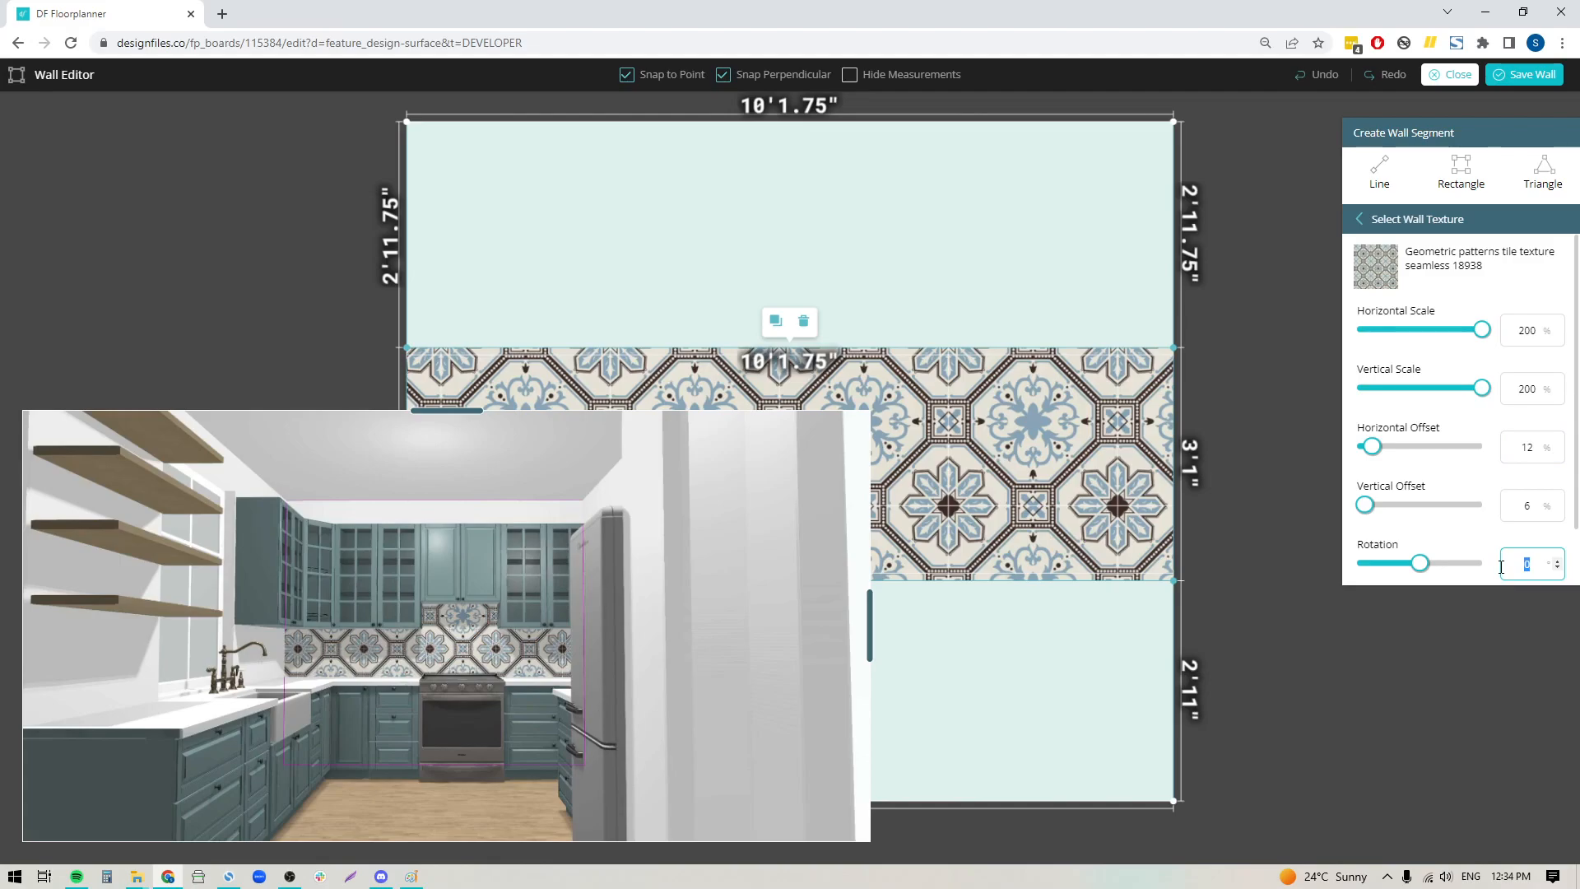
- Rotate the blue tile pattern 45 degrees
{"action": "type", "text": "45"}
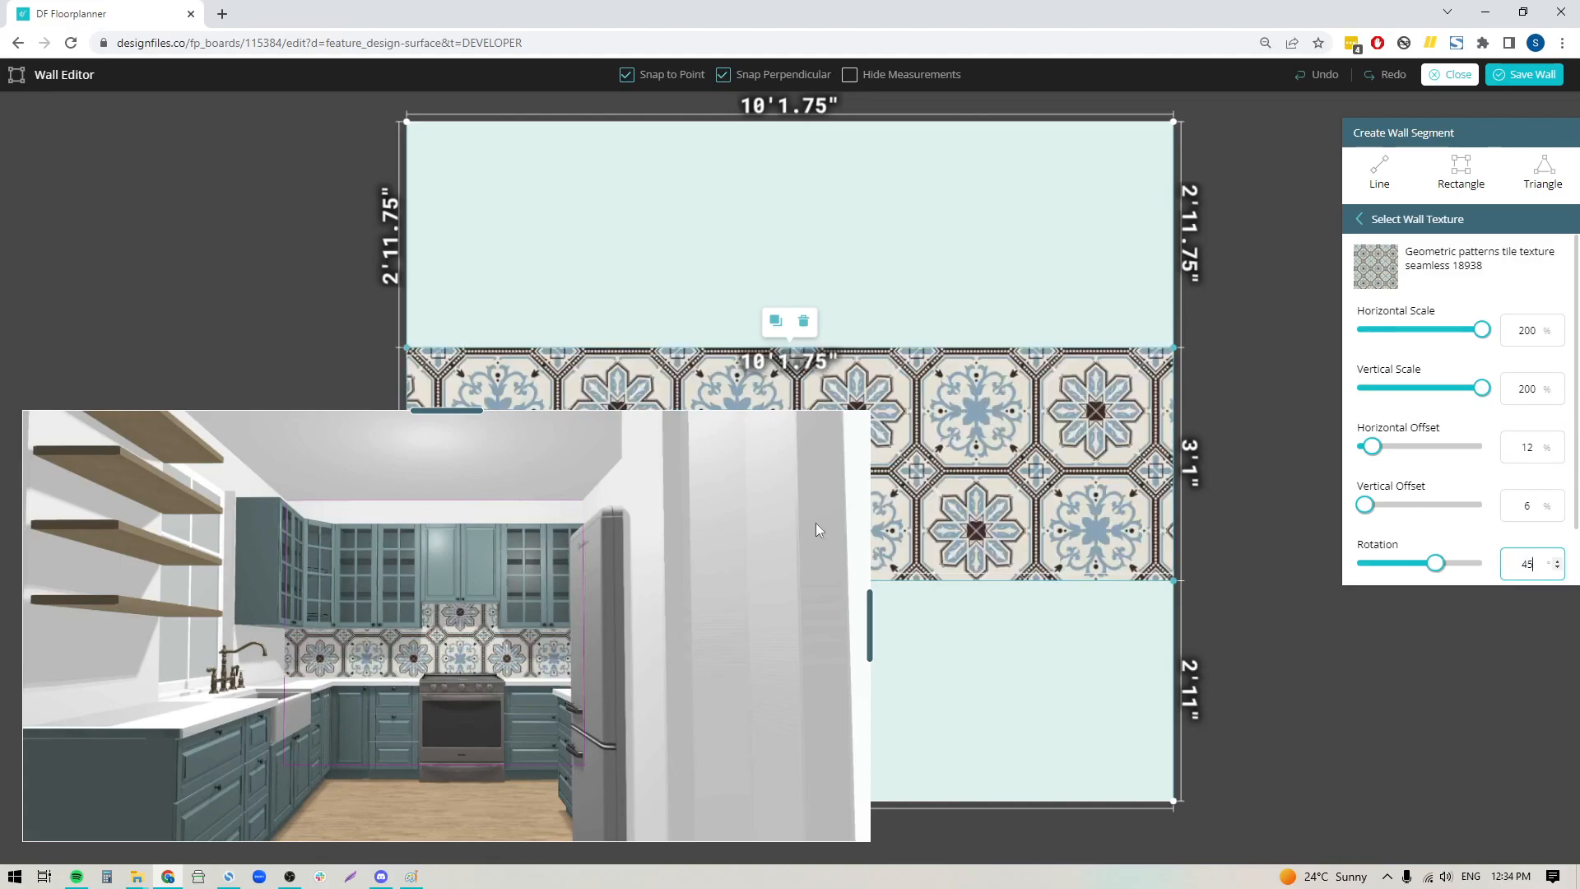
{"action": "mouse_move", "coordinate": [504, 660]}
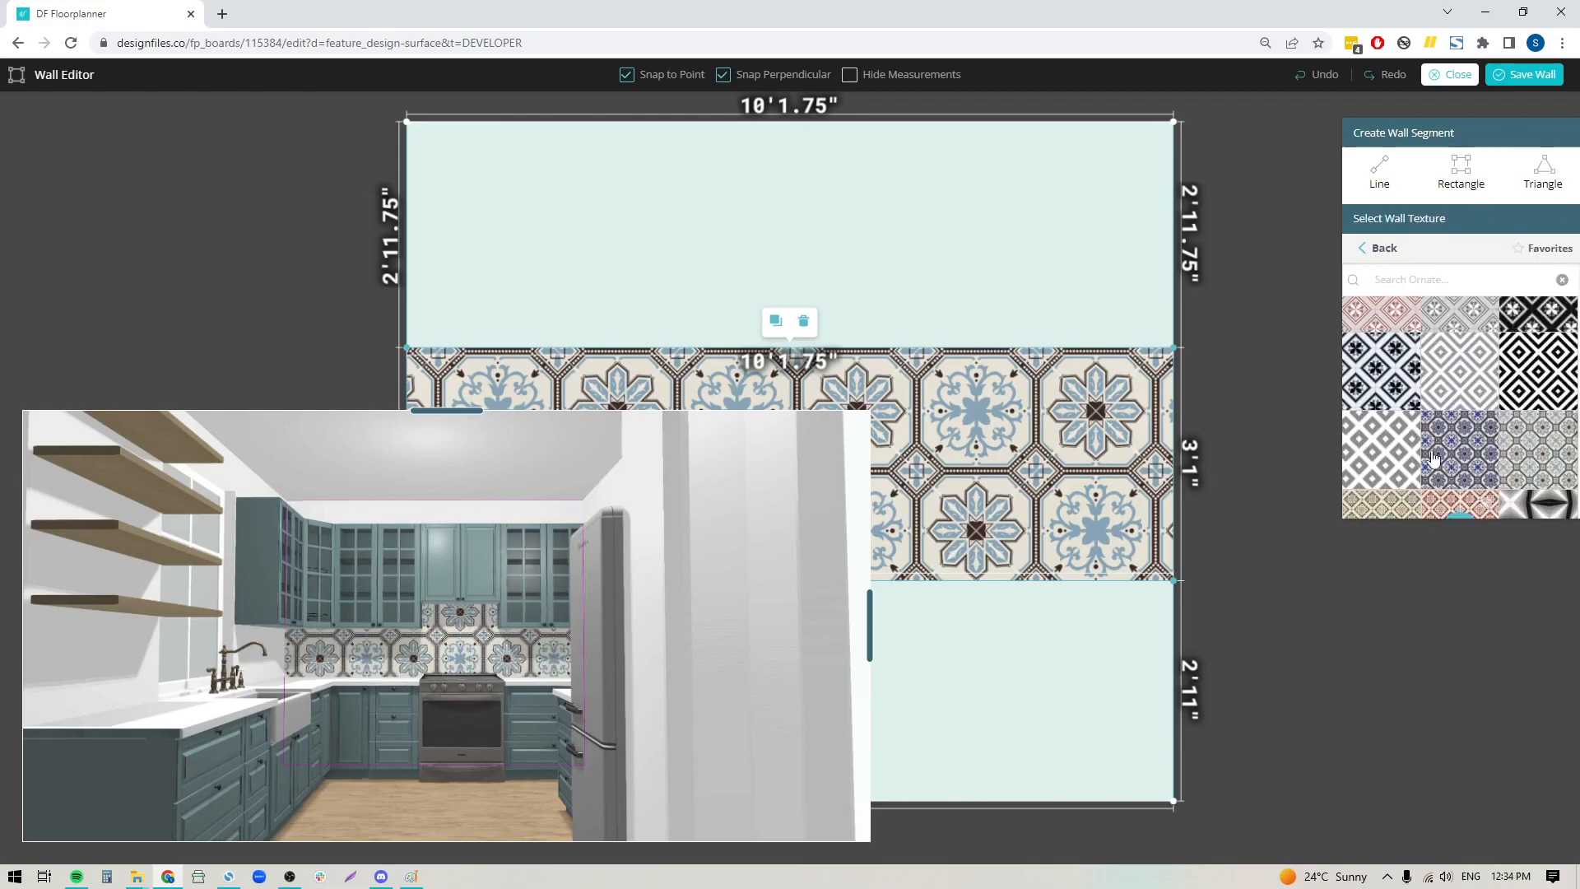
- Swap the backsplash to black-and-white geometric tile texture 18967
{"action": "scroll", "scroll_direction": "down", "scroll_amount": 3}
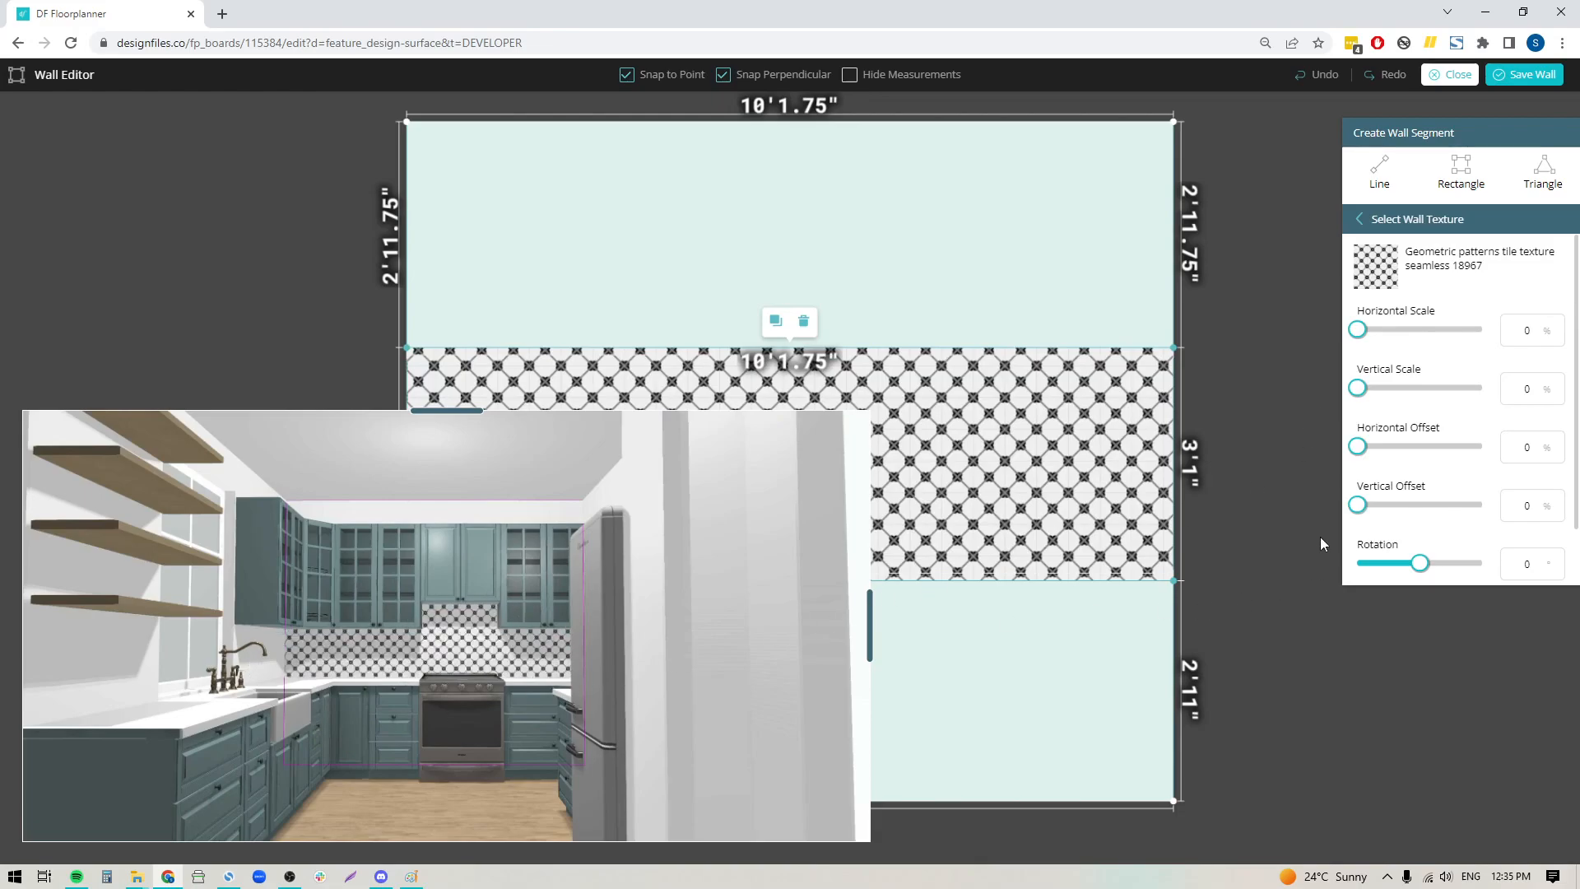
{"action": "mouse_move", "coordinate": [1135, 527]}
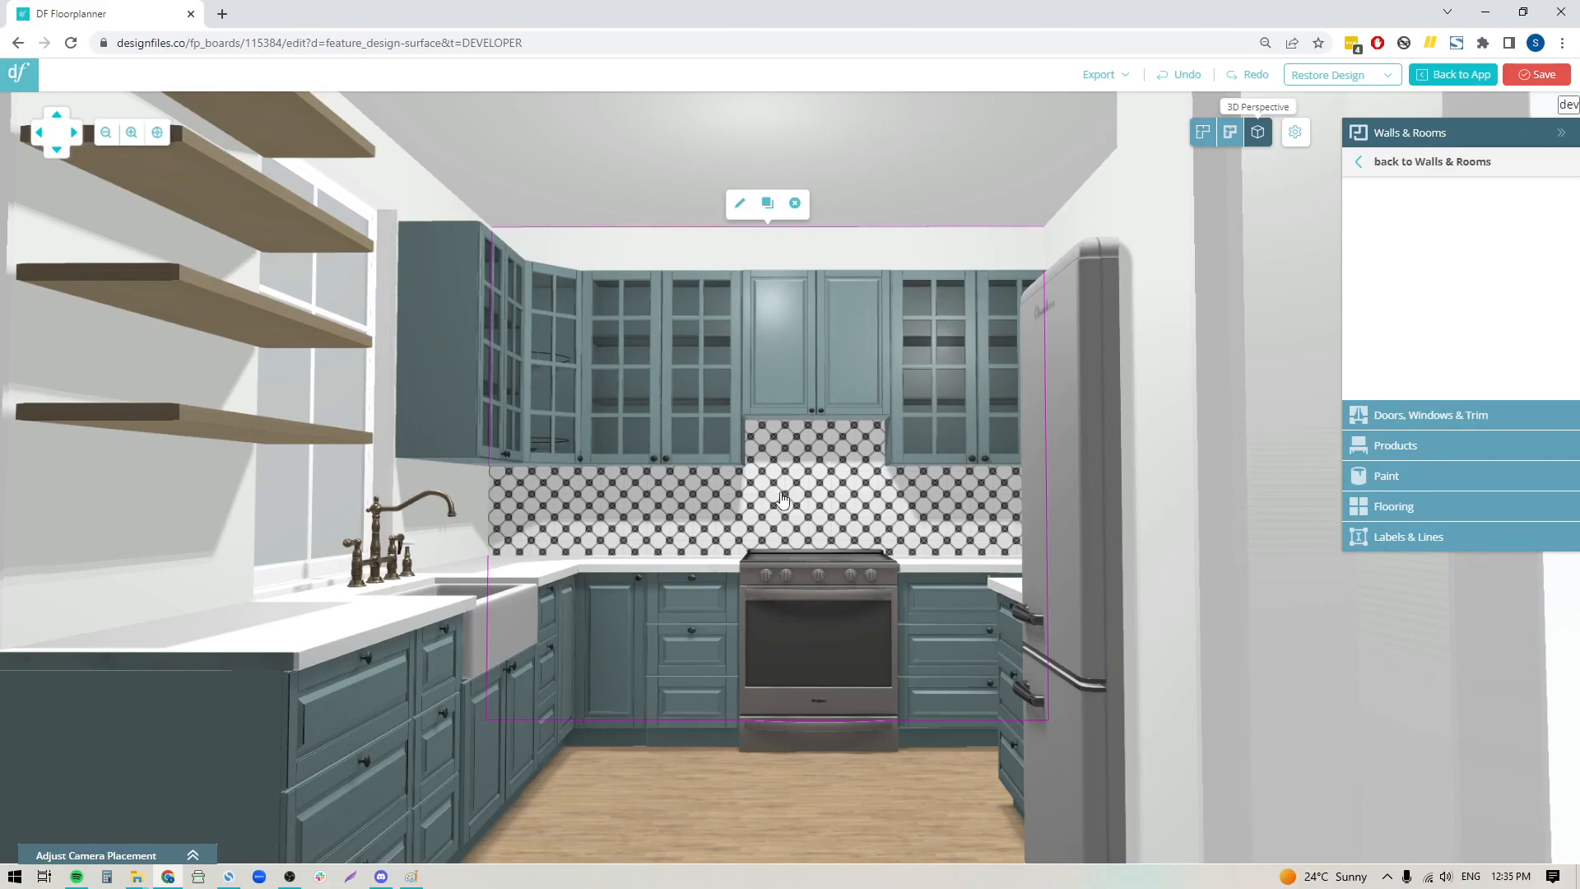
{"action": "mouse_move", "coordinate": [890, 201]}
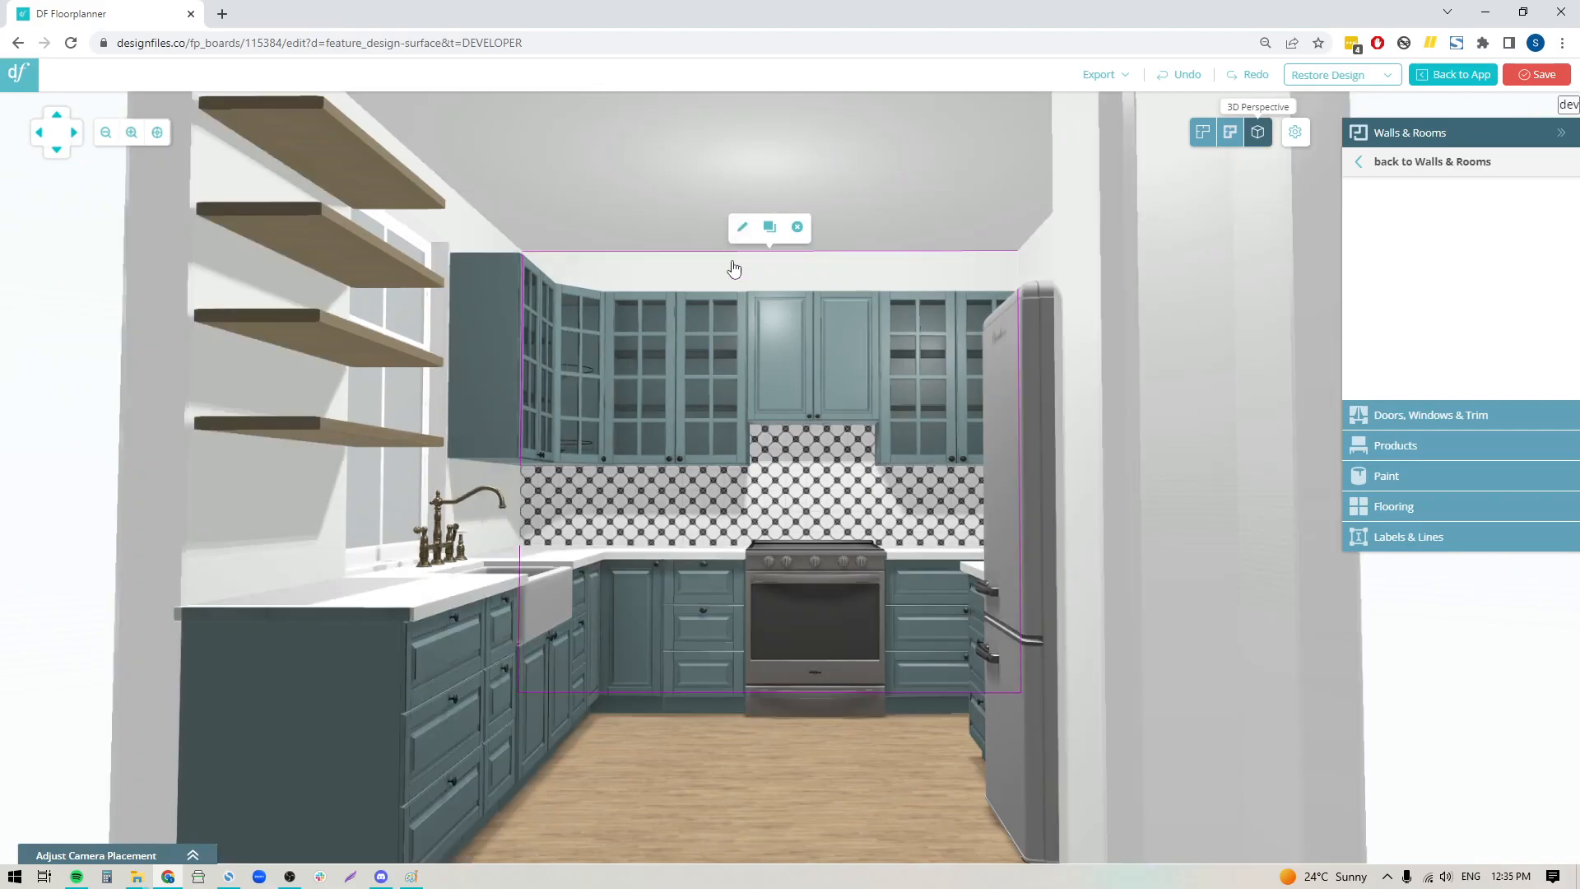
{"action": "mouse_move", "coordinate": [768, 227]}
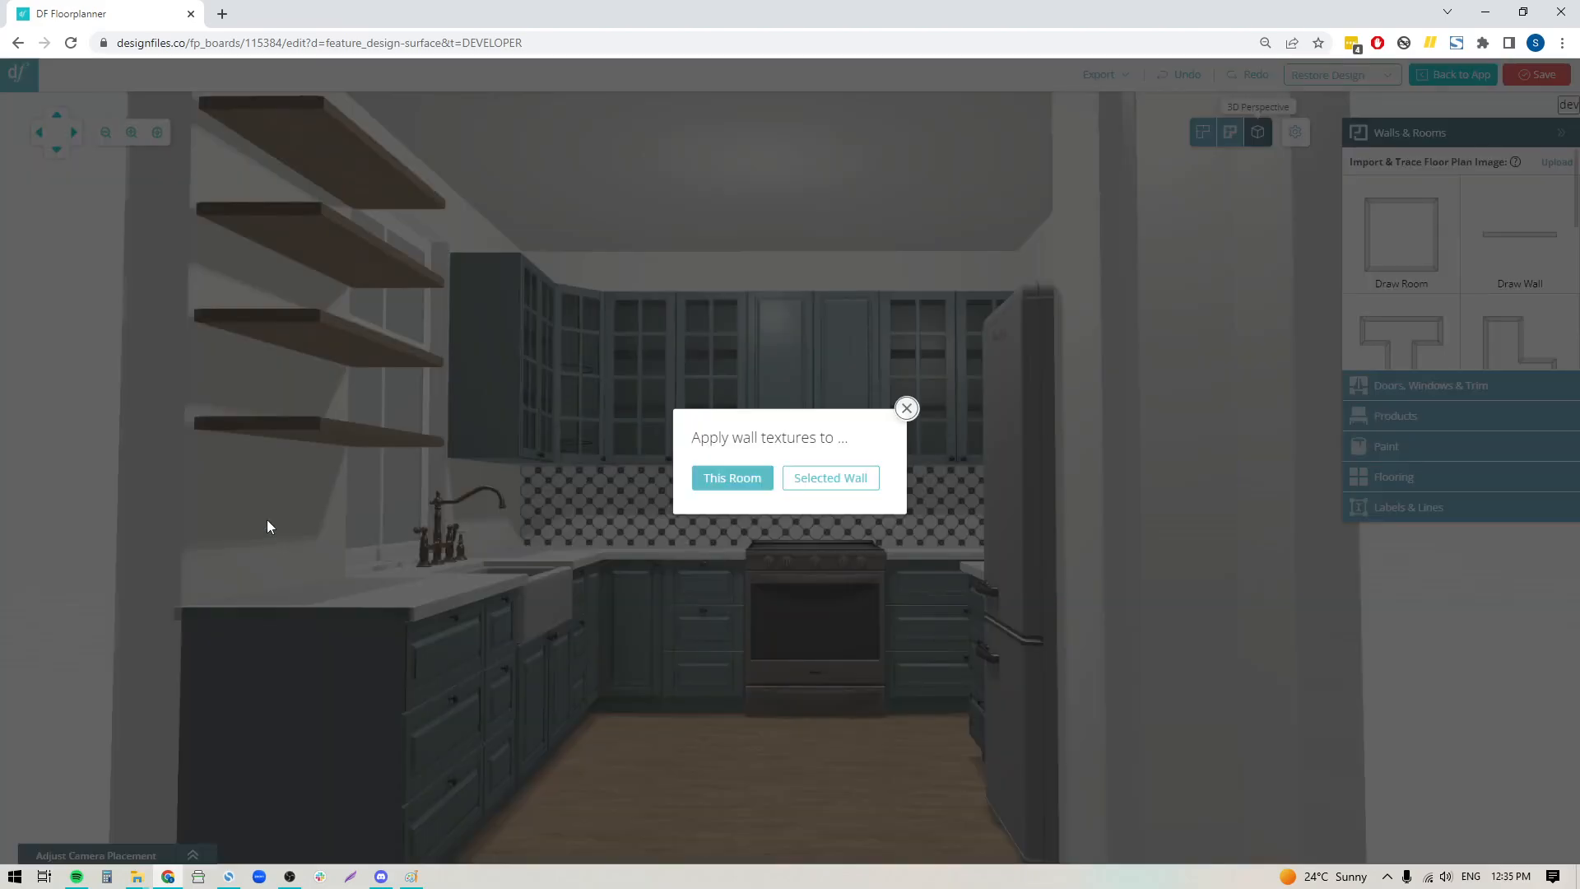
- Apply the black-and-white tile band to every wall via This Room
{"action": "left_click", "coordinate": [731, 478]}
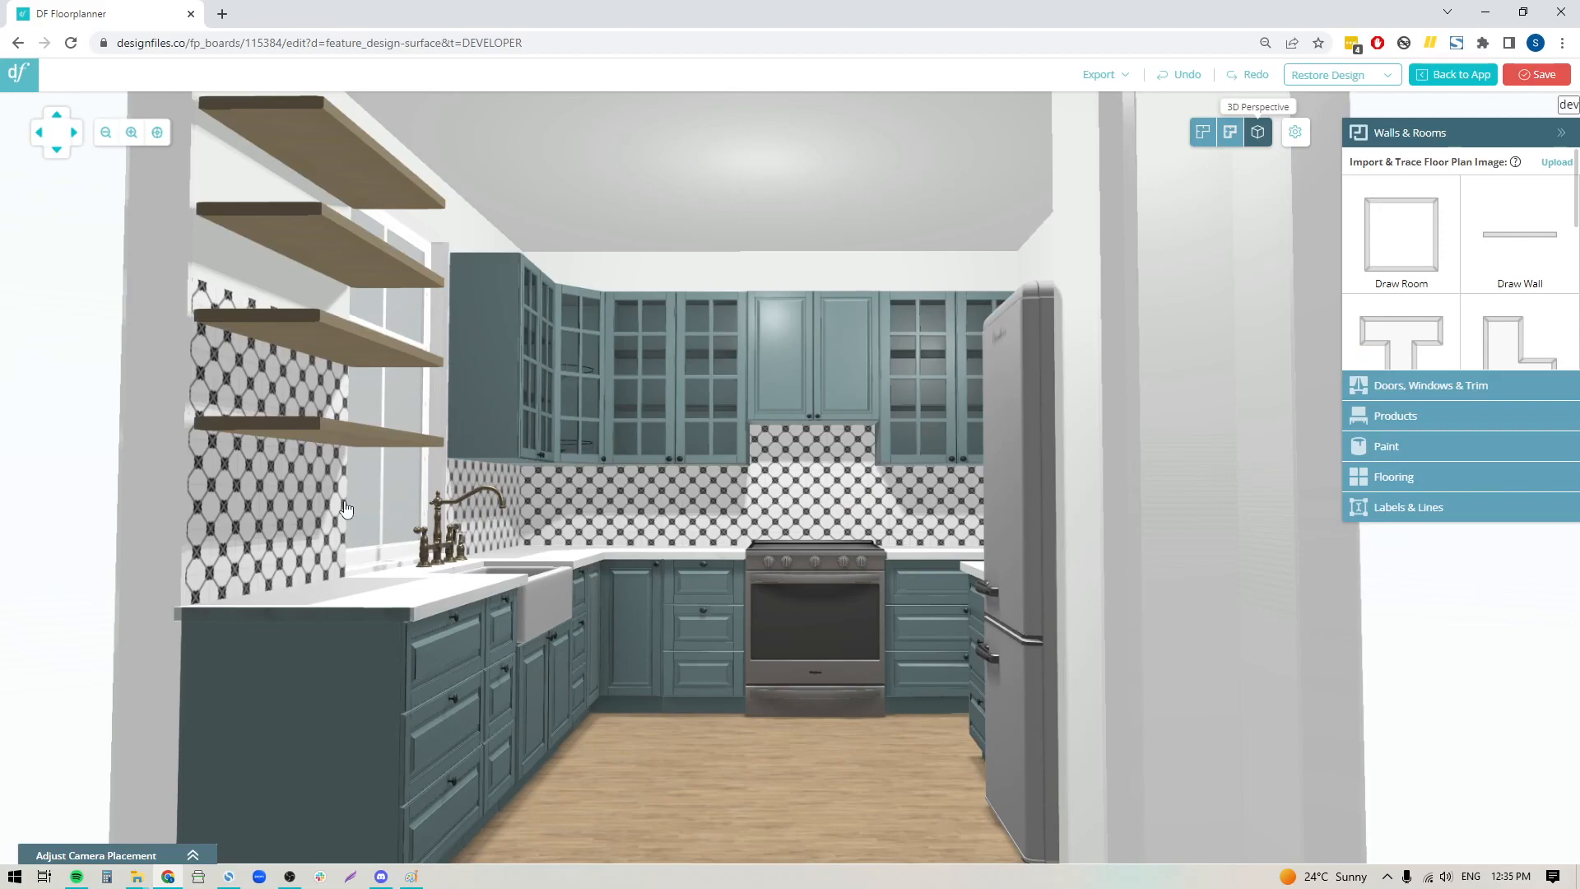
{"action": "mouse_move", "coordinate": [416, 522]}
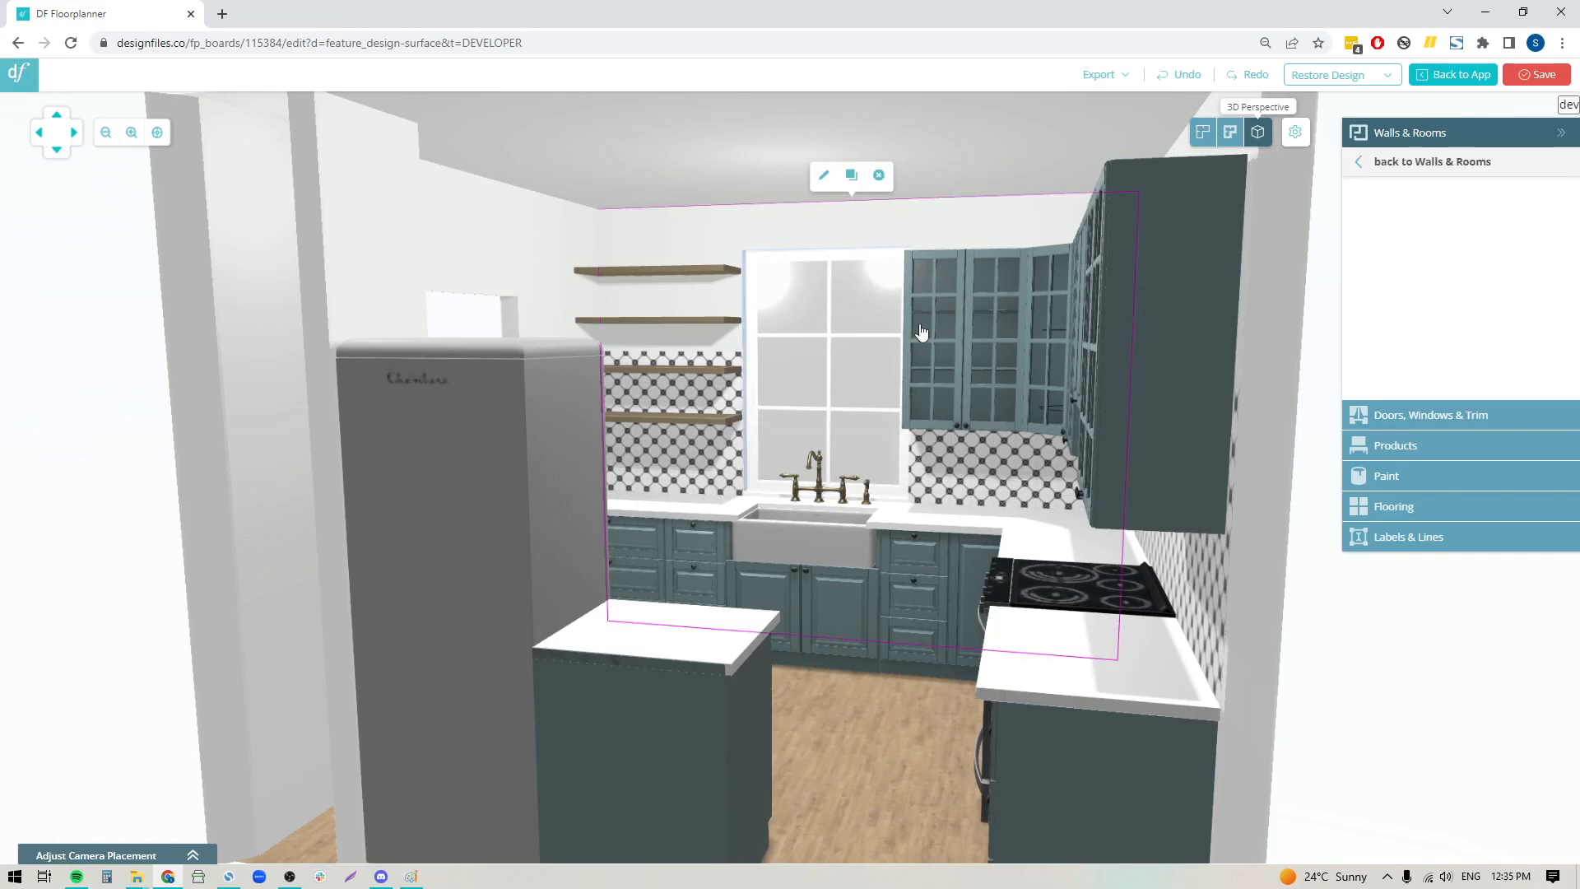
- Edit the 10'10.25" window wall with the 3D room preview alongside
{"action": "left_click", "coordinate": [823, 175]}
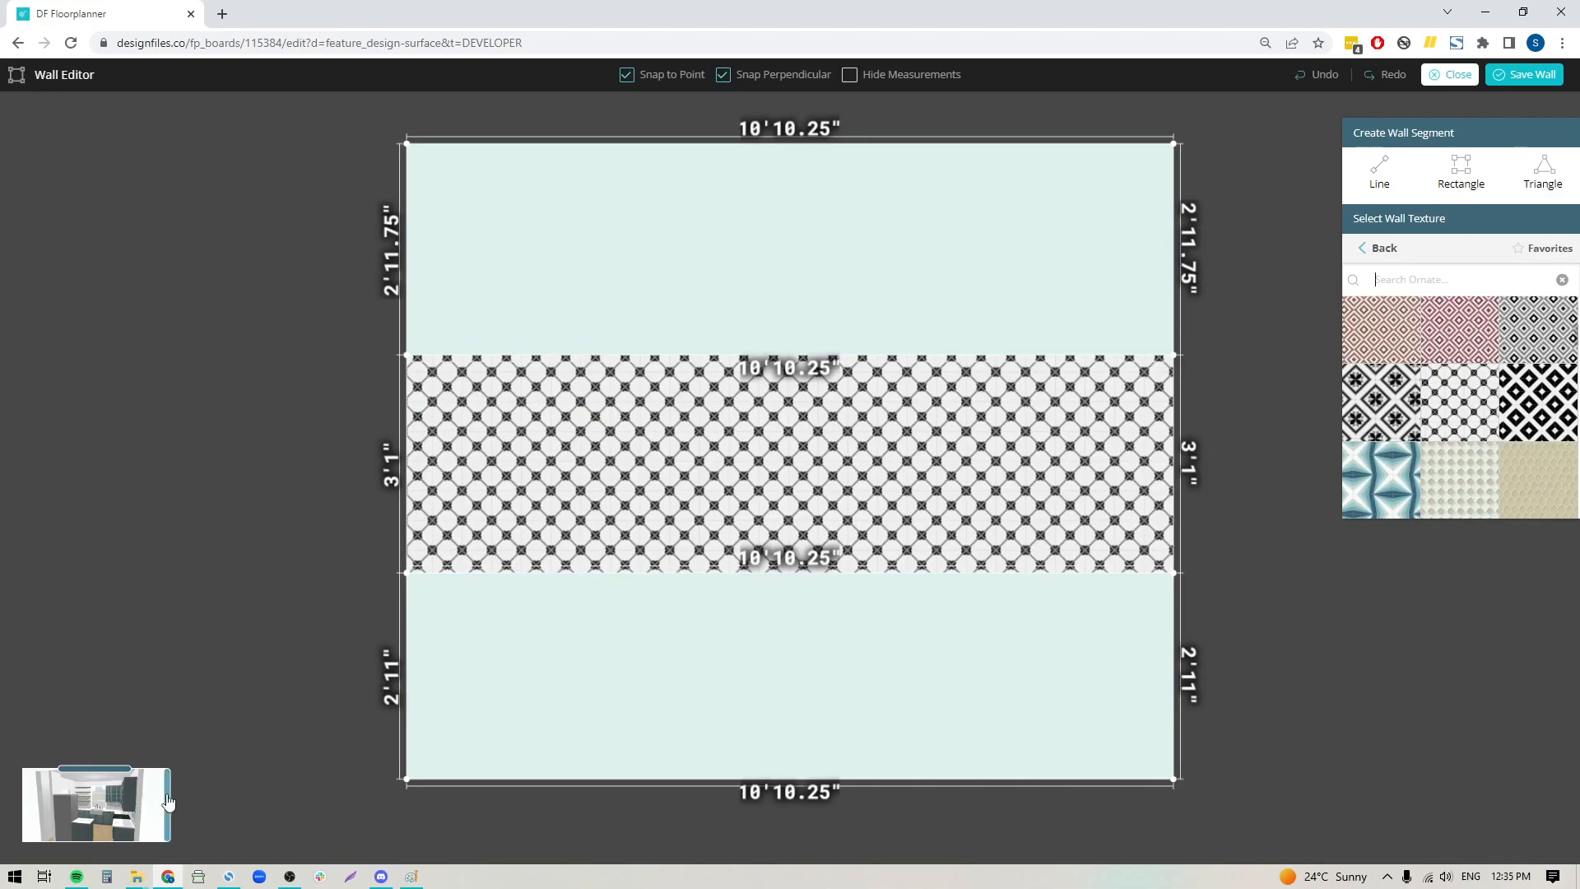
{"action": "left_click", "coordinate": [95, 805]}
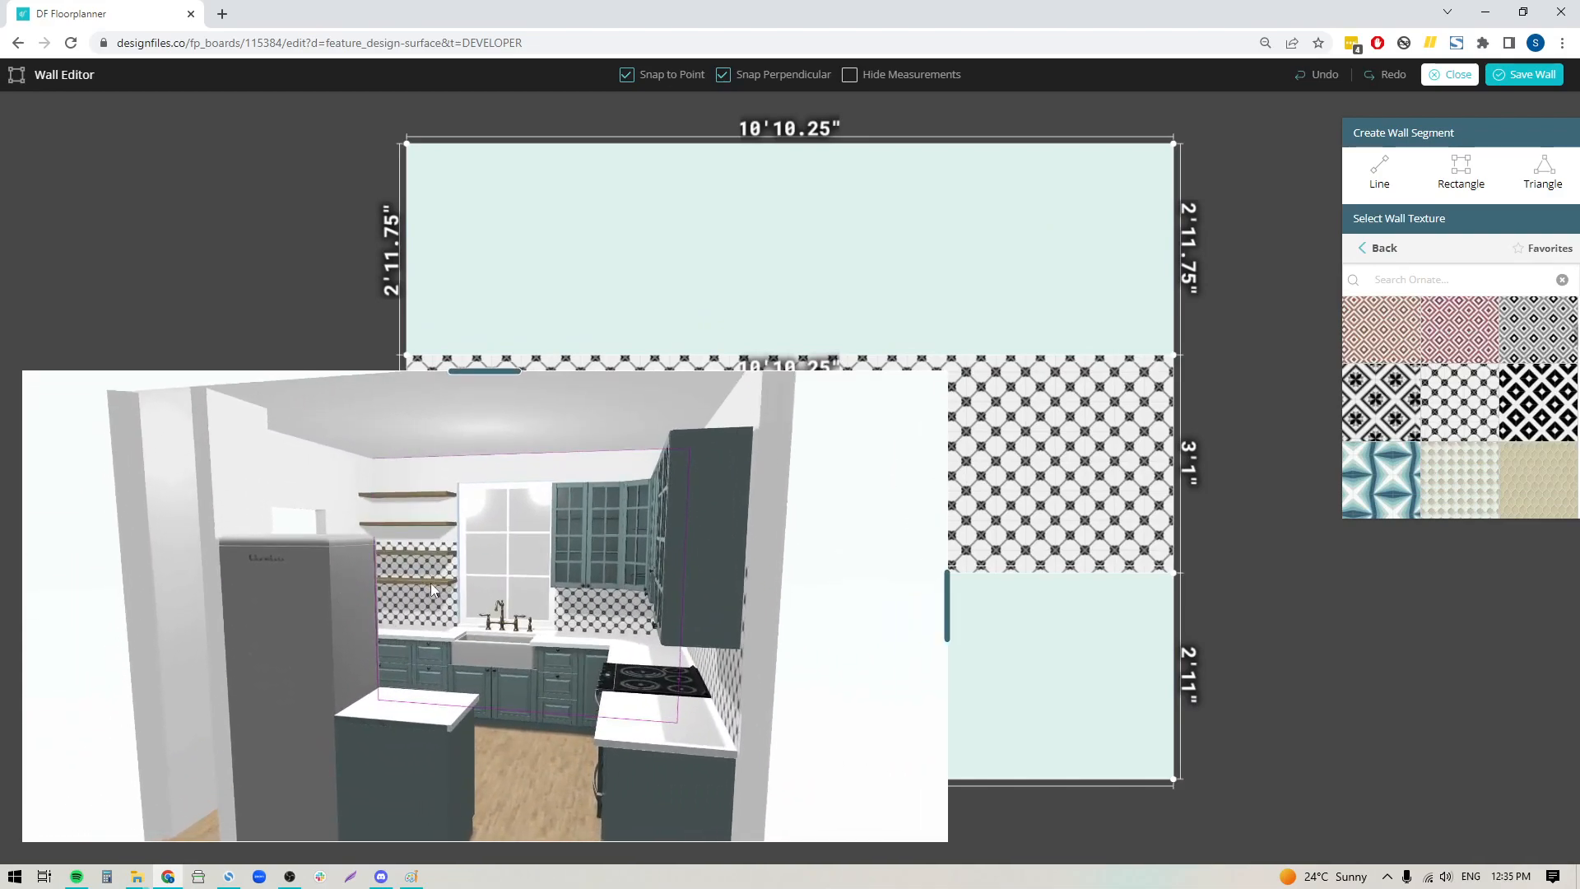
{"action": "mouse_move", "coordinate": [1012, 374]}
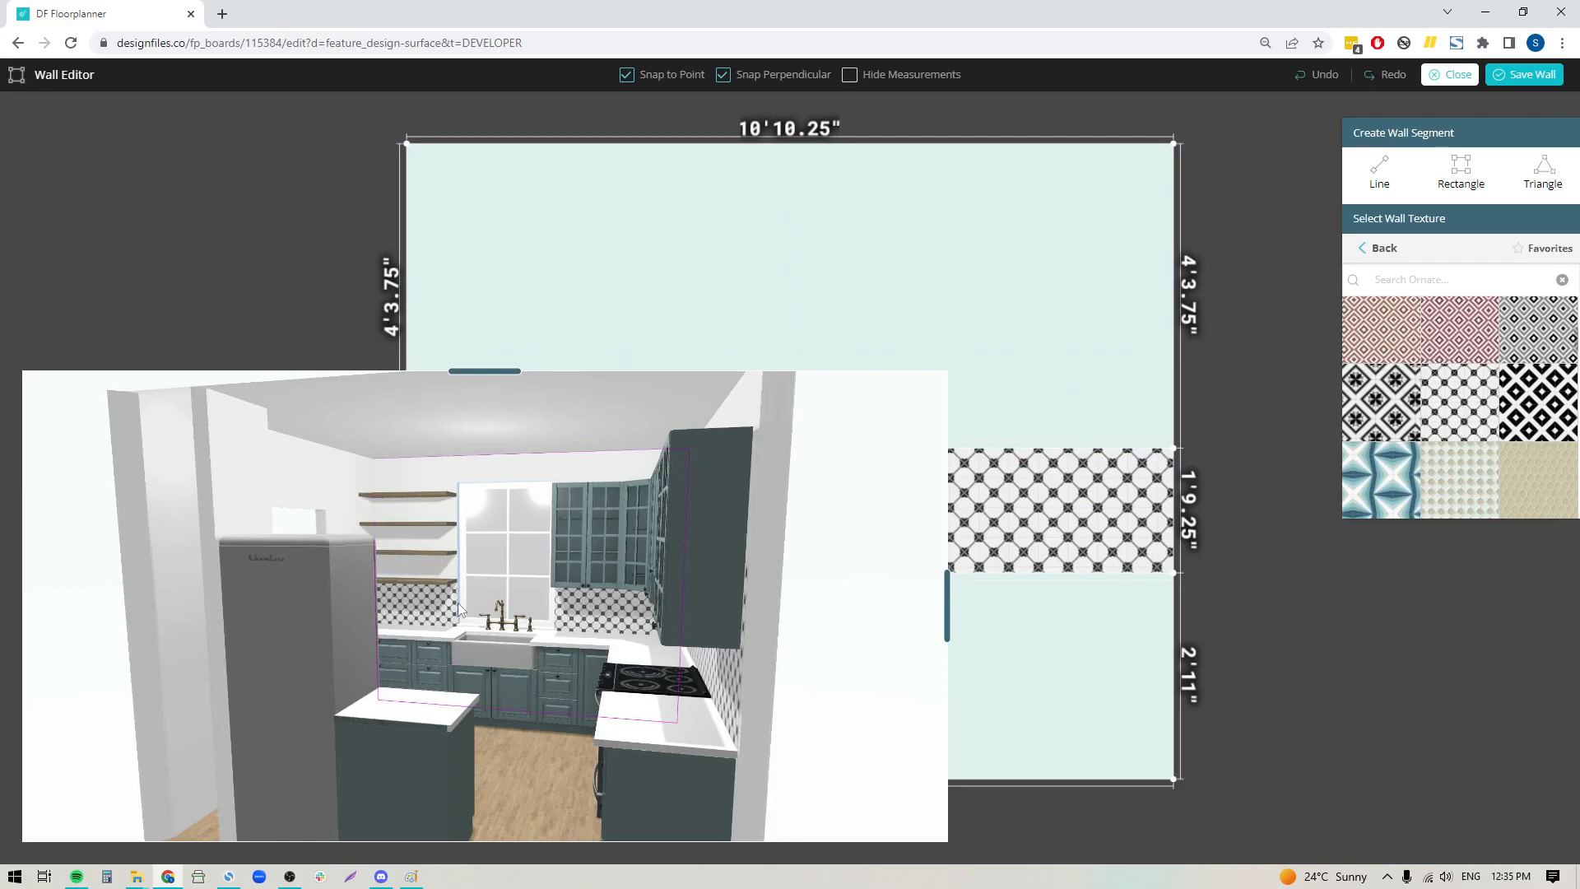
{"action": "mouse_move", "coordinate": [703, 581]}
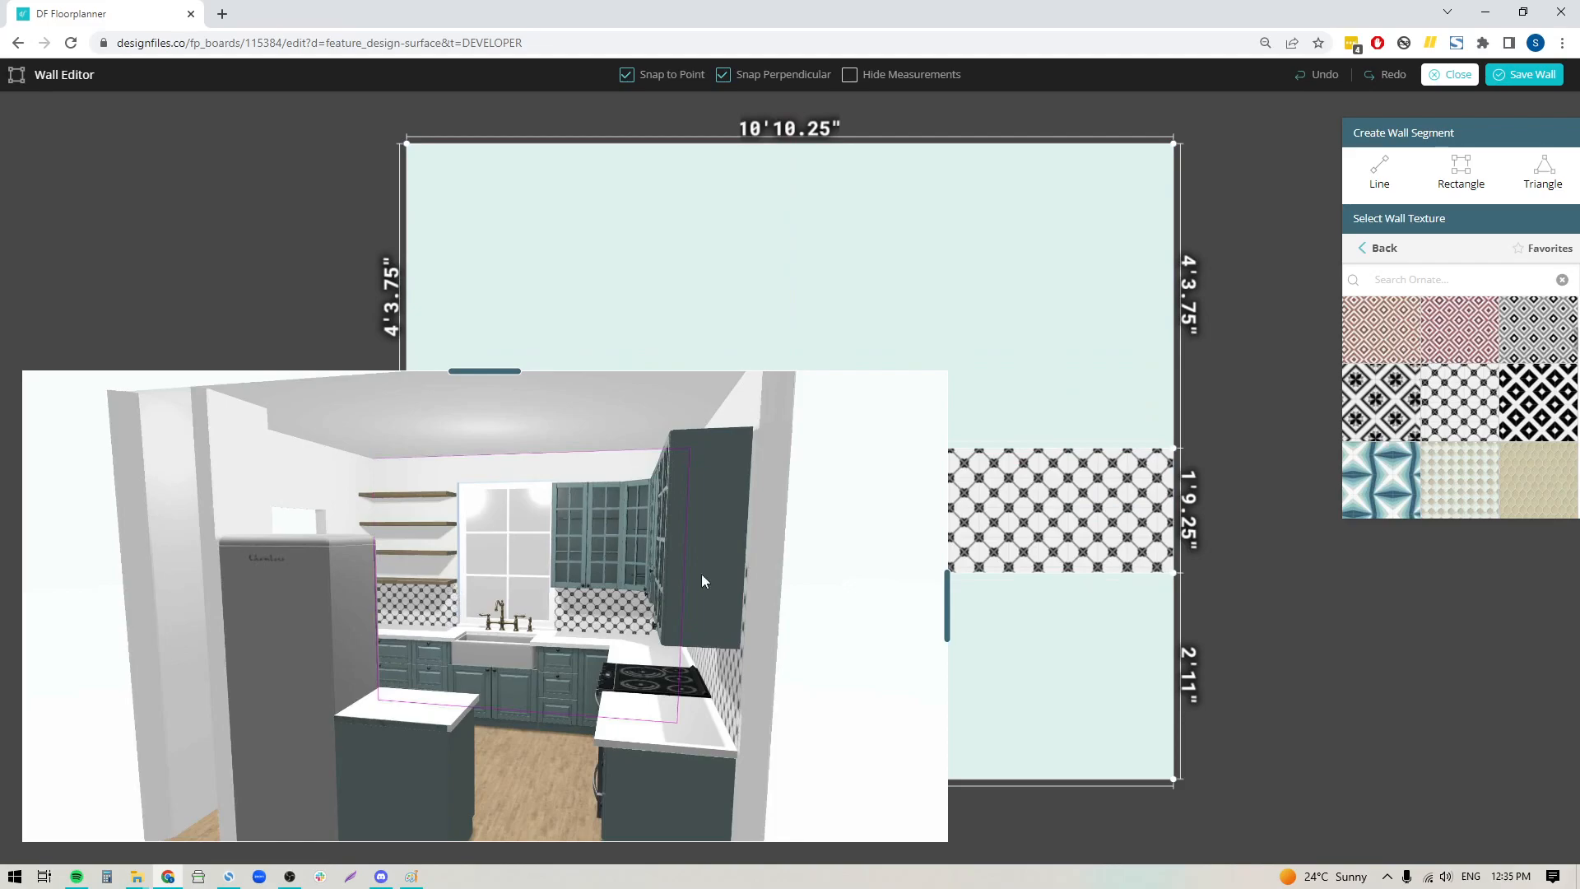
{"action": "mouse_move", "coordinate": [435, 612]}
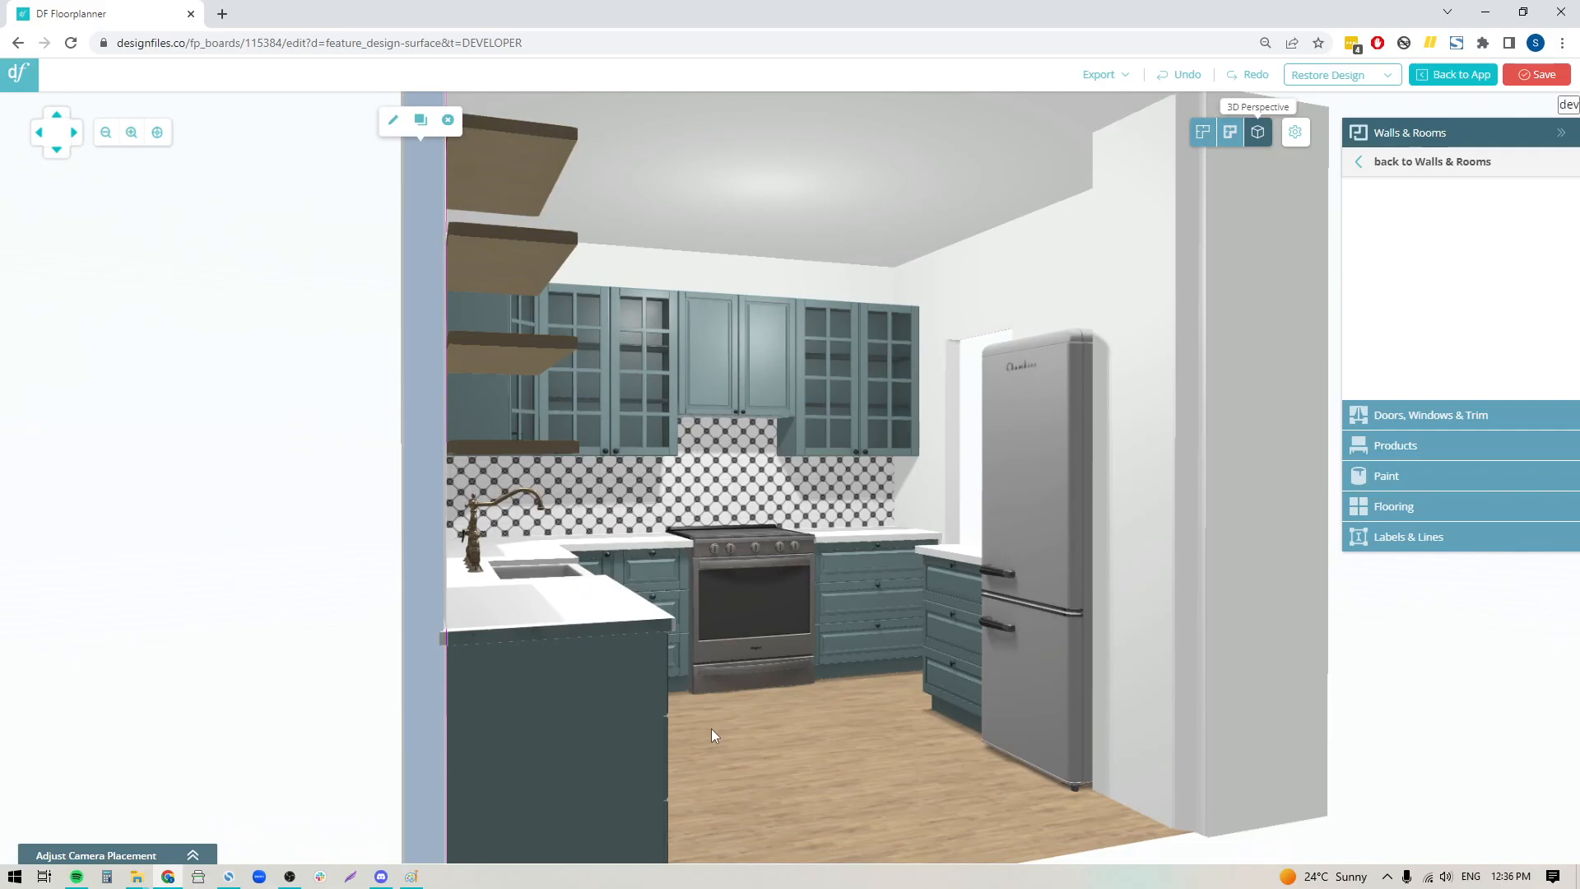
{"action": "mouse_move", "coordinate": [1130, 447]}
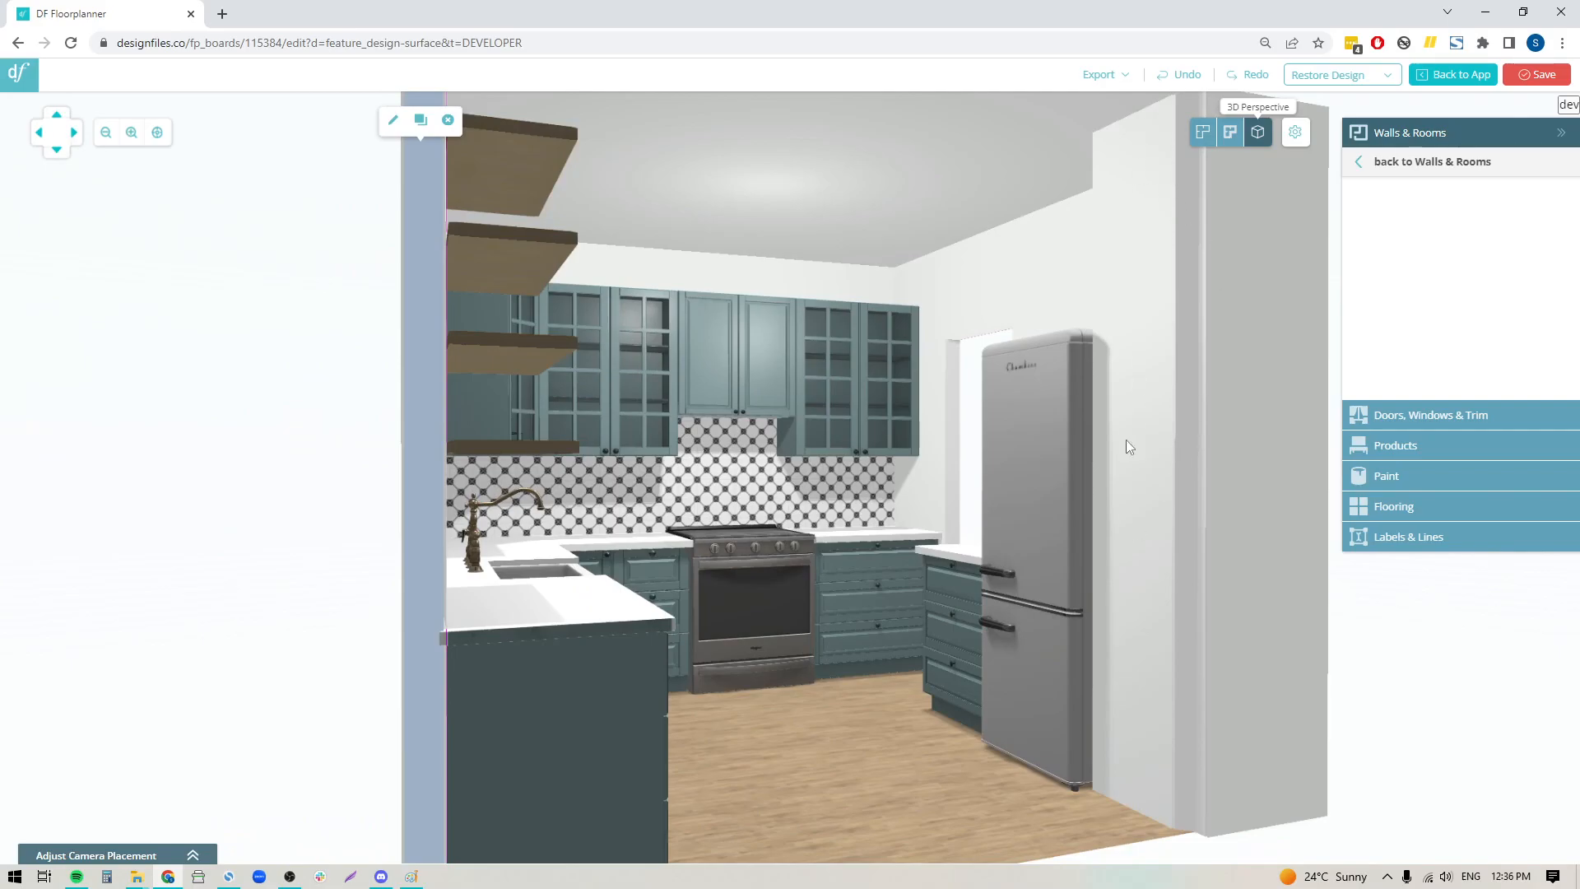
{"action": "mouse_move", "coordinate": [1139, 419]}
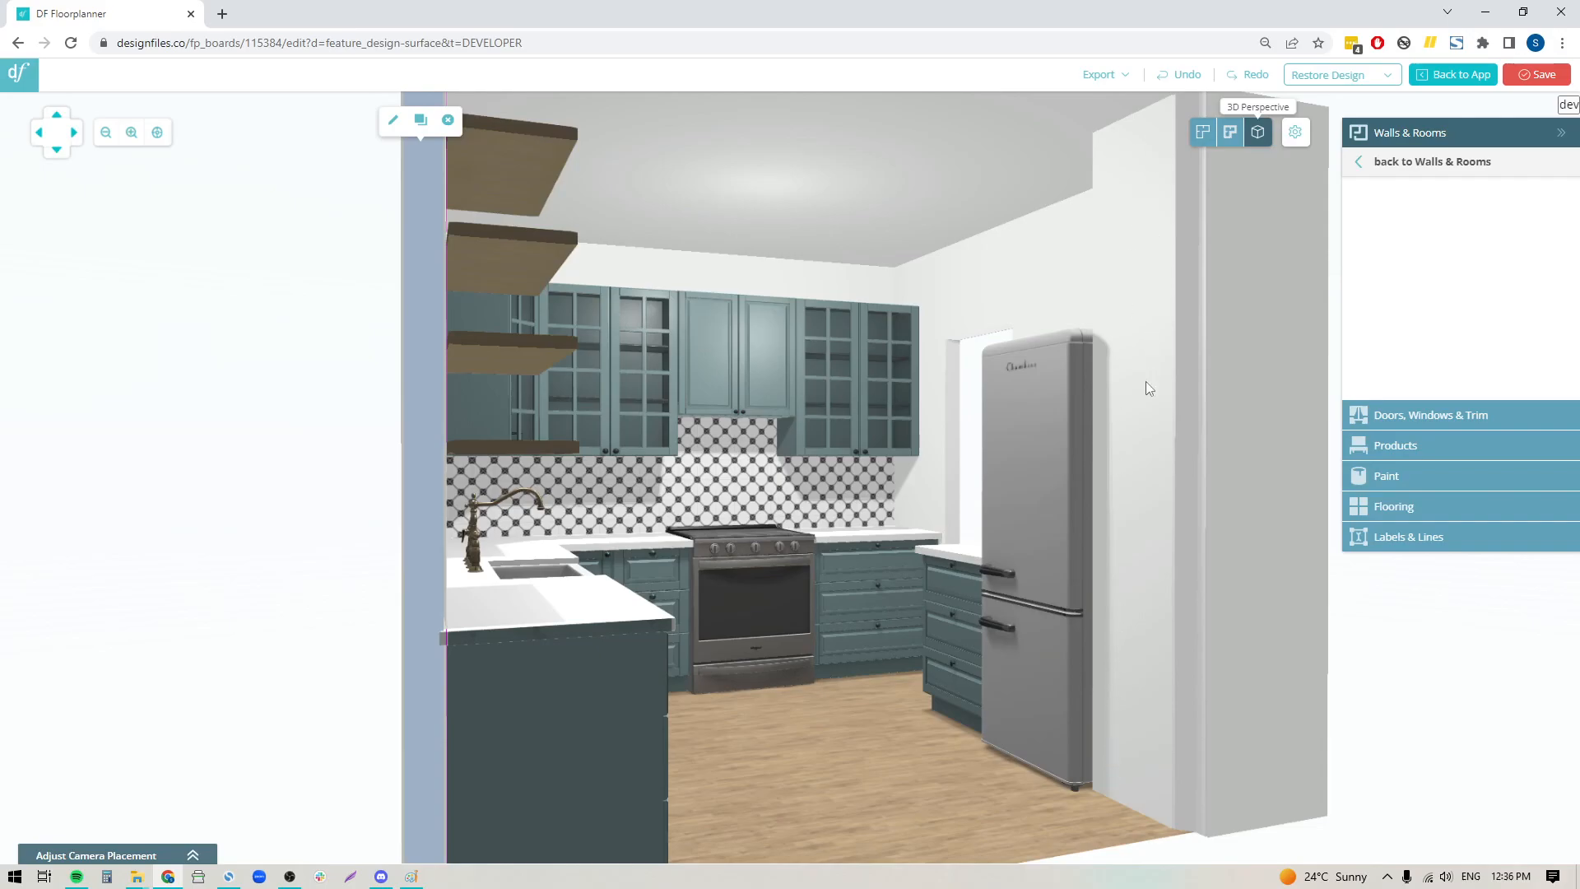
{"action": "mouse_move", "coordinate": [1154, 267]}
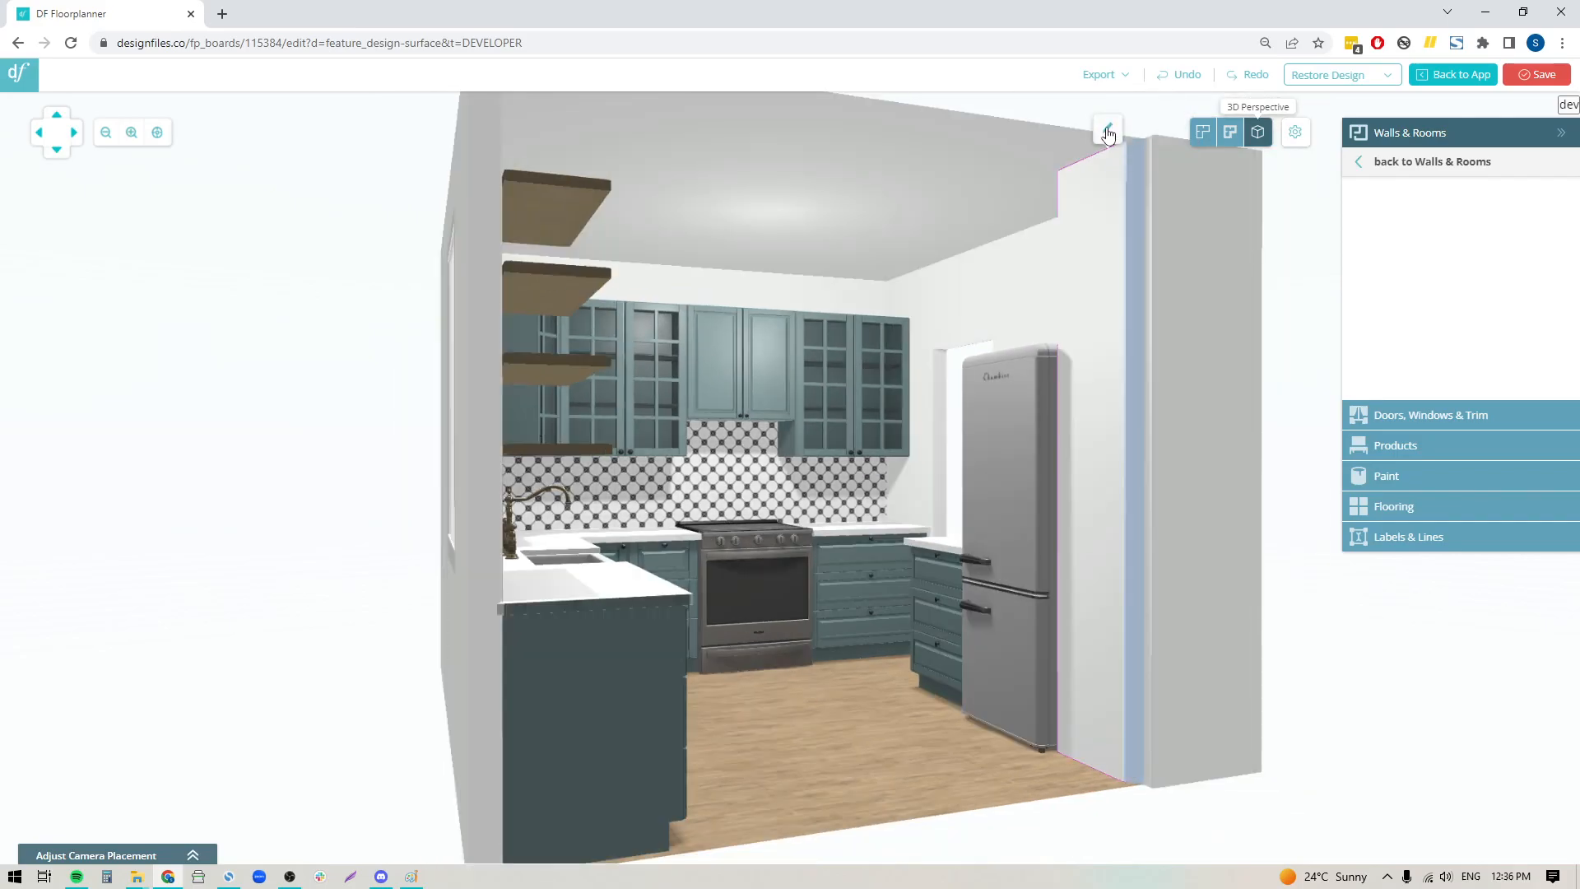
- Edit the pier wall and browse Brick > White Brick textures
{"action": "left_click", "coordinate": [1108, 133]}
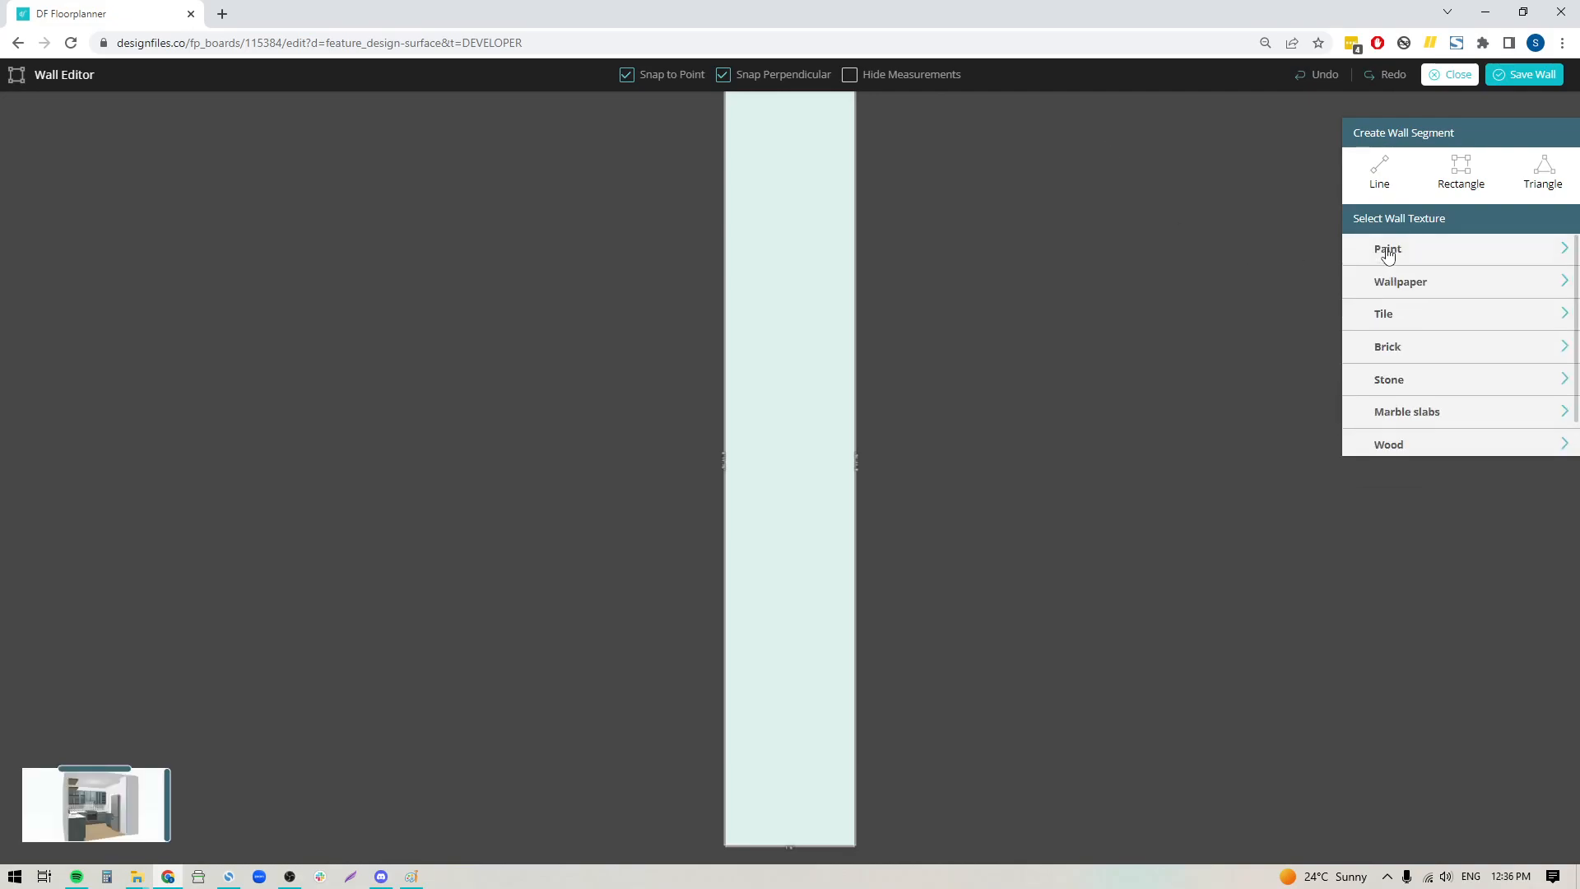
{"action": "mouse_move", "coordinate": [1388, 363]}
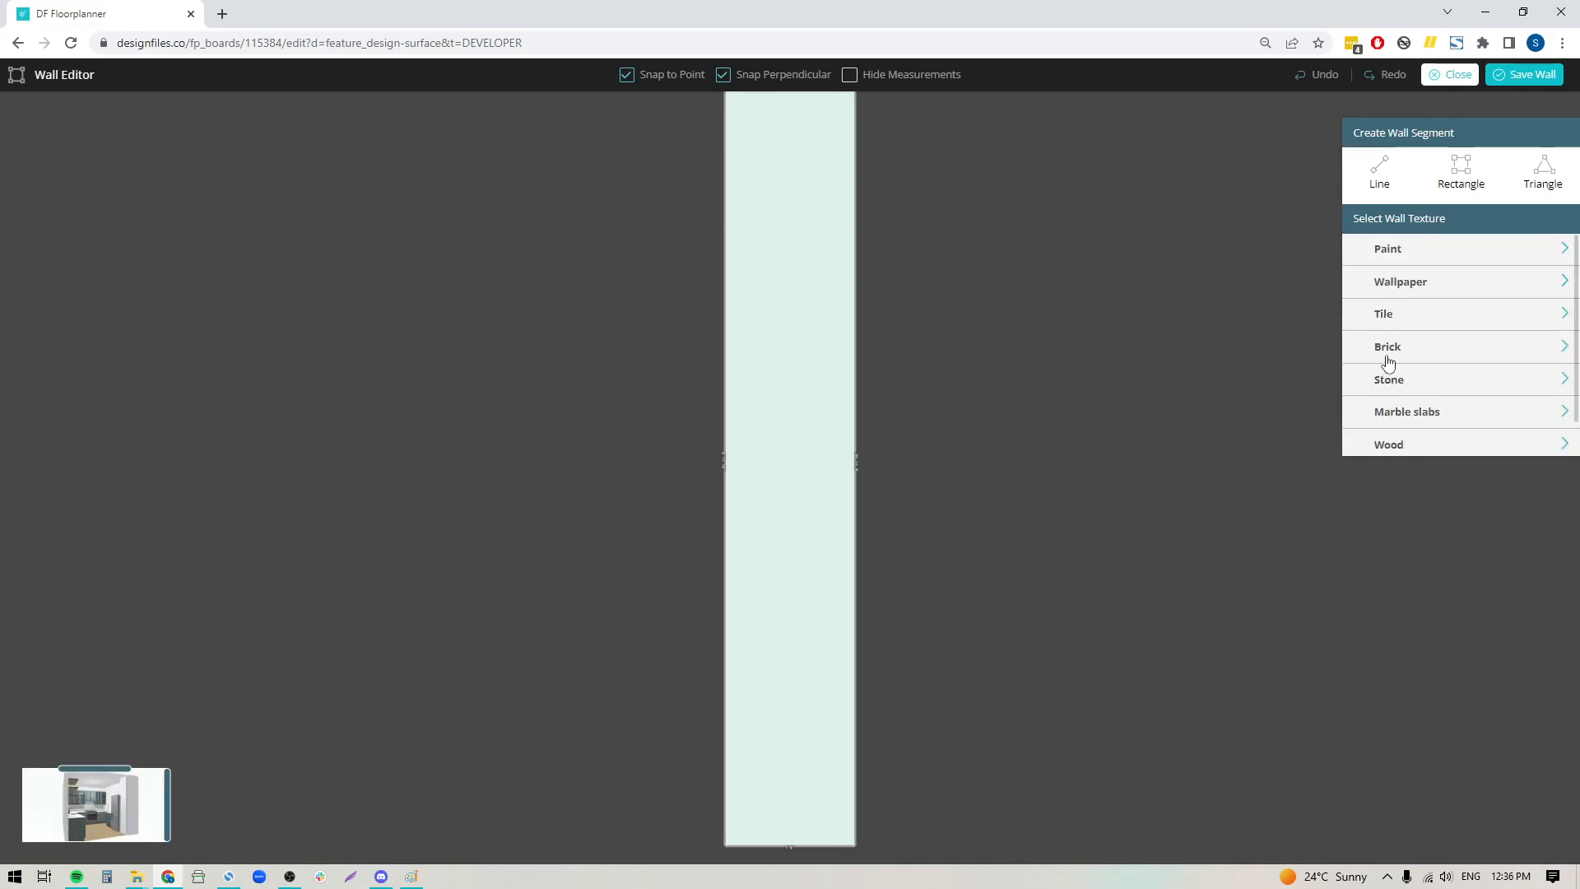
{"action": "left_click", "coordinate": [1388, 348]}
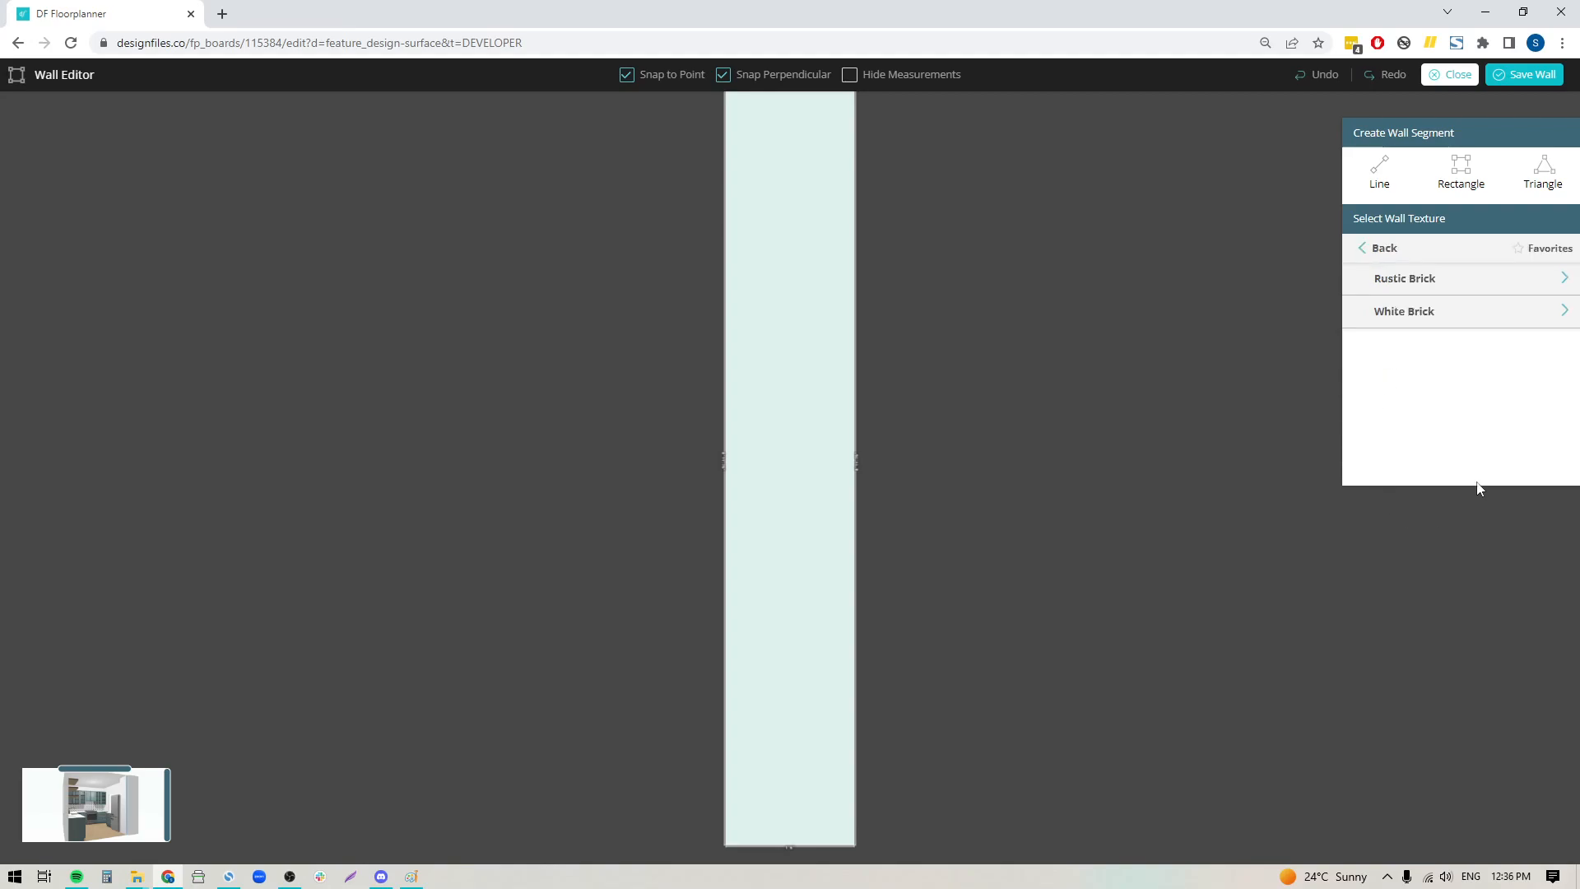
{"action": "mouse_move", "coordinate": [1393, 318]}
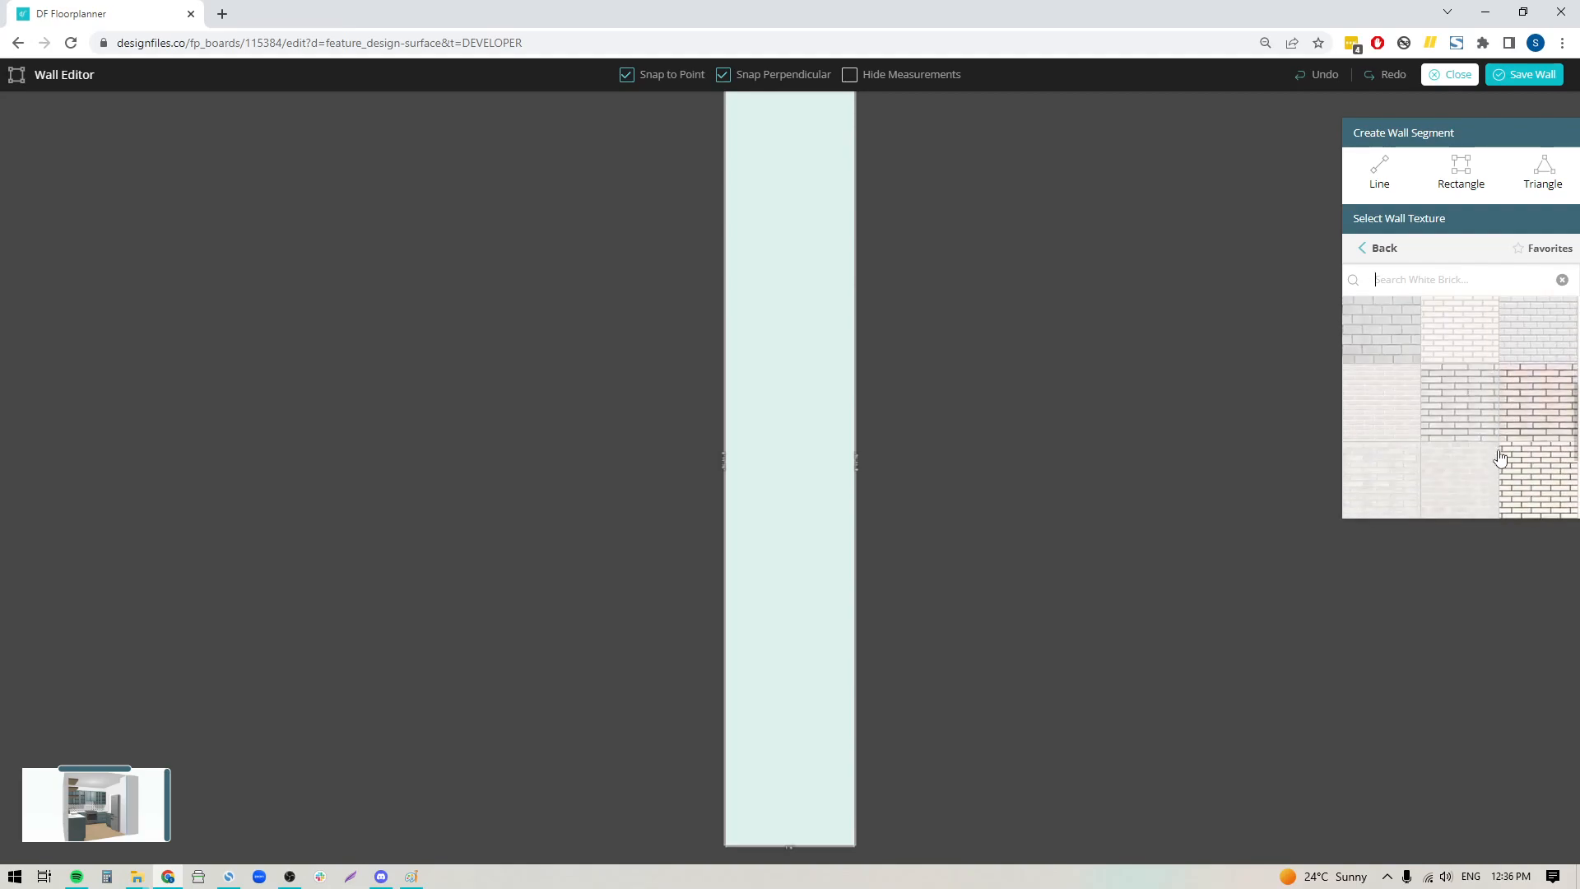
{"action": "scroll", "scroll_direction": "down", "scroll_amount": 3}
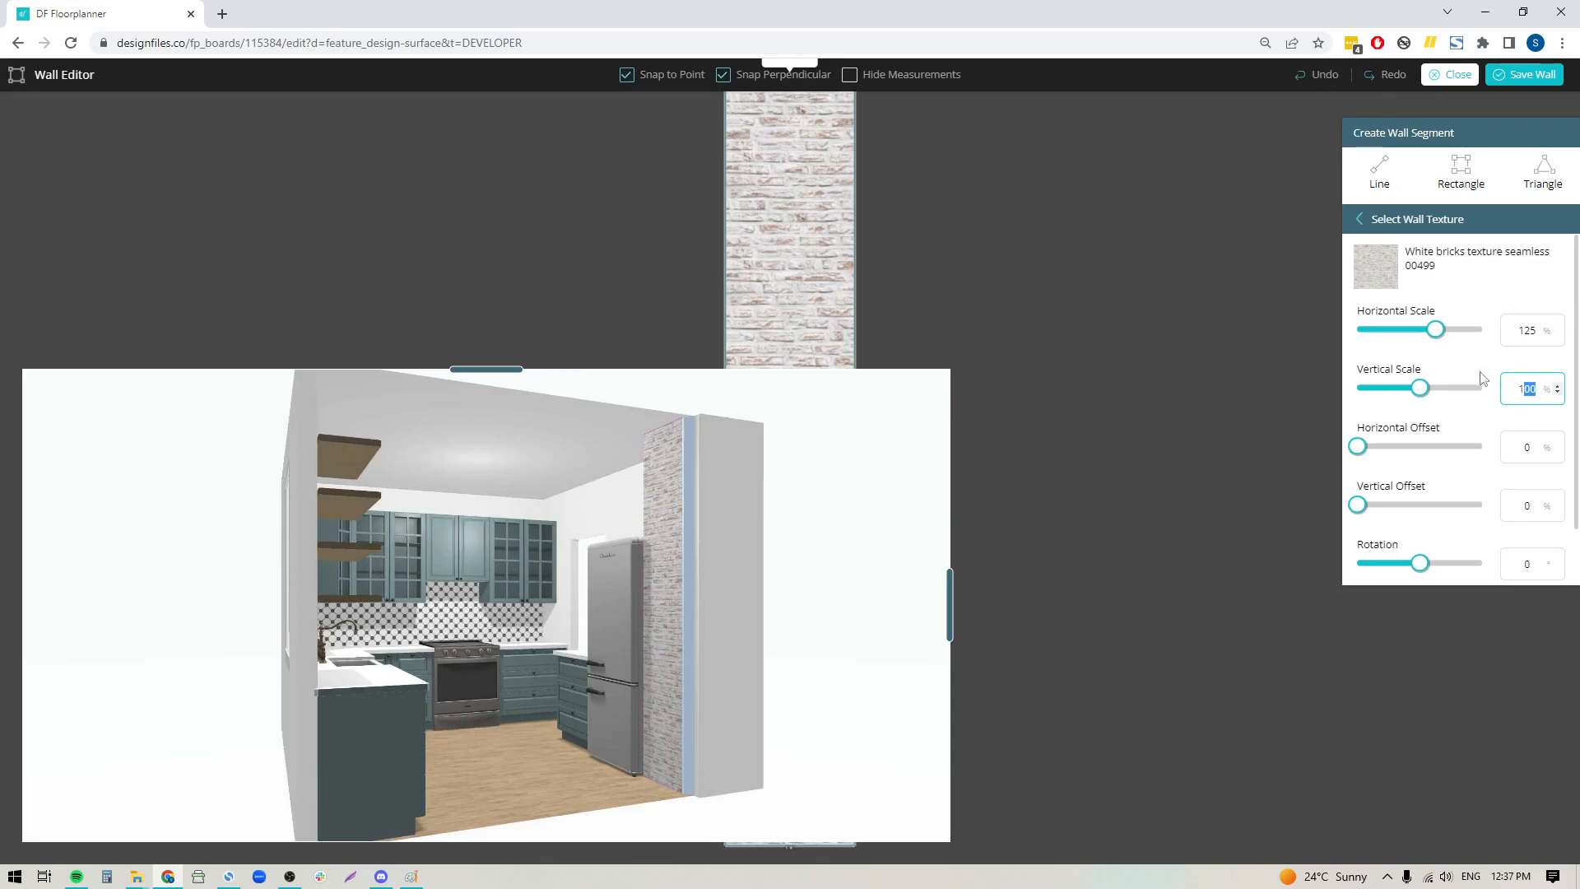
- Set the white brick's Horizontal and Vertical Scale to 125%
{"action": "type", "text": "125"}
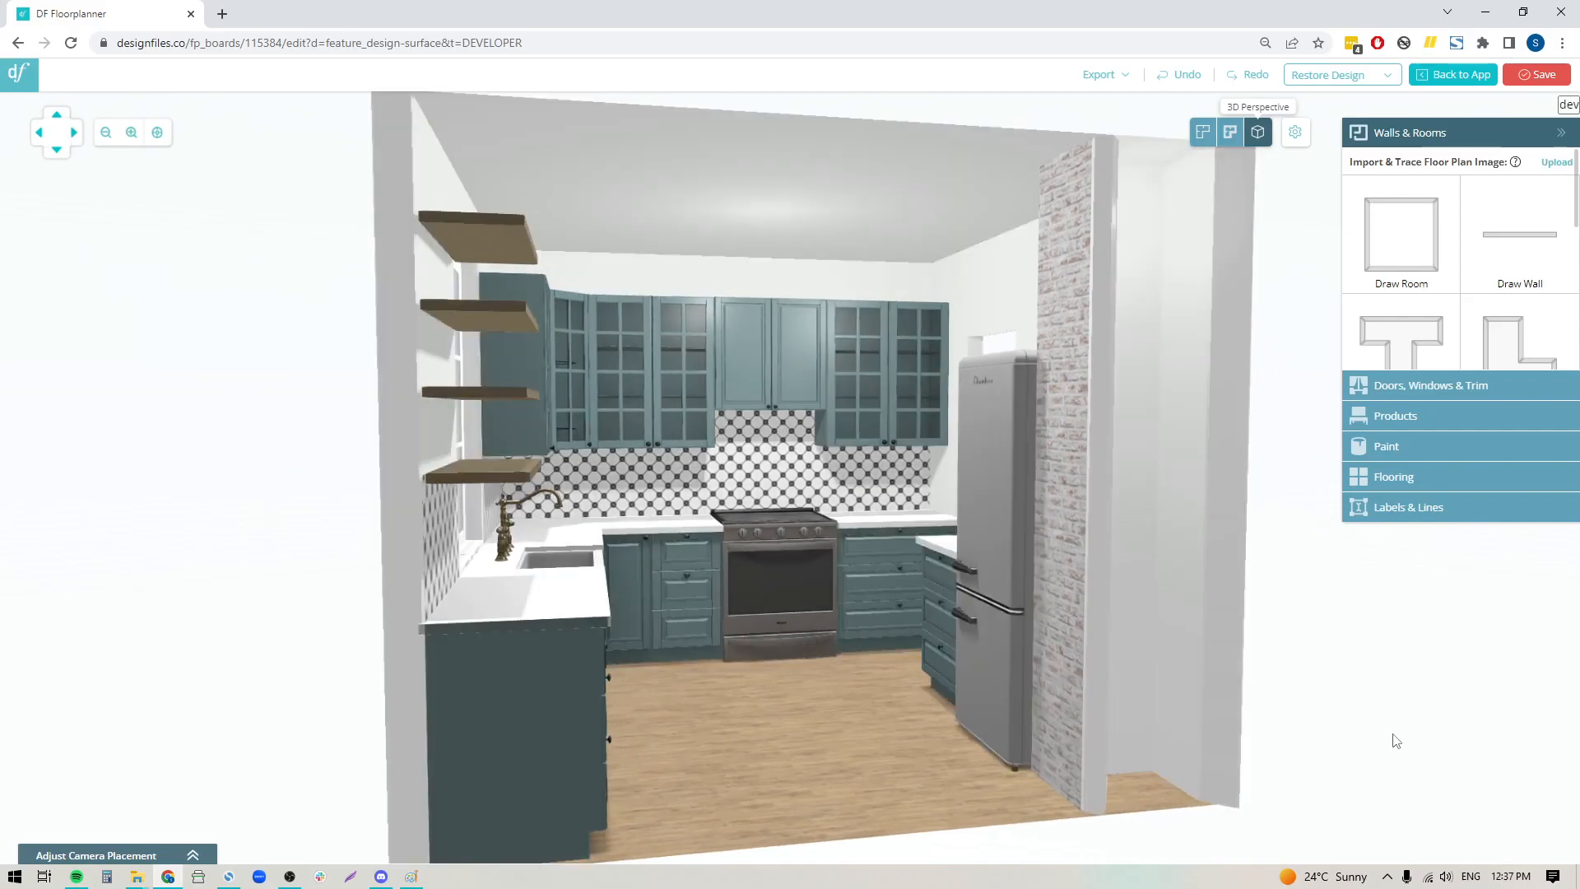
{"action": "mouse_move", "coordinate": [872, 779]}
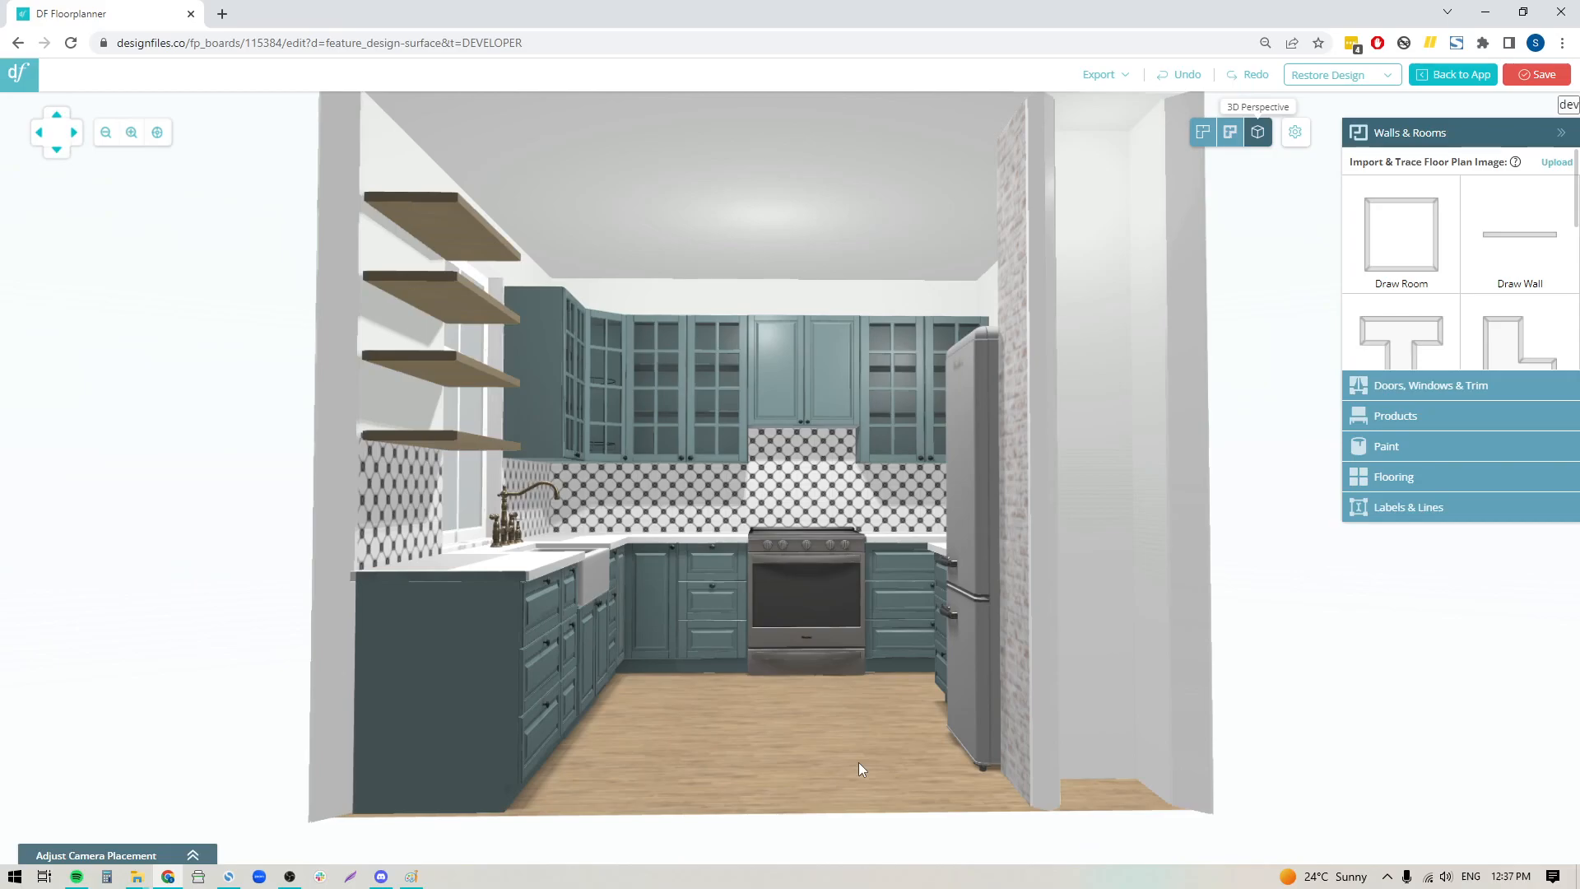
- Save the kitchen design with the tiled backsplash and white brick pier
{"action": "left_click", "coordinate": [1541, 74]}
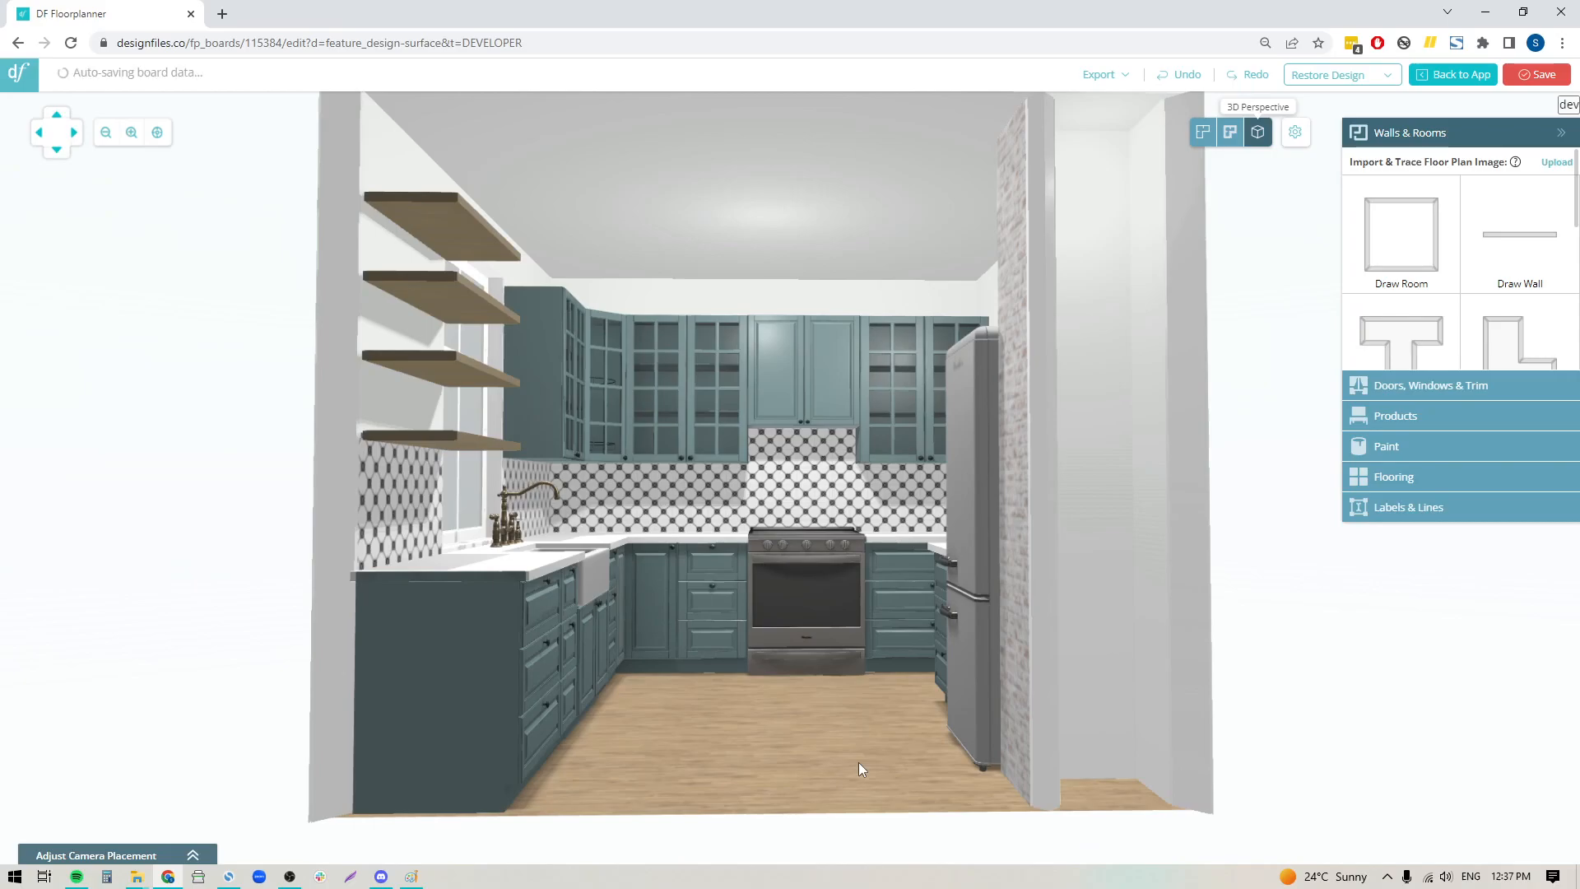